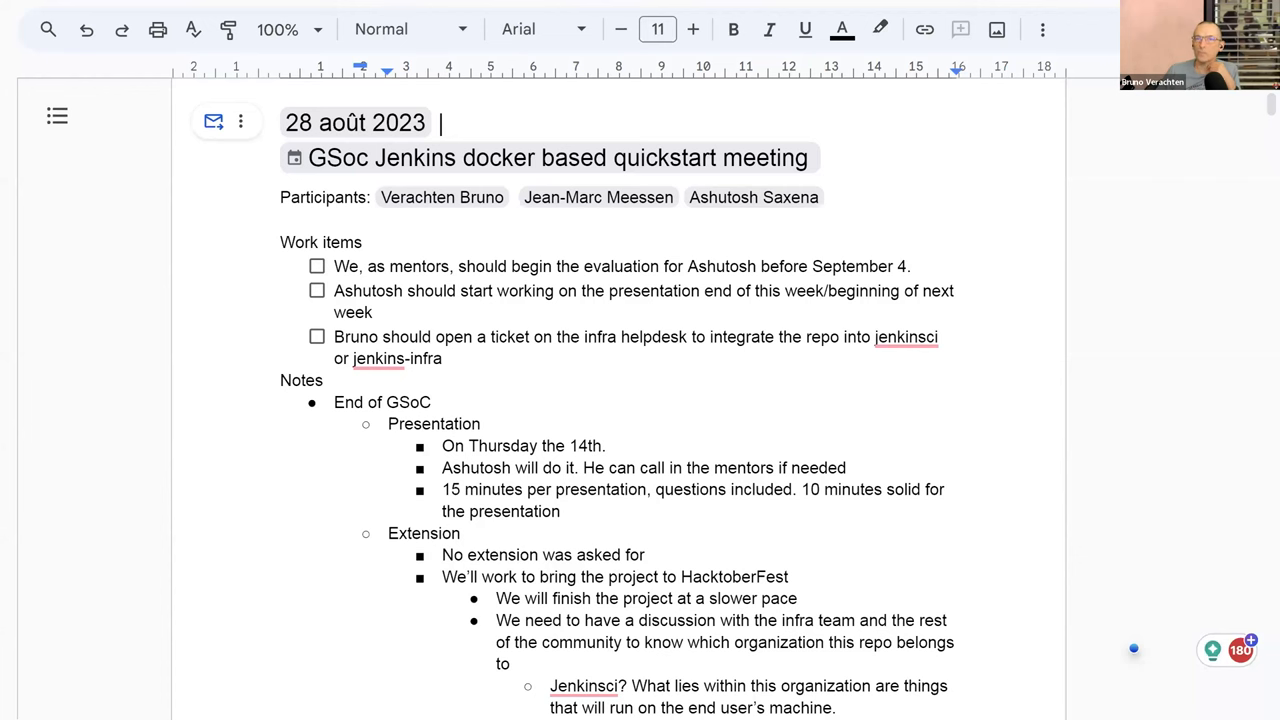
mouse_move(844, 231)
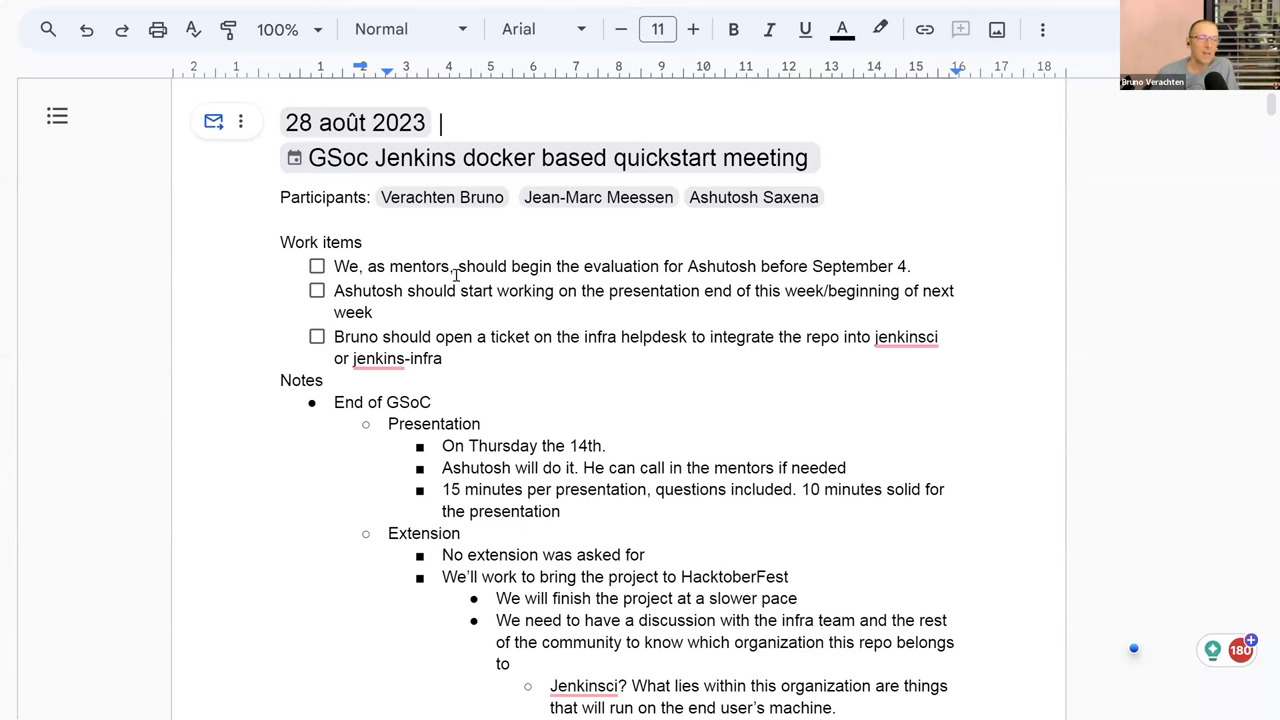
Scroll PR #168's Conversation tab down to the branch-name suggested-change thread.
scroll("down", 3)
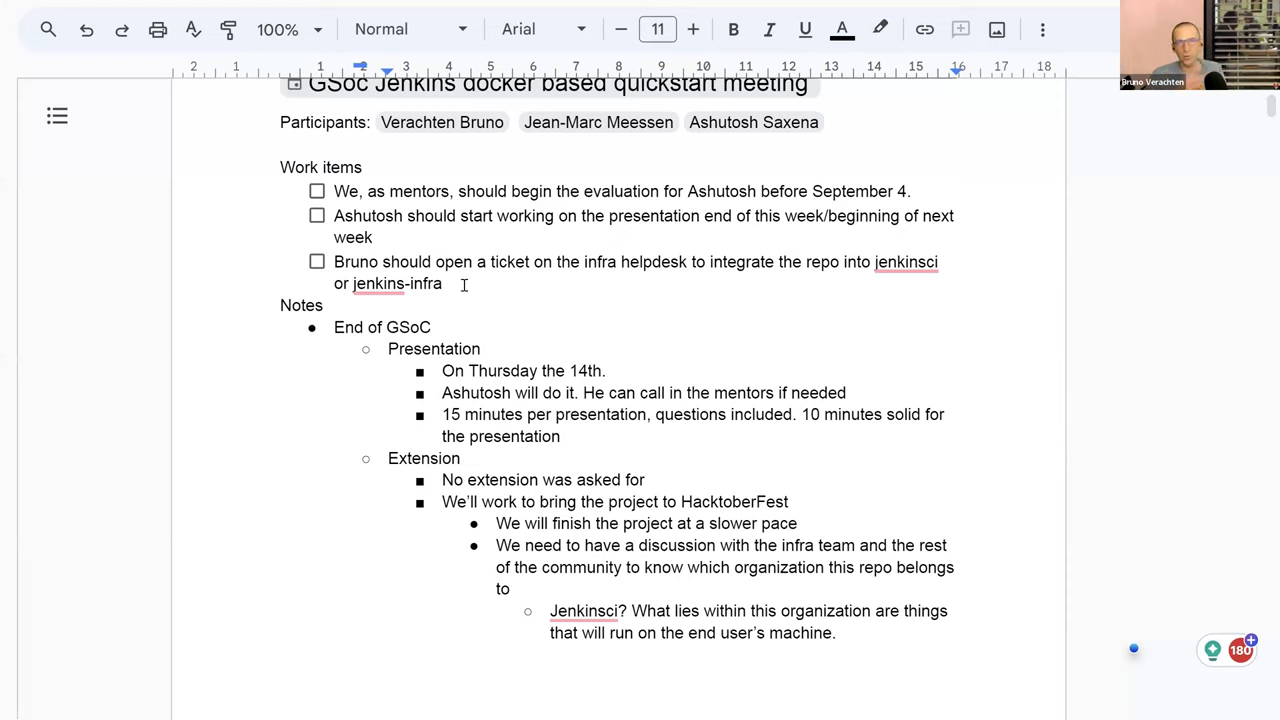
mouse_move(407, 396)
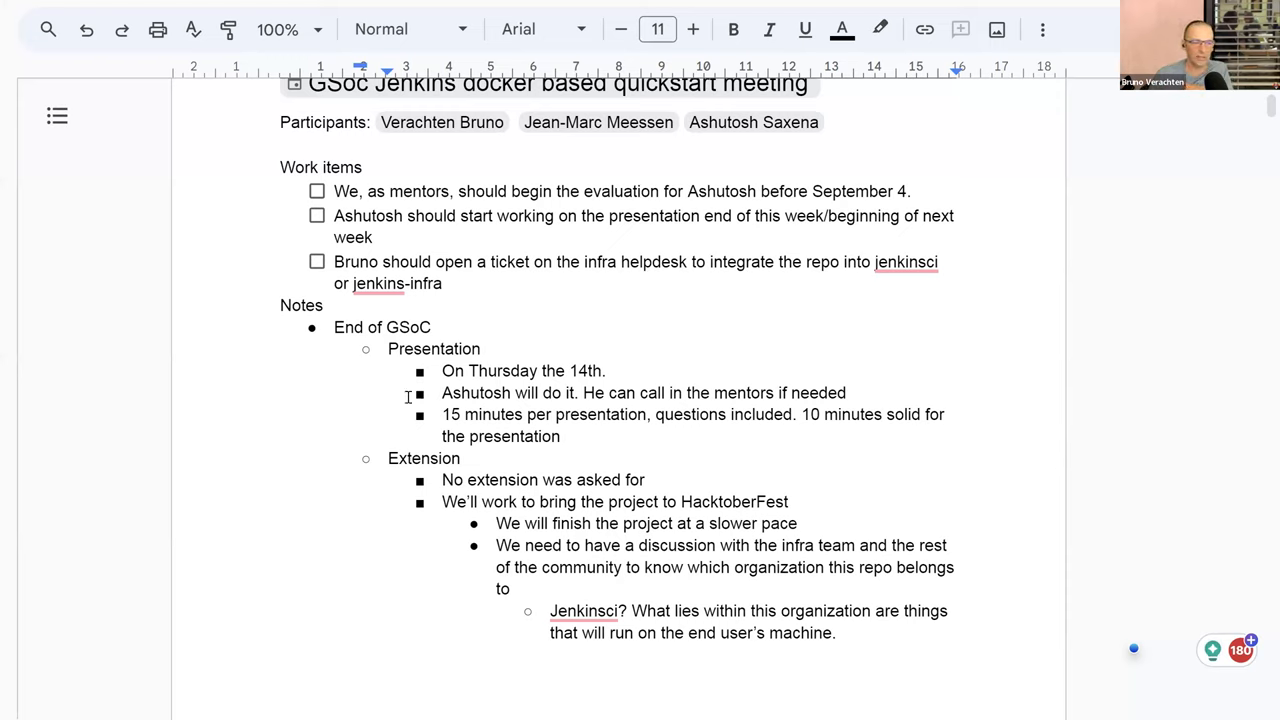
scroll("down", 3)
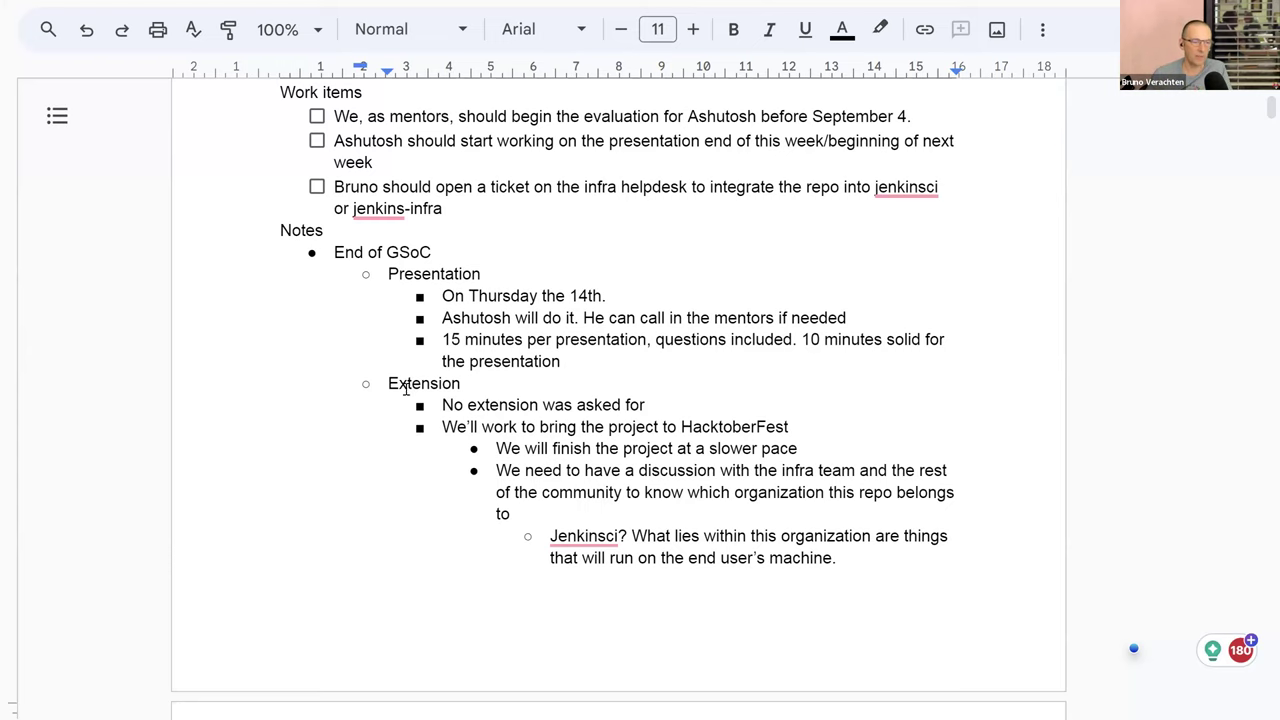
scroll("down", 3)
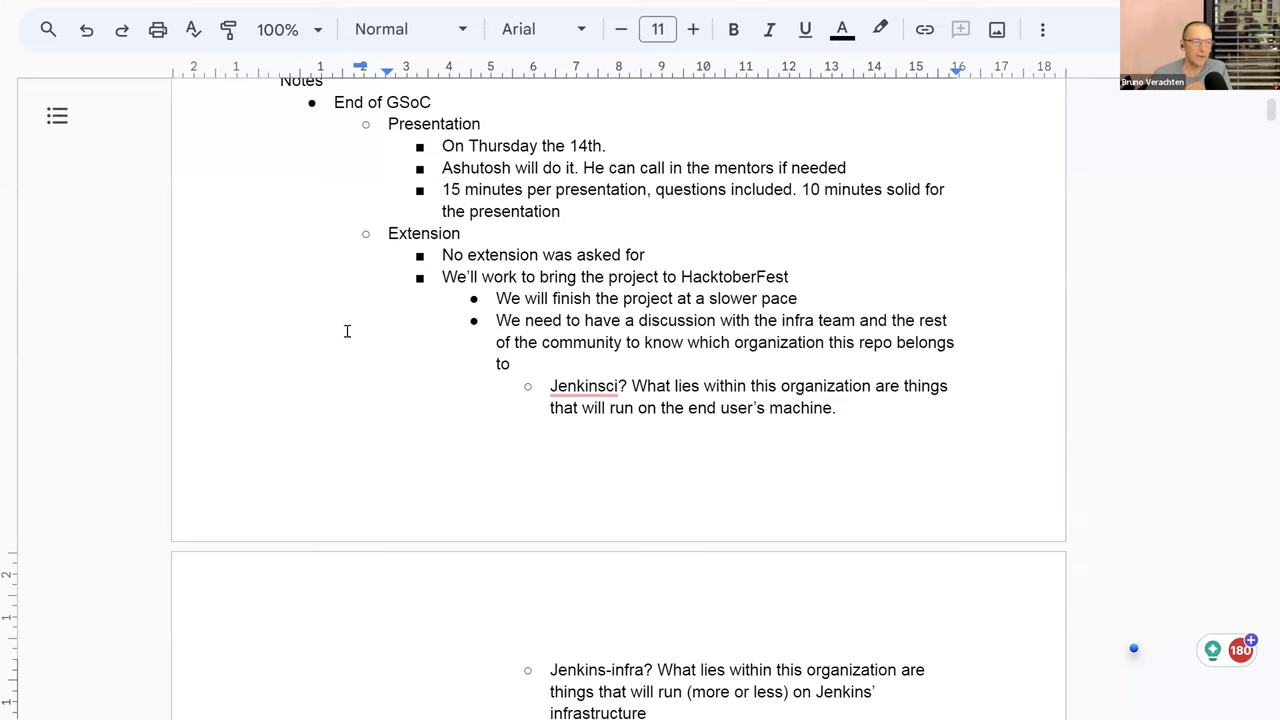
scroll("down", 3)
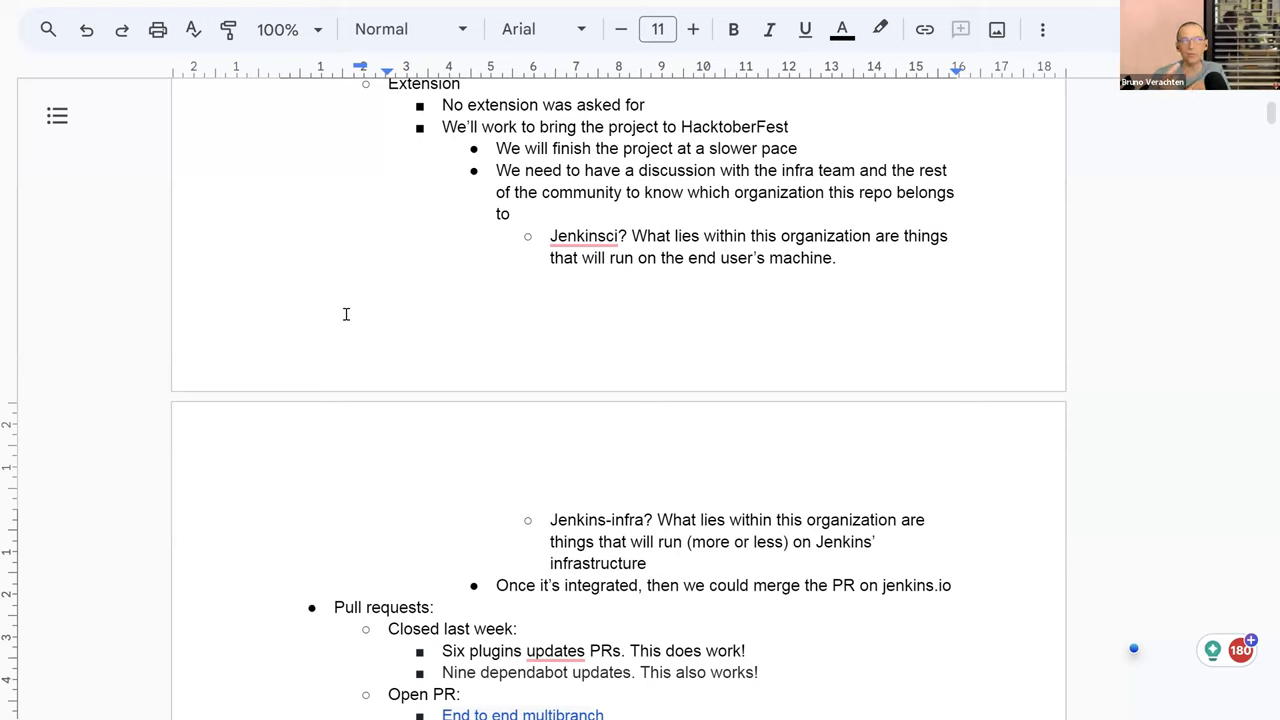
mouse_move(343, 336)
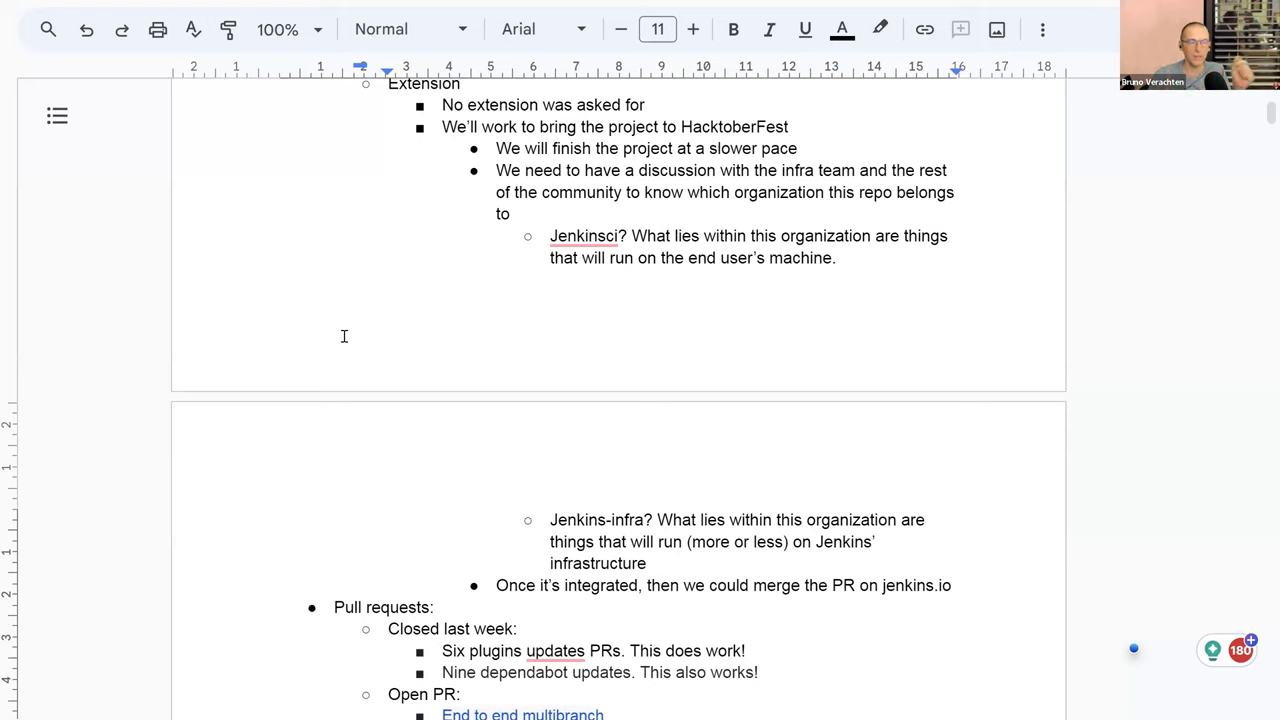
mouse_move(407, 347)
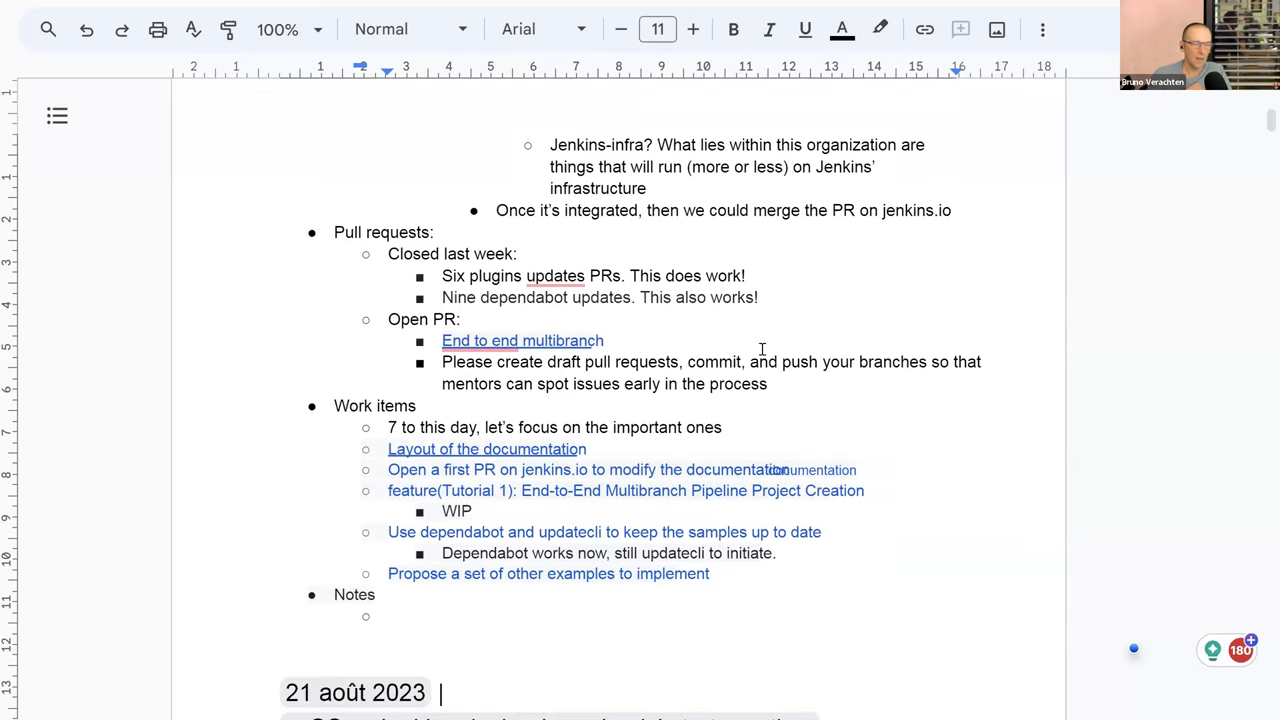
scroll("down", 3)
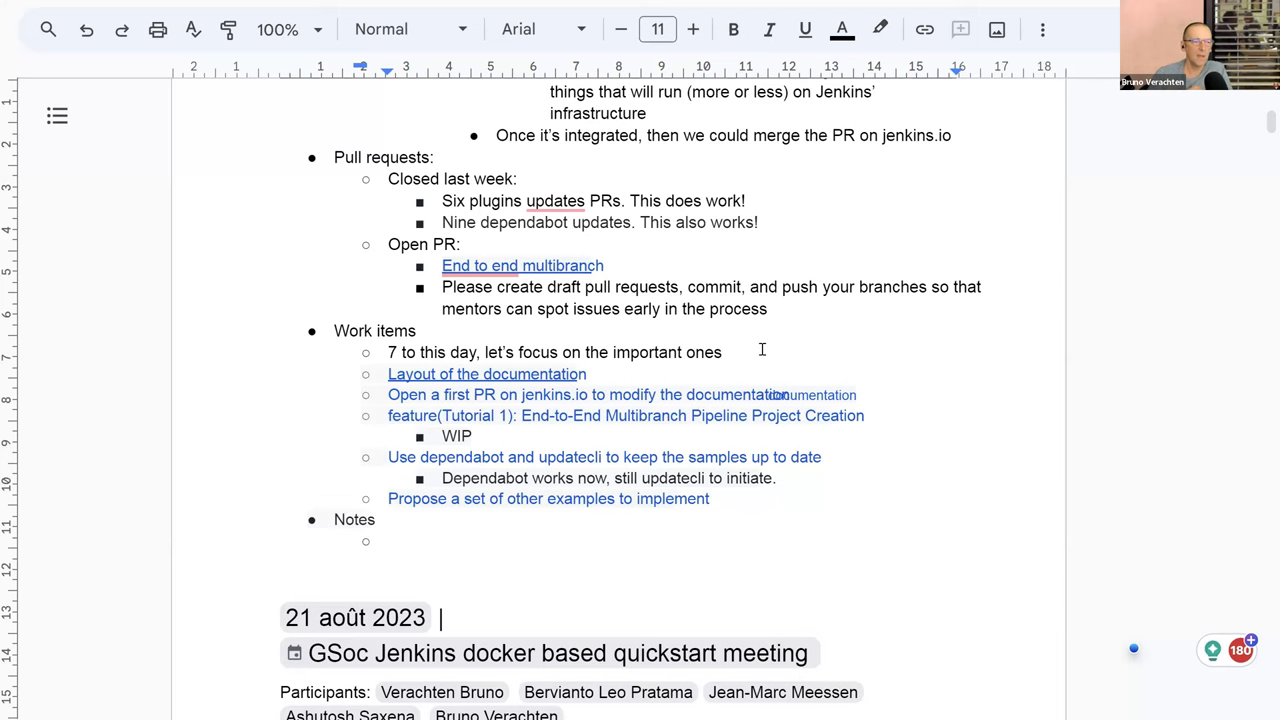
scroll("down", 3)
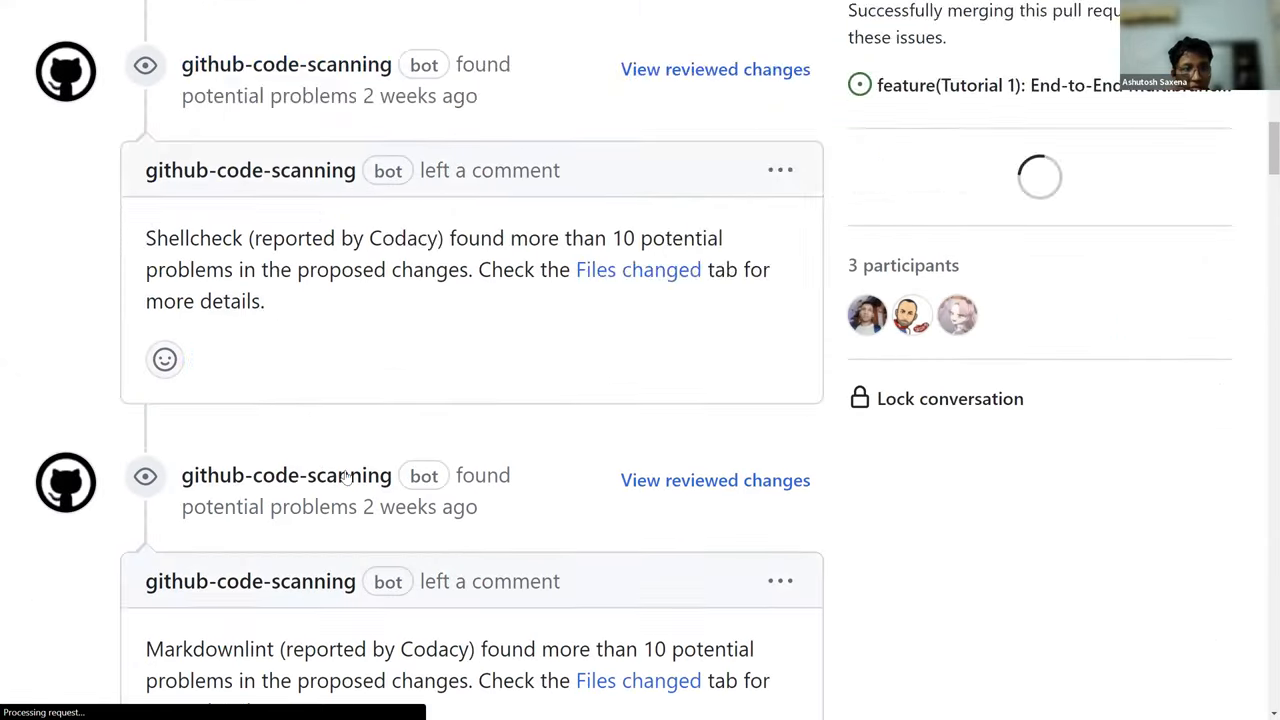
scroll("down", 3)
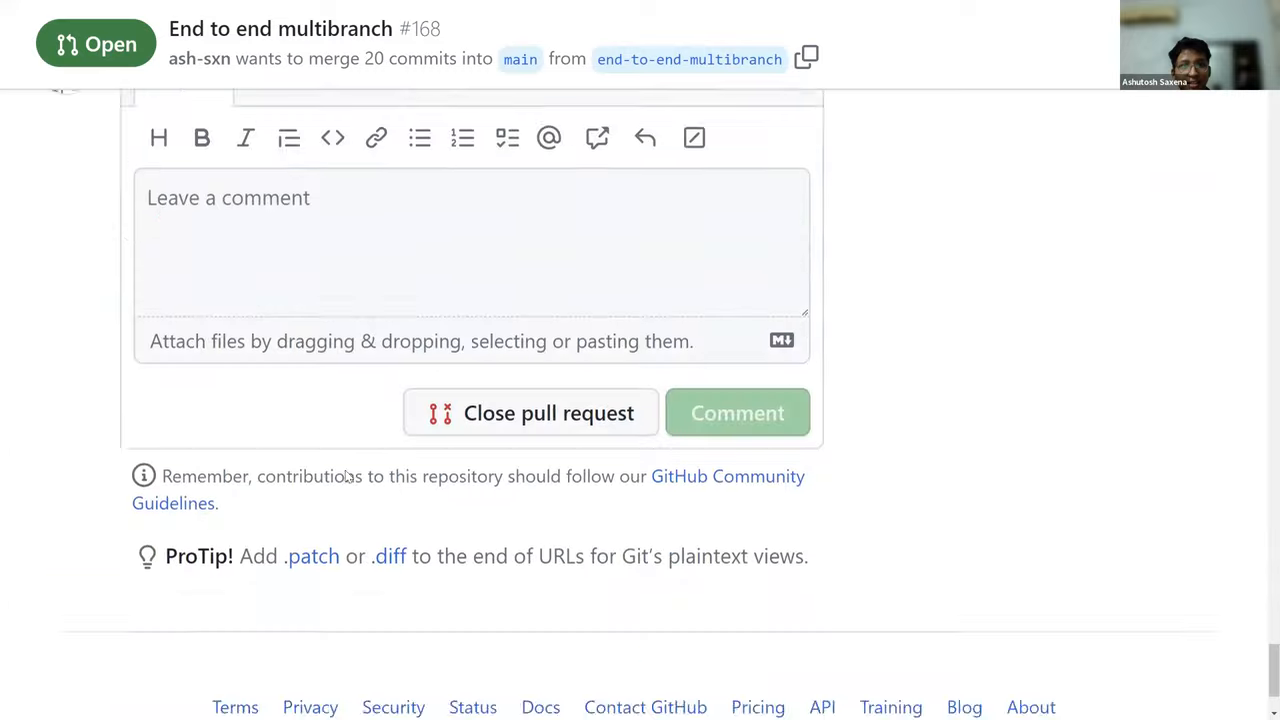
scroll("up", 3)
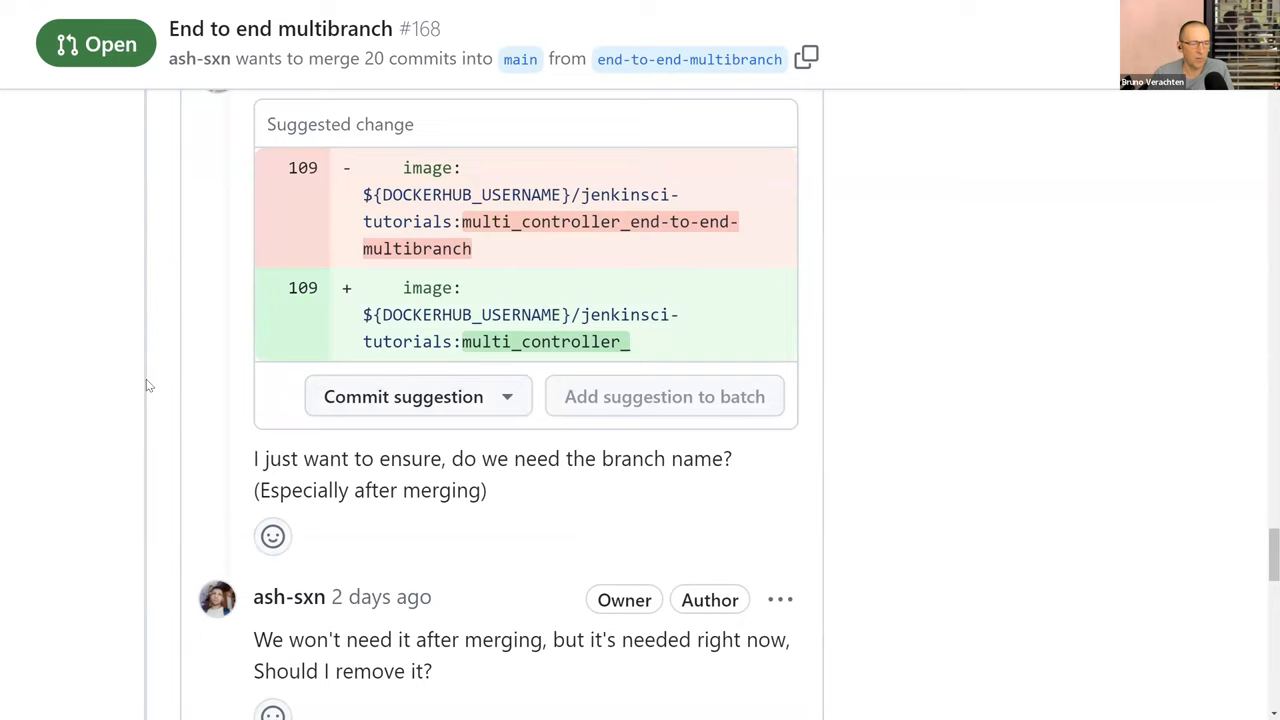
scroll("down", 3)
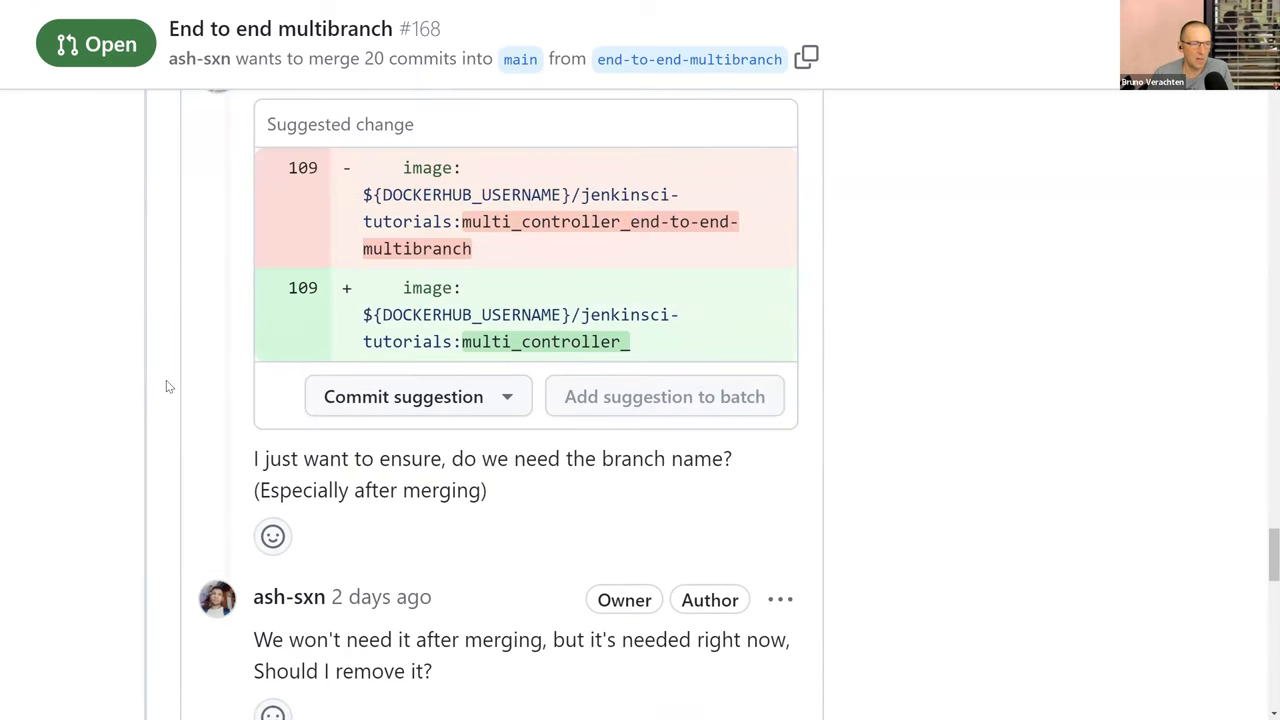
mouse_move(175, 380)
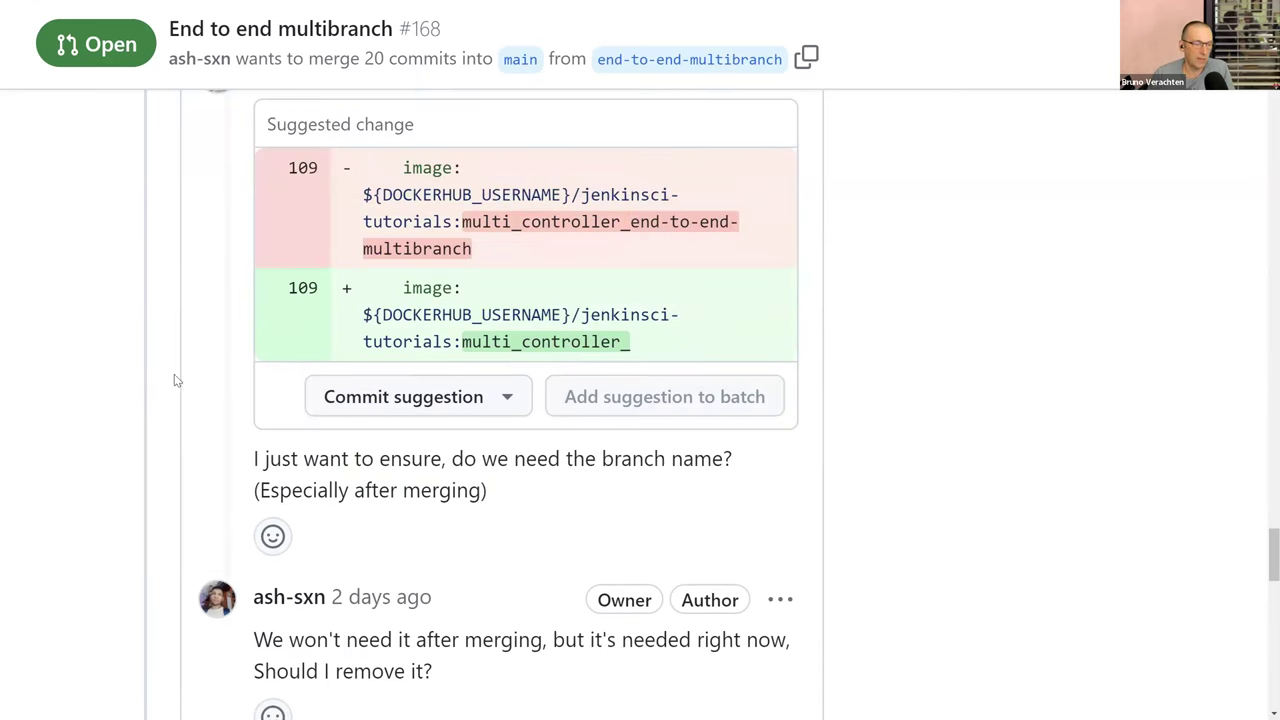
scroll("down", 3)
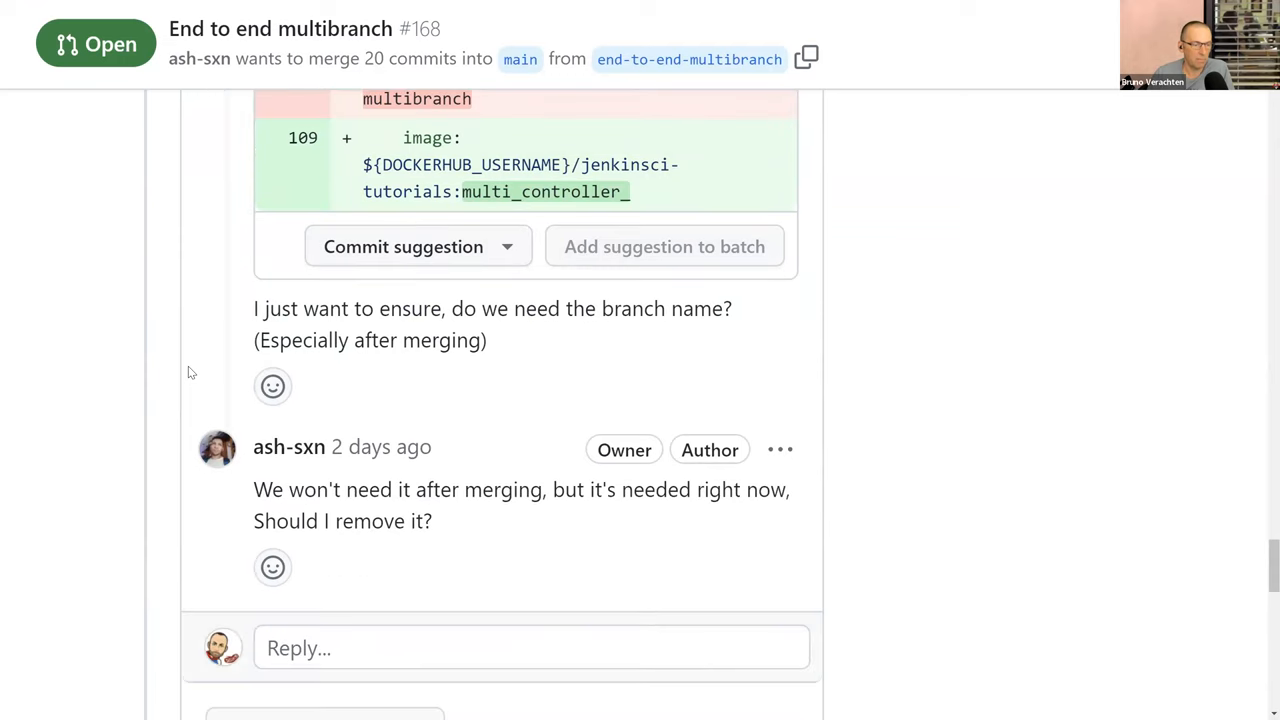
Post the reply 'I guess so! 👍' to the branch-name question in PR #168.
left_click(529, 646)
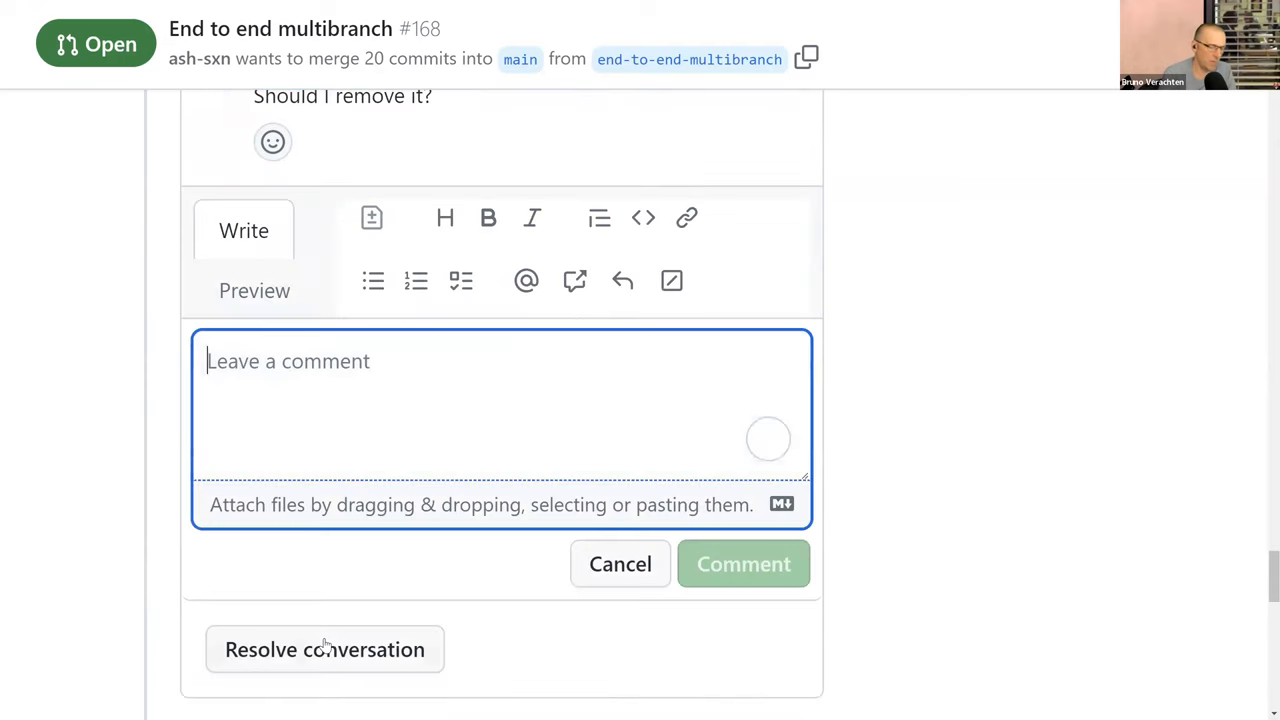
type("I guess so! 👍")
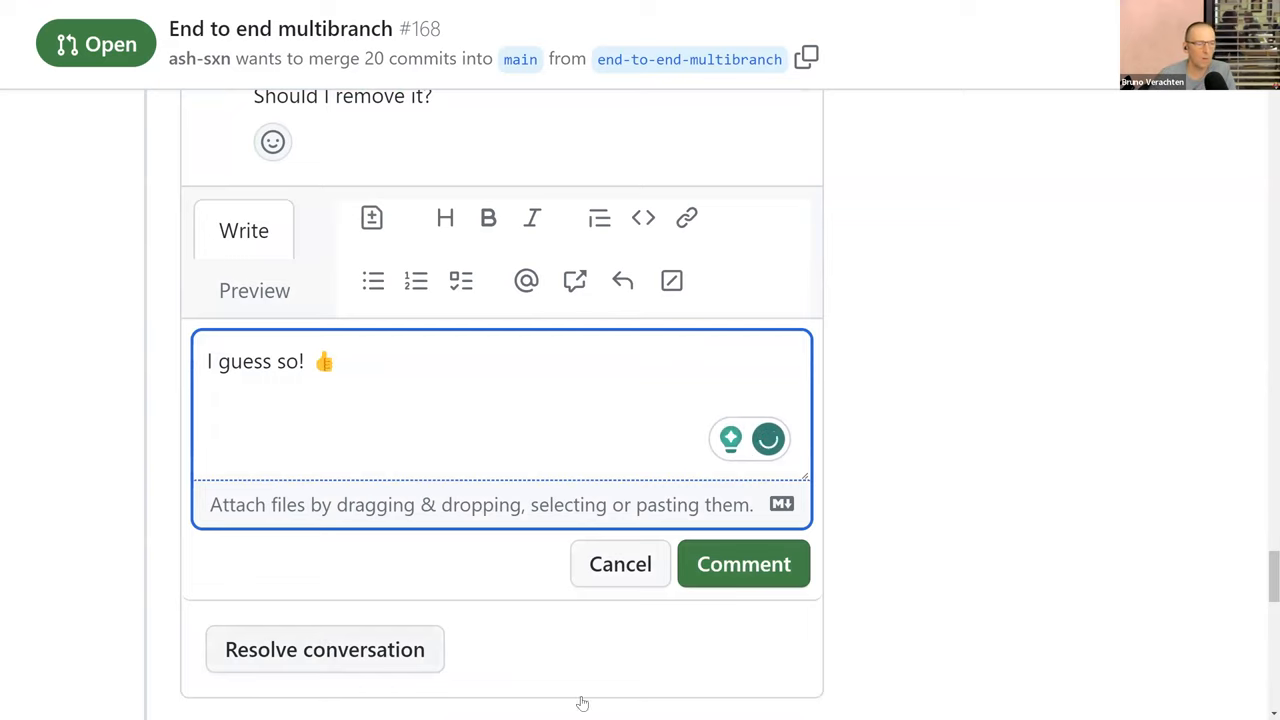
left_click(743, 564)
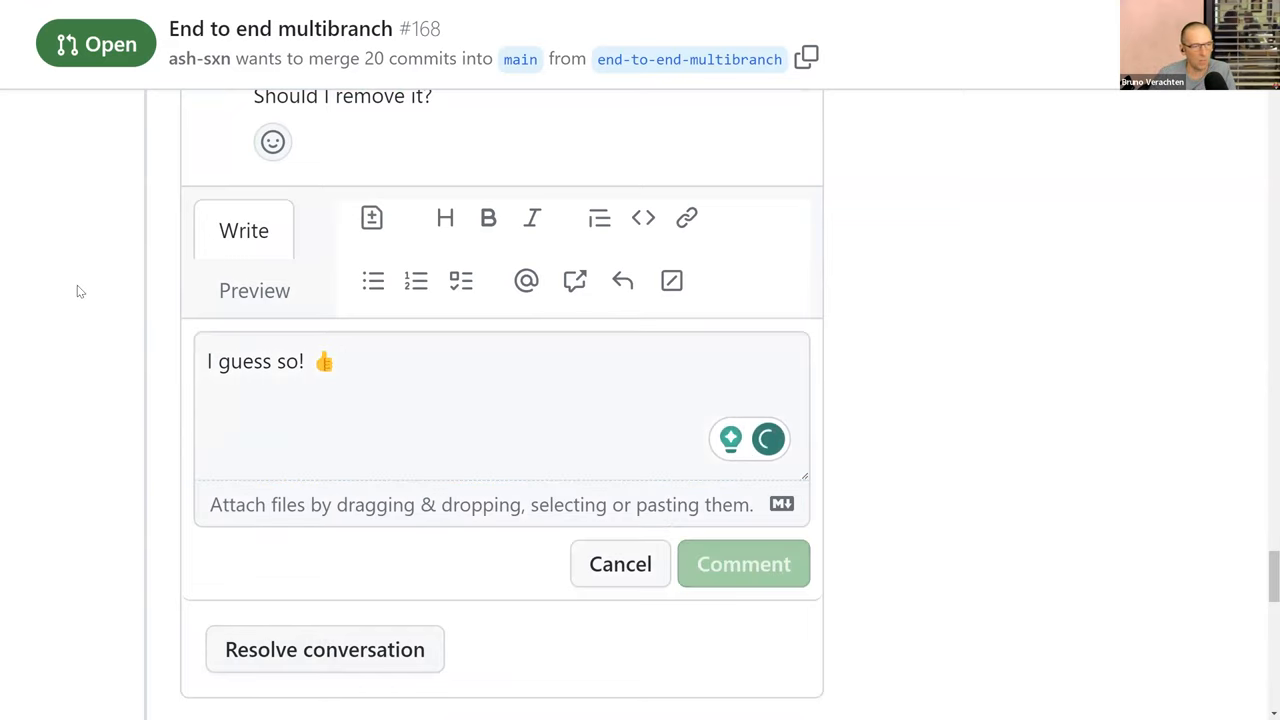
left_click(743, 563)
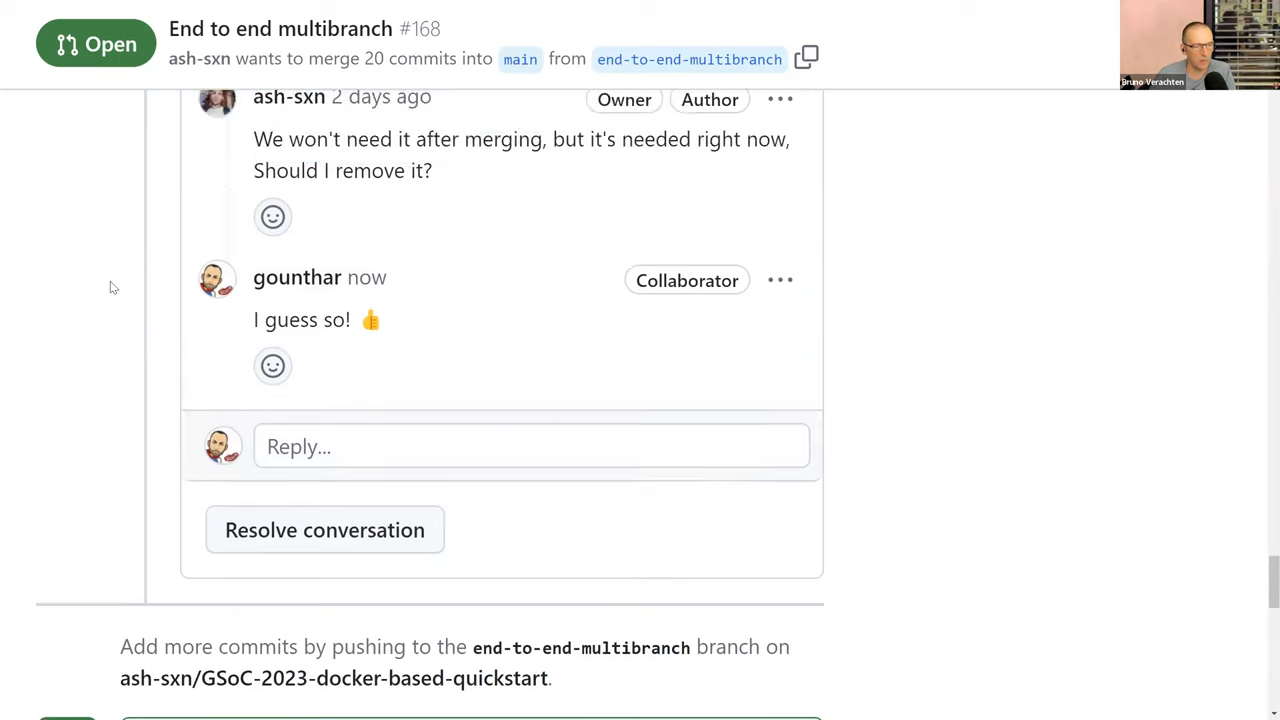
scroll("up", 3)
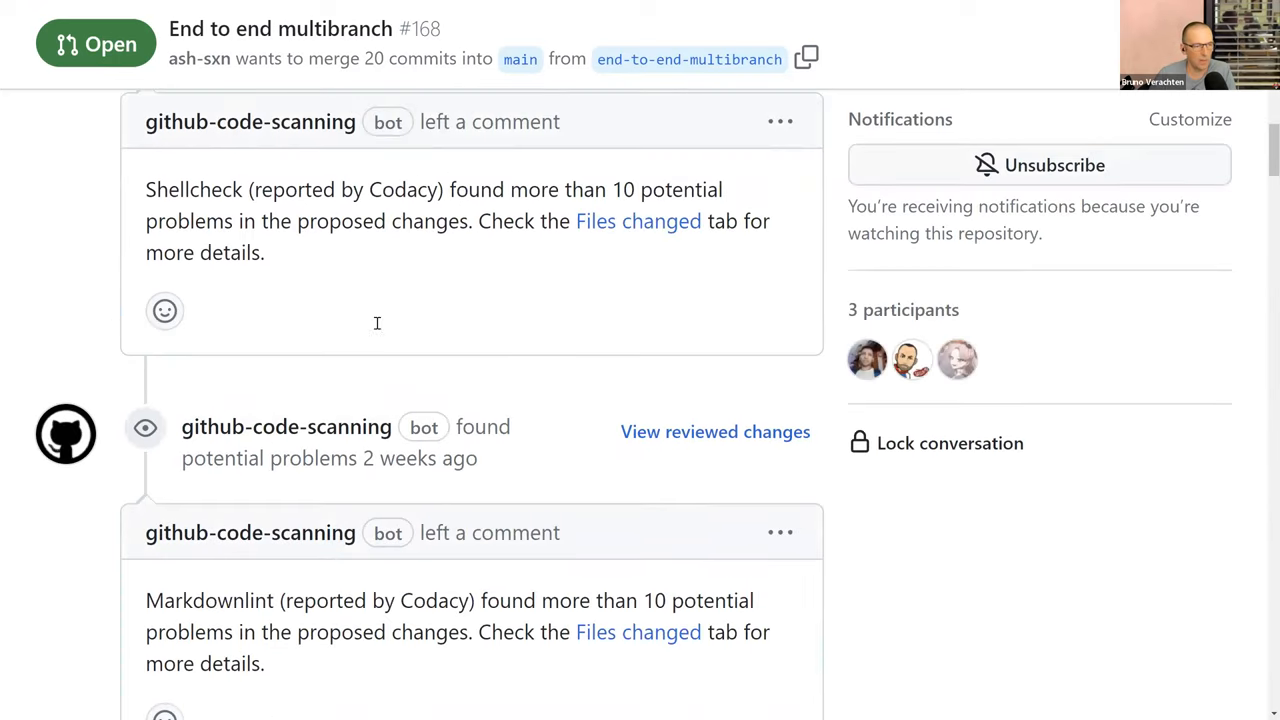
scroll("down", 3)
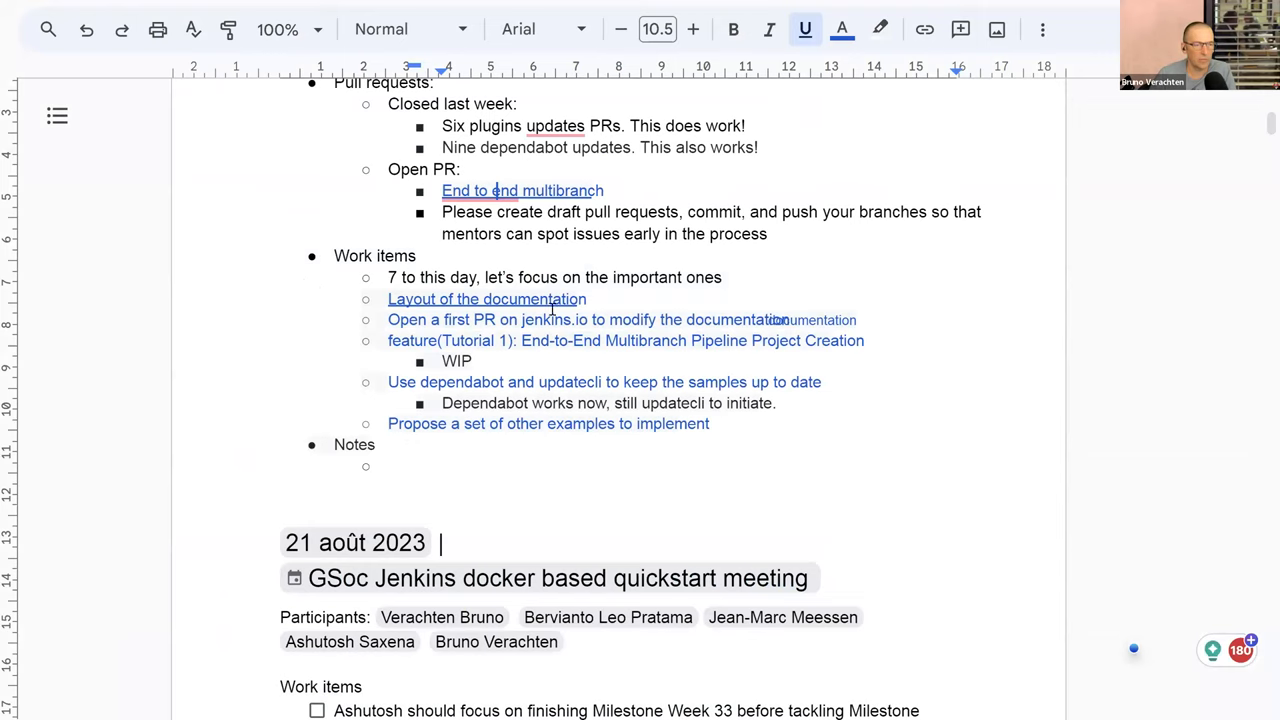
mouse_move(550, 332)
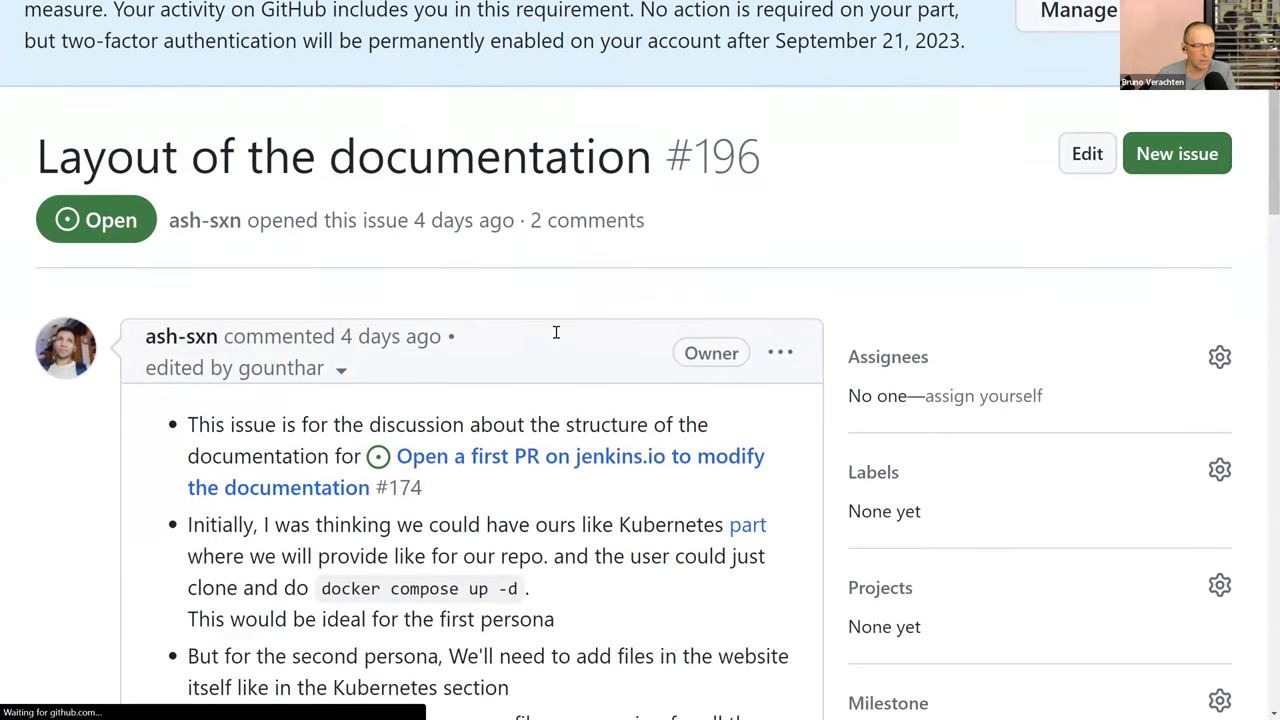
scroll("down", 3)
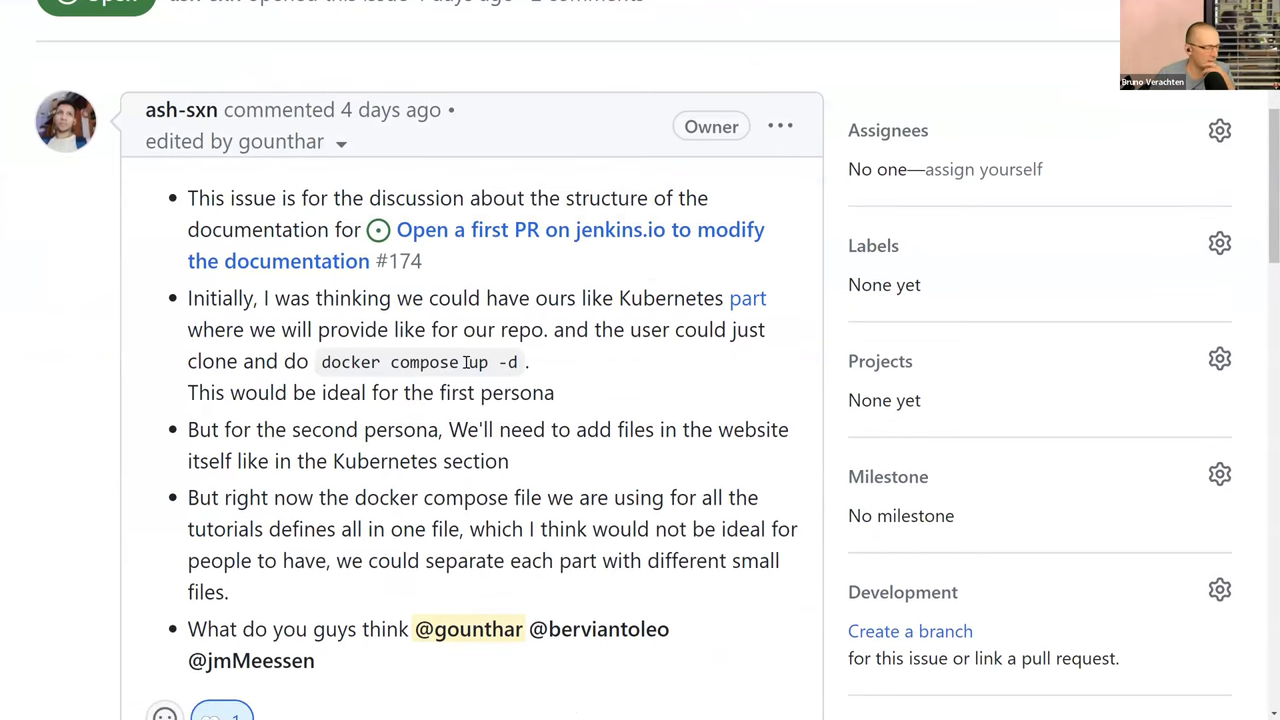
scroll("down", 3)
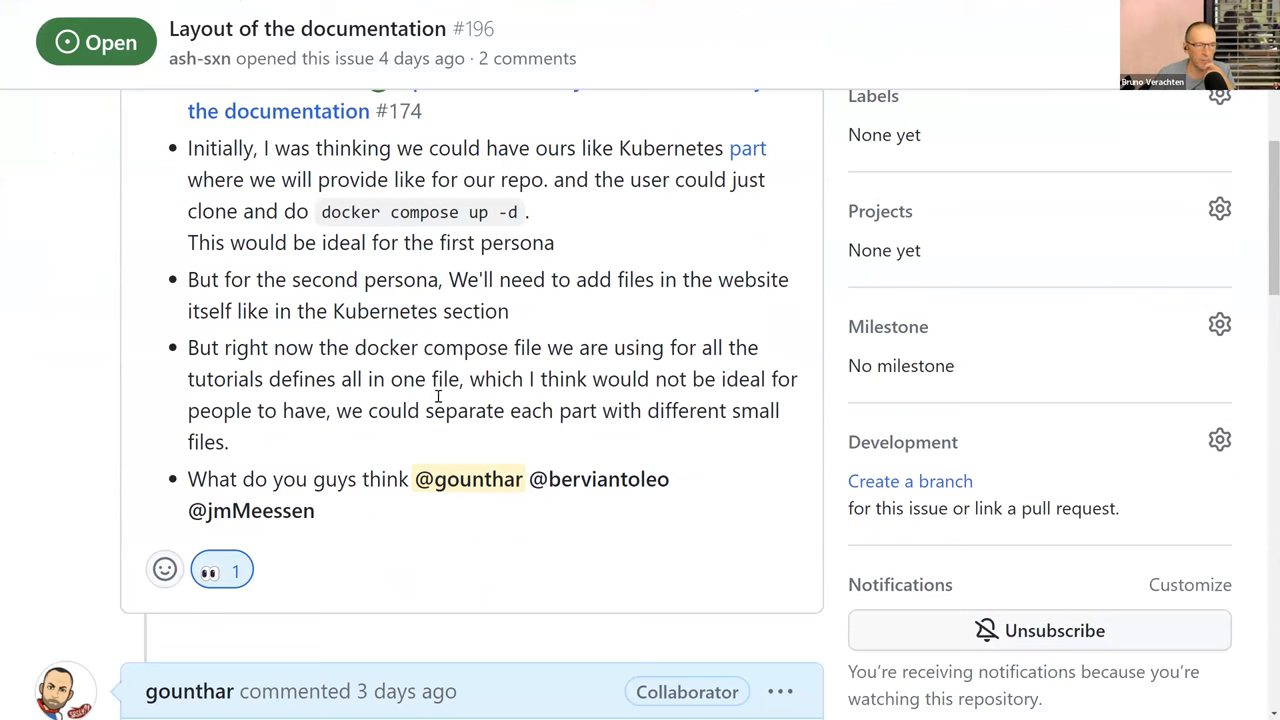
scroll("down", 3)
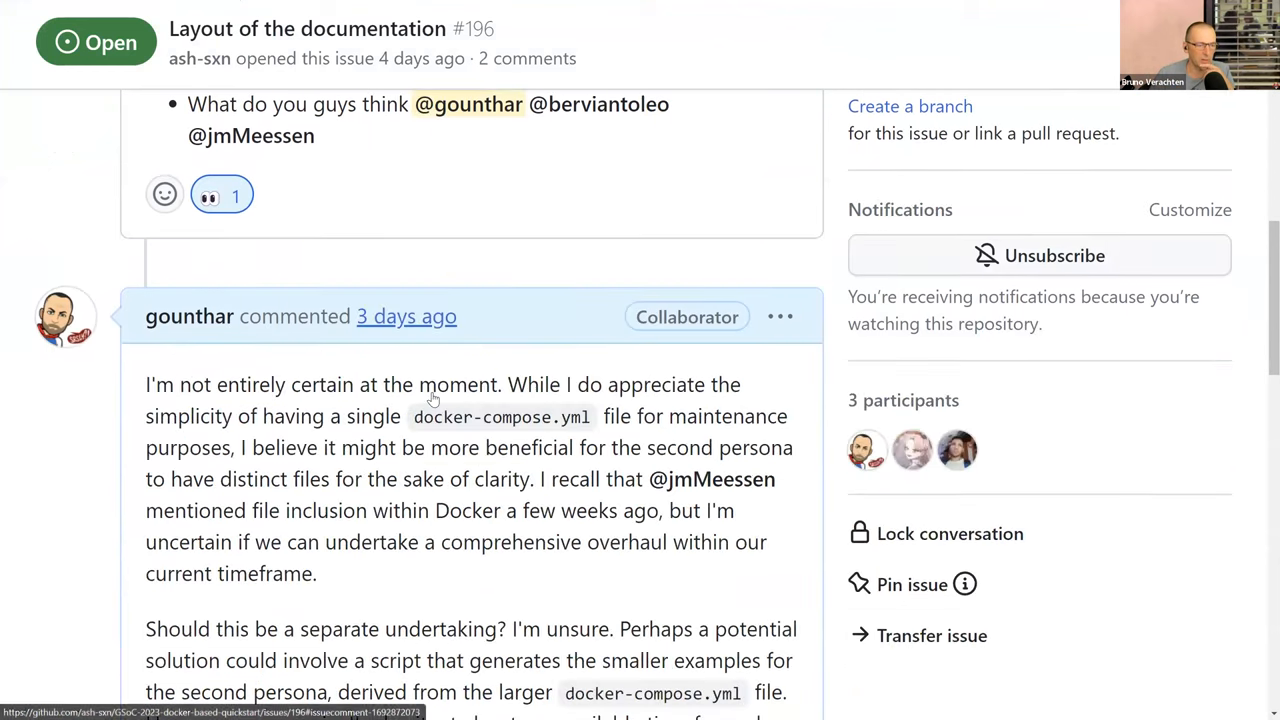
scroll("down", 3)
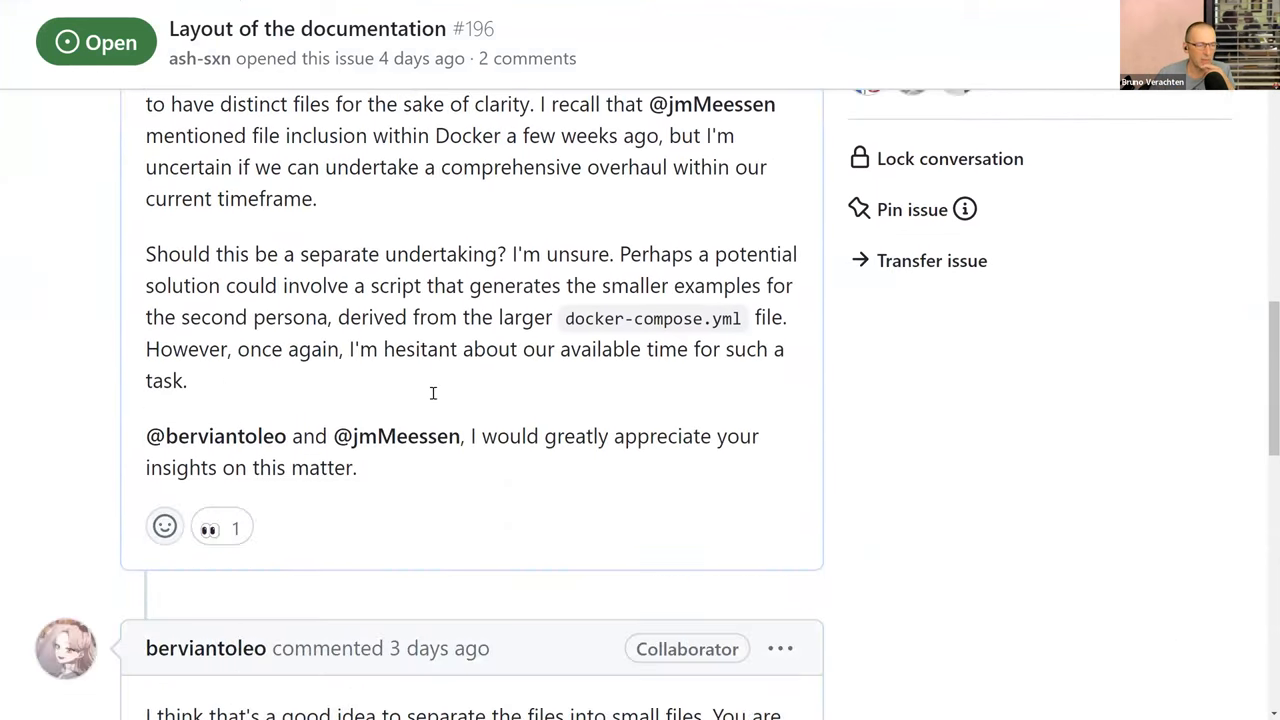
scroll("down", 3)
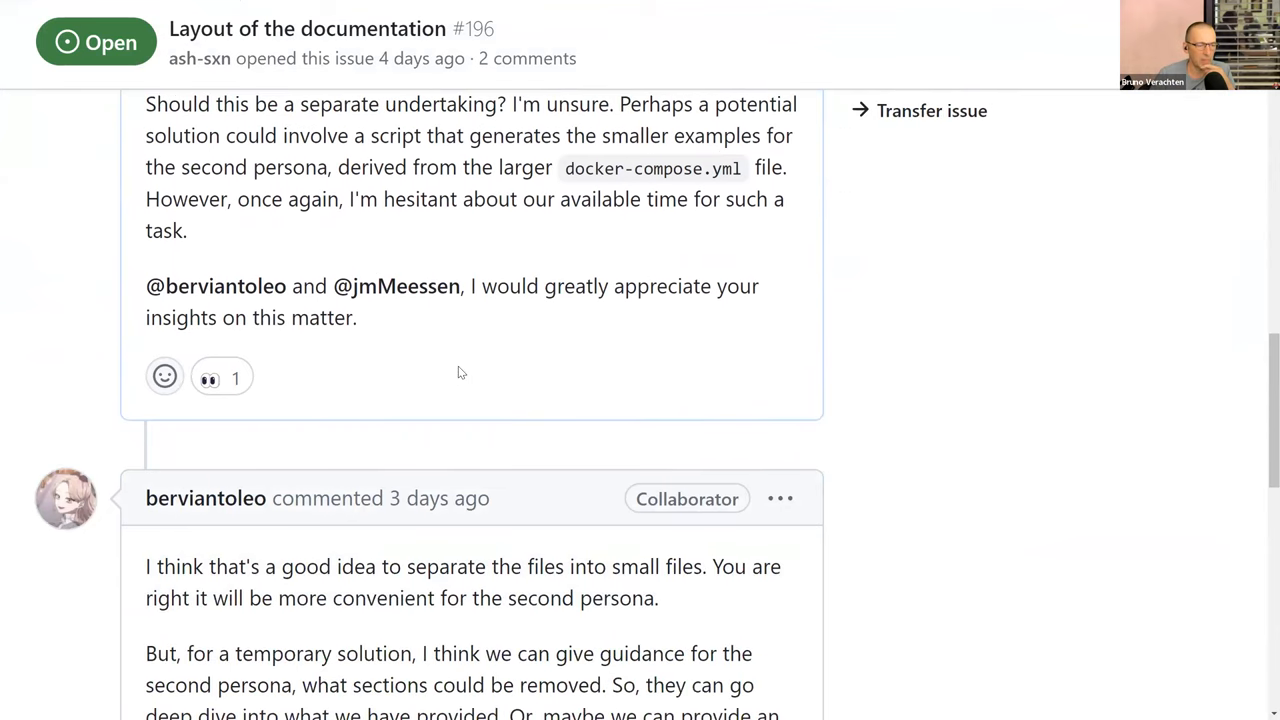
scroll("down", 3)
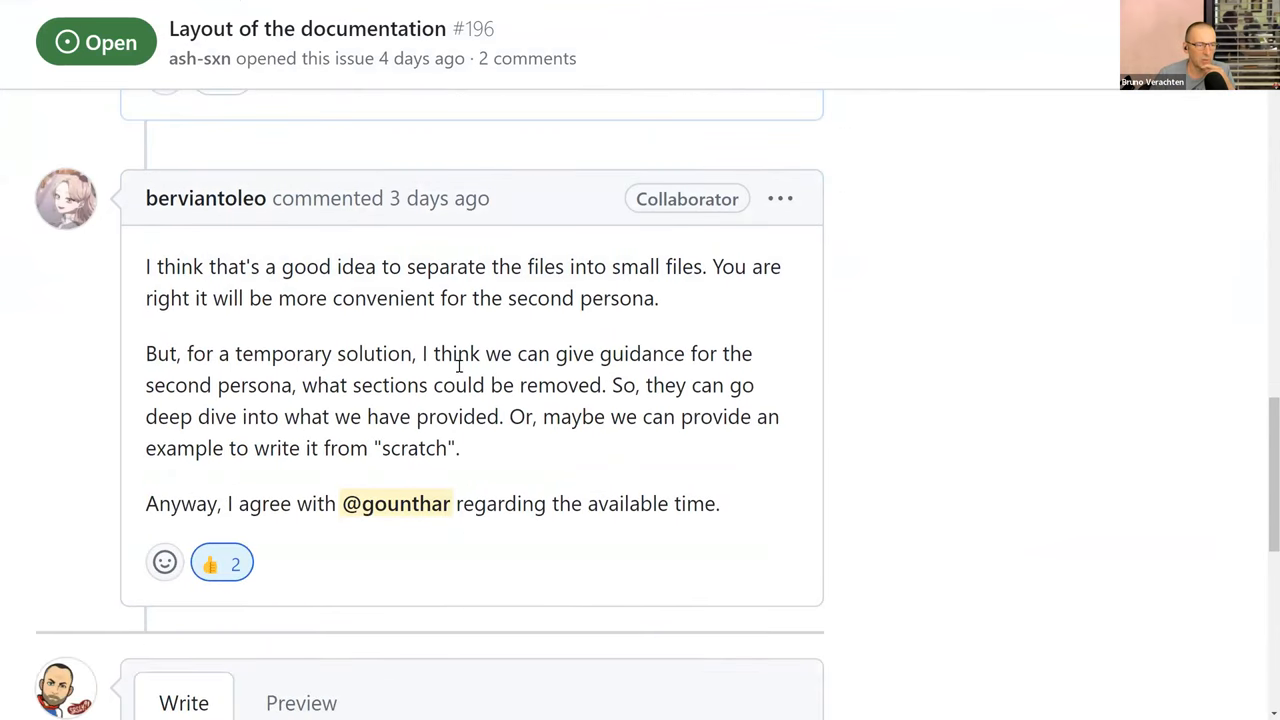
mouse_move(470, 376)
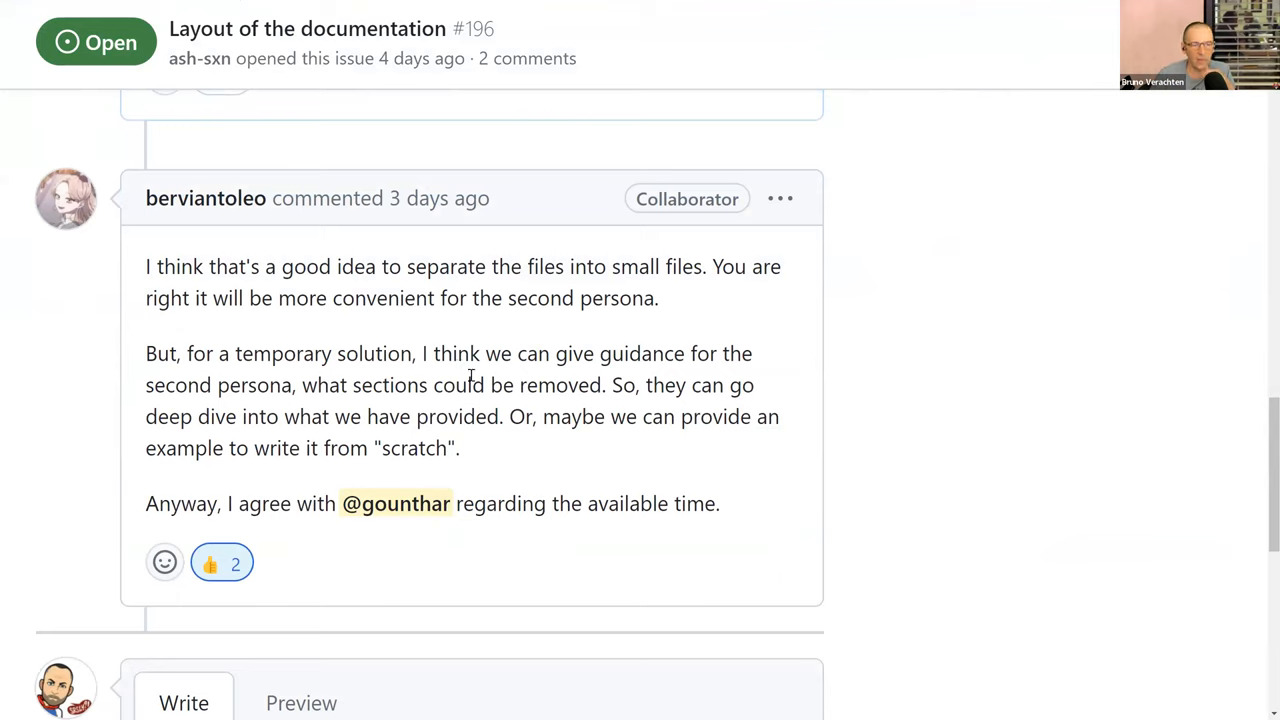
mouse_move(457, 308)
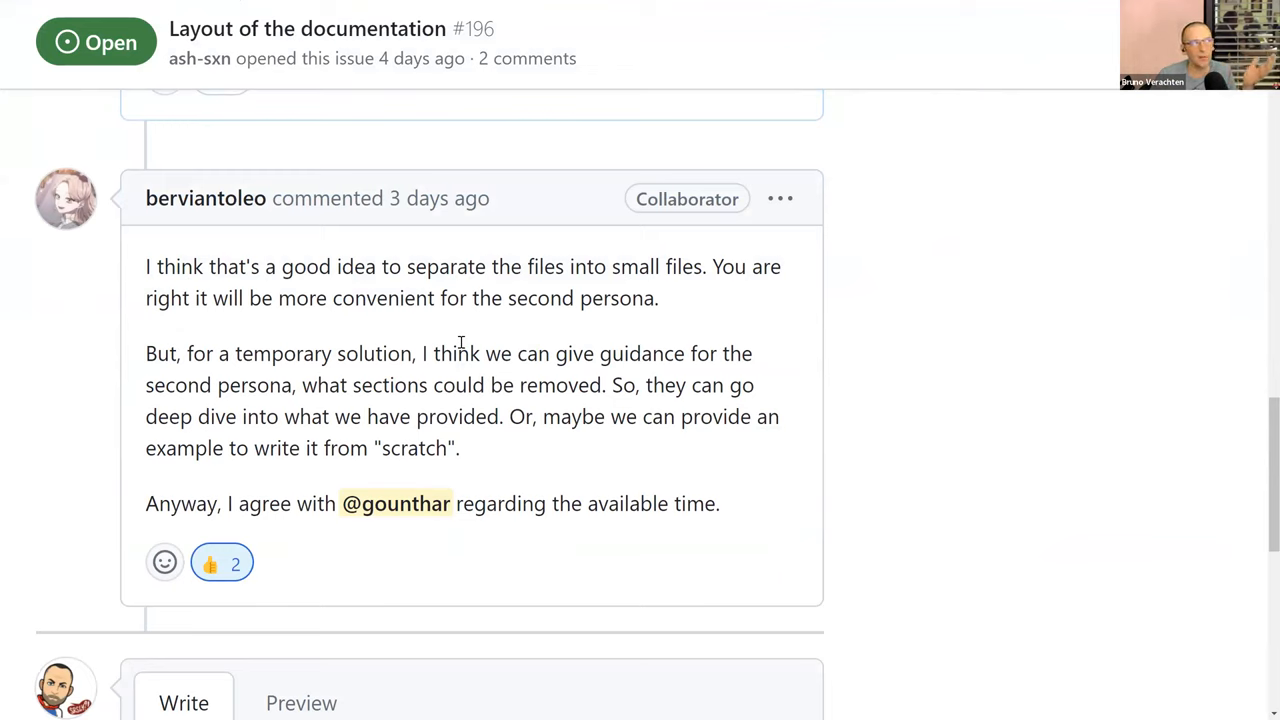
mouse_move(481, 348)
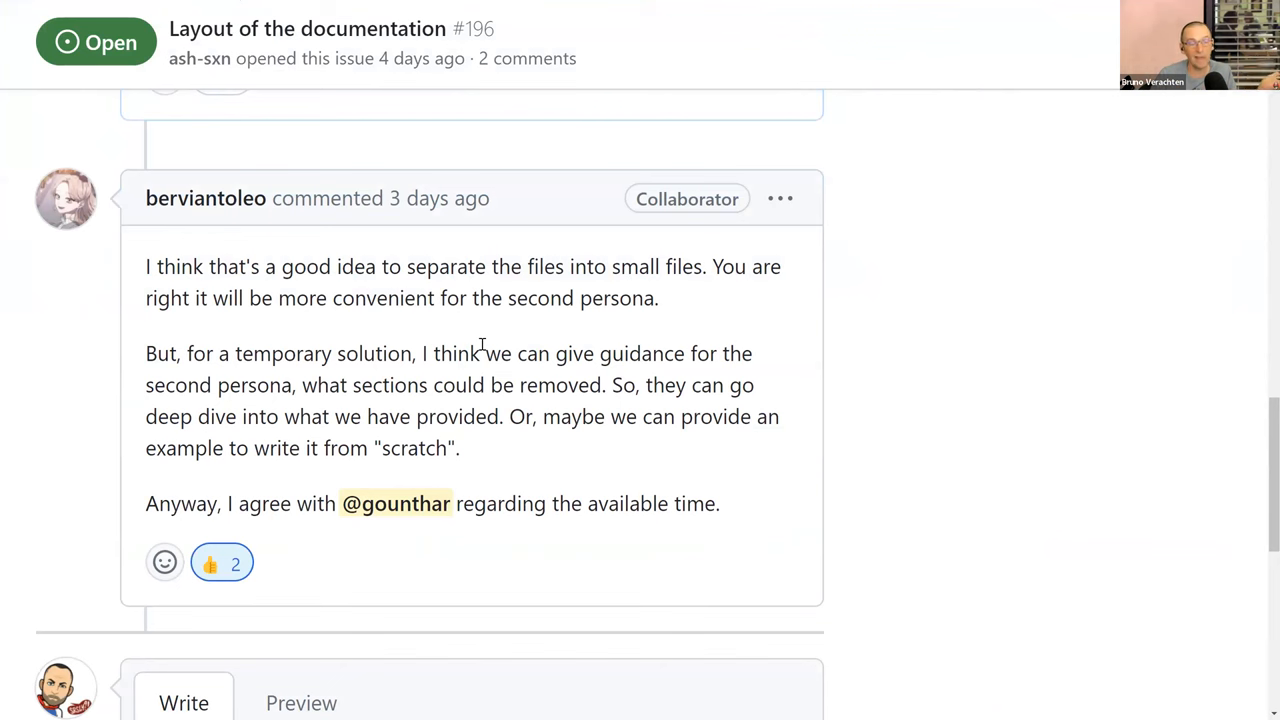
scroll("down", 3)
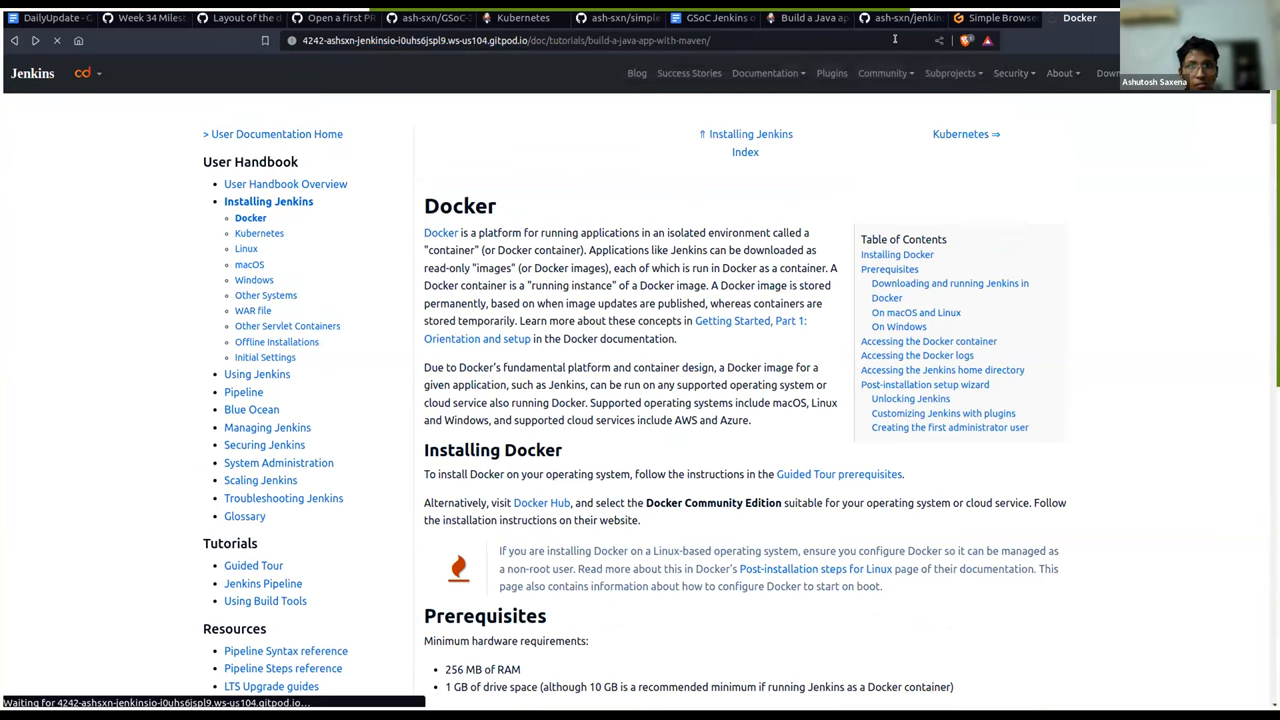
mouse_move(775, 201)
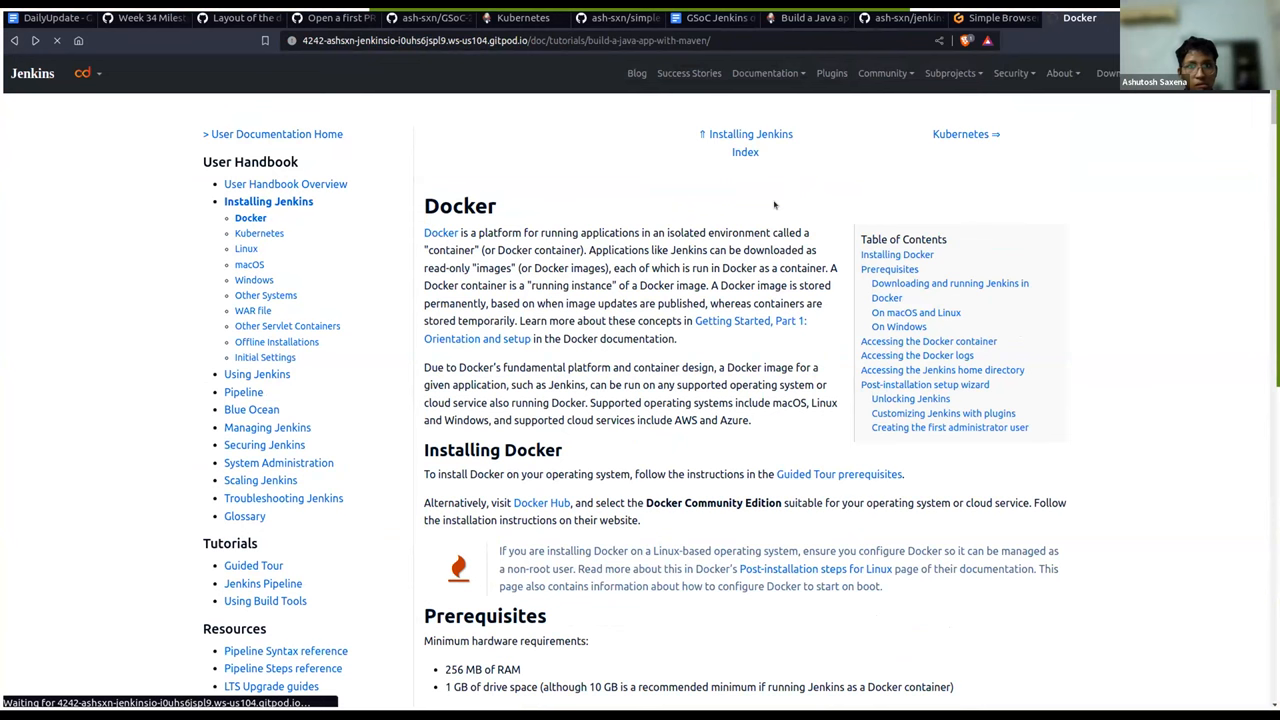
mouse_move(727, 324)
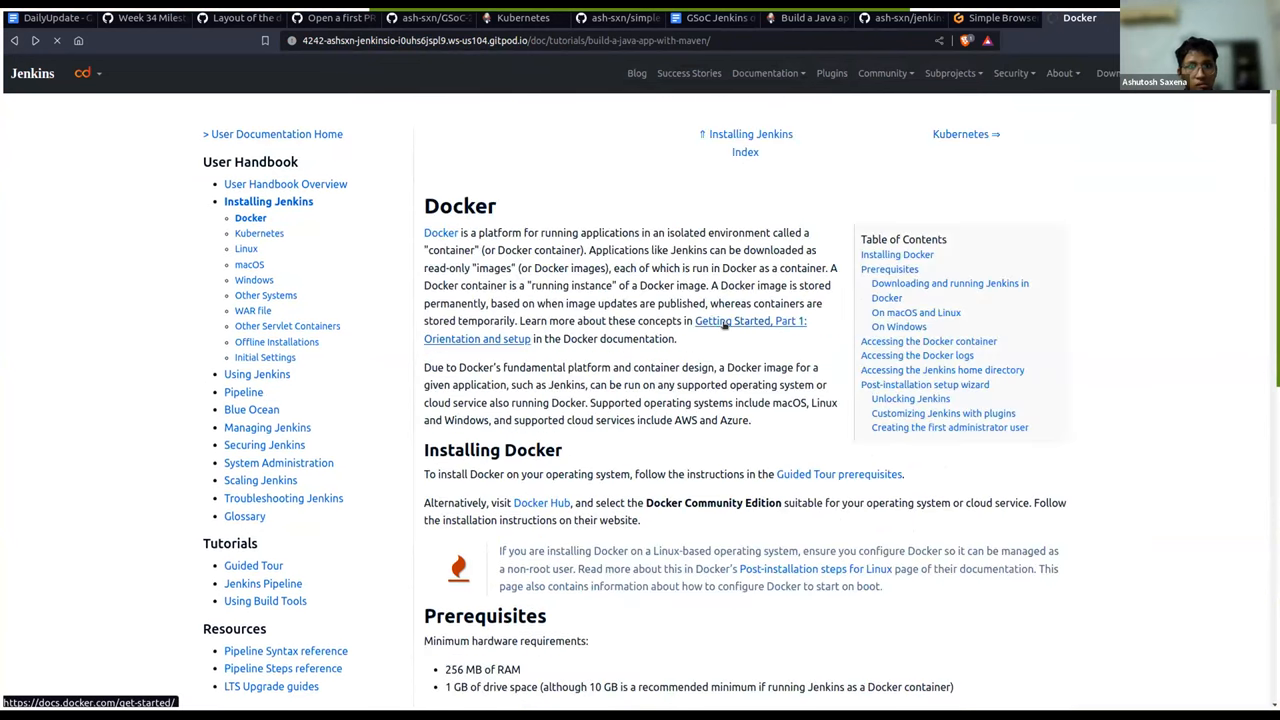
Switch to the Gitpod workspace tab running the jenkins.io preview.
left_click(540, 40)
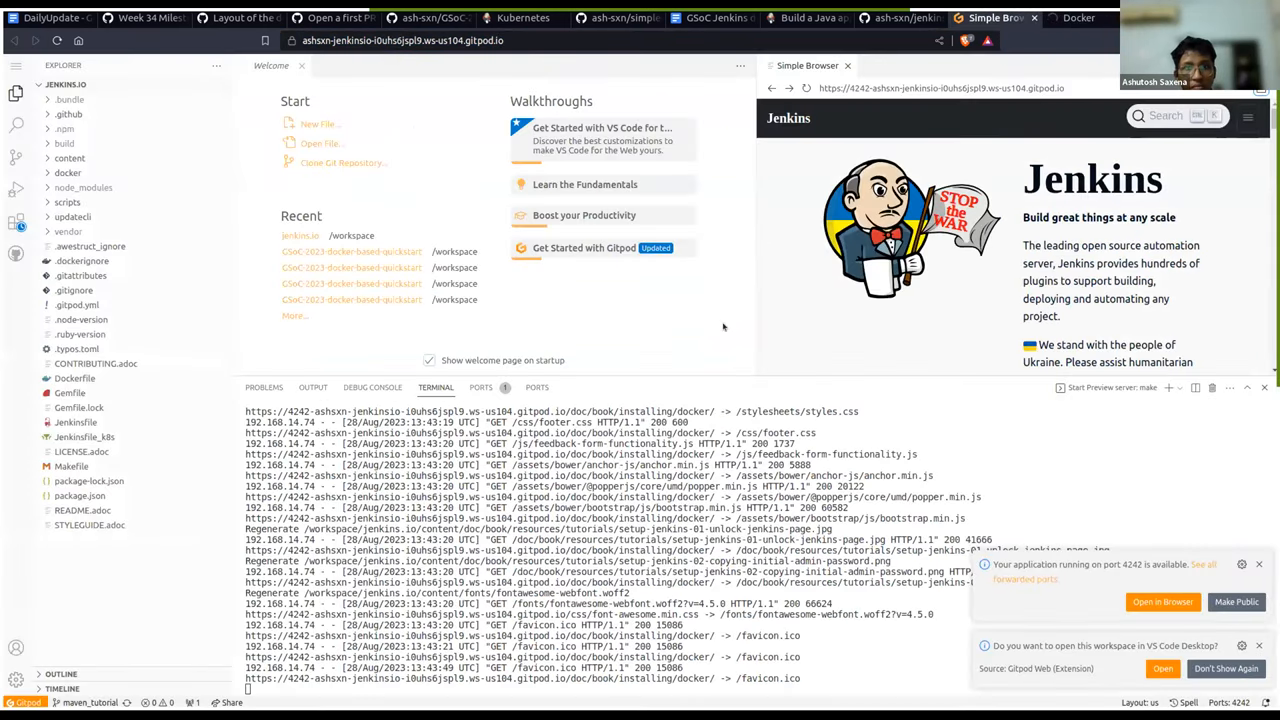
mouse_move(1089, 115)
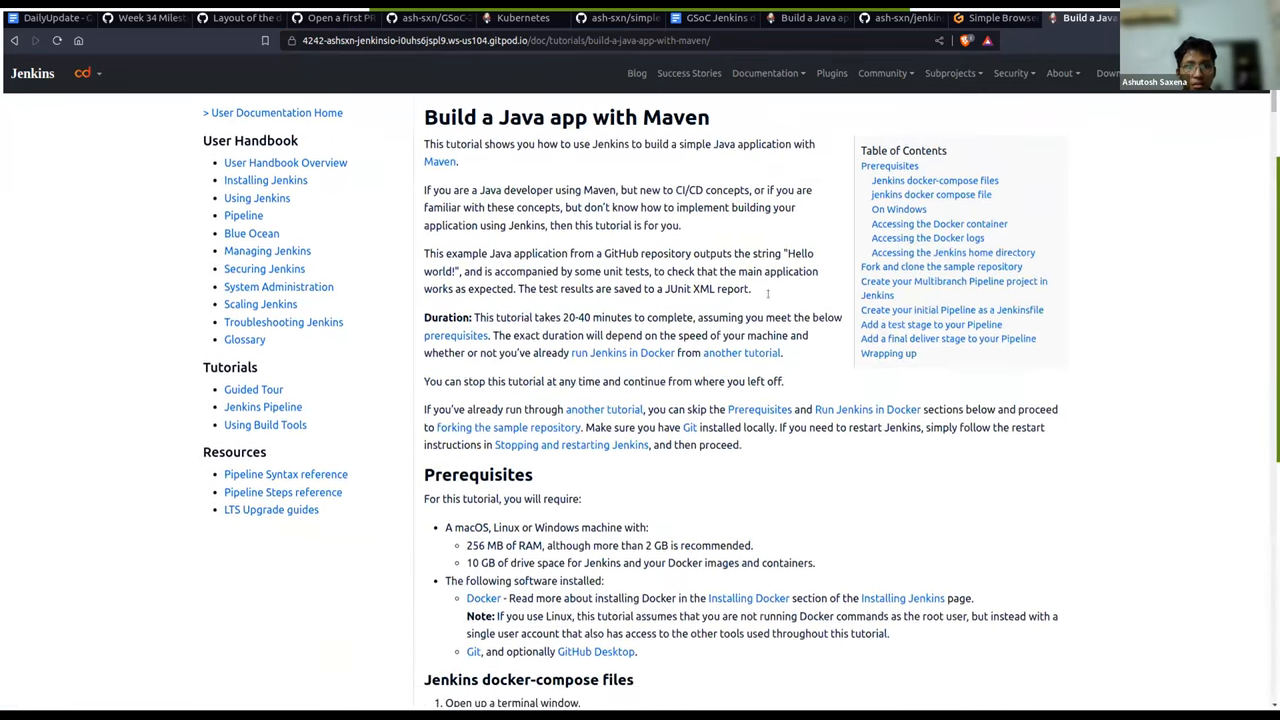
Highlight the tutorial's git clone command for the repository, then deselect it.
scroll("down", 3)
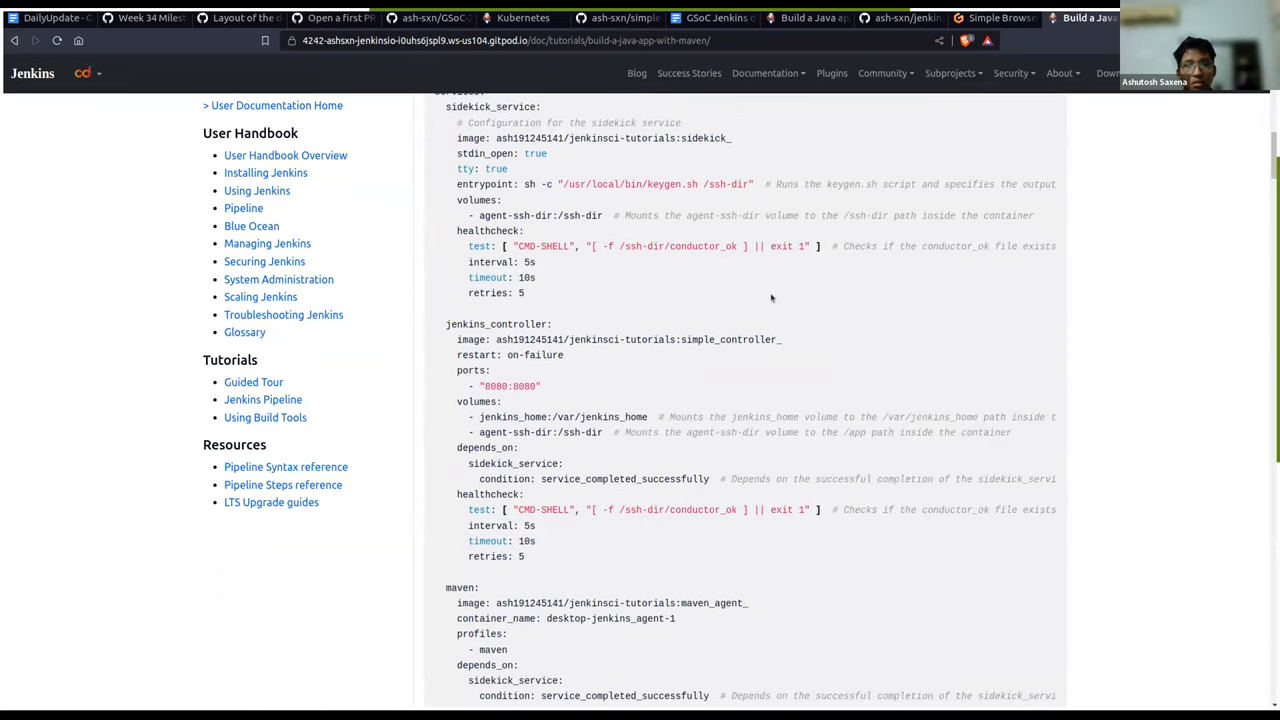
scroll("up", 3)
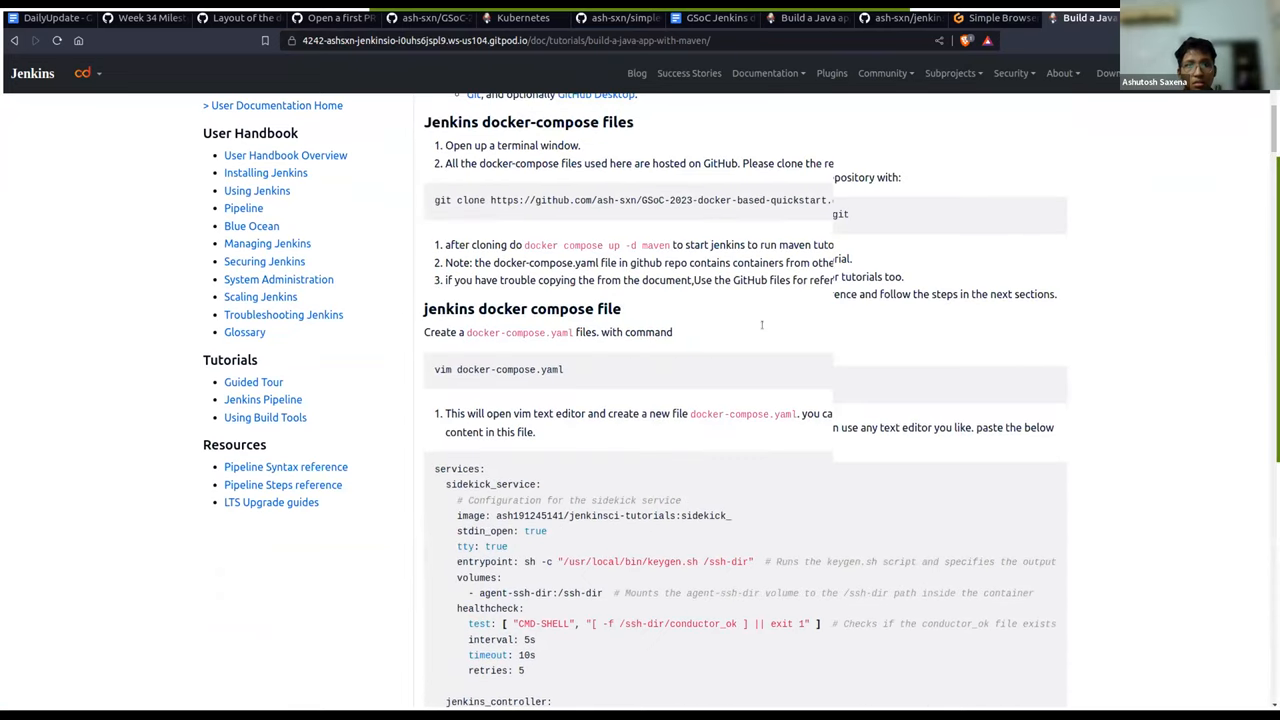
scroll("up", 3)
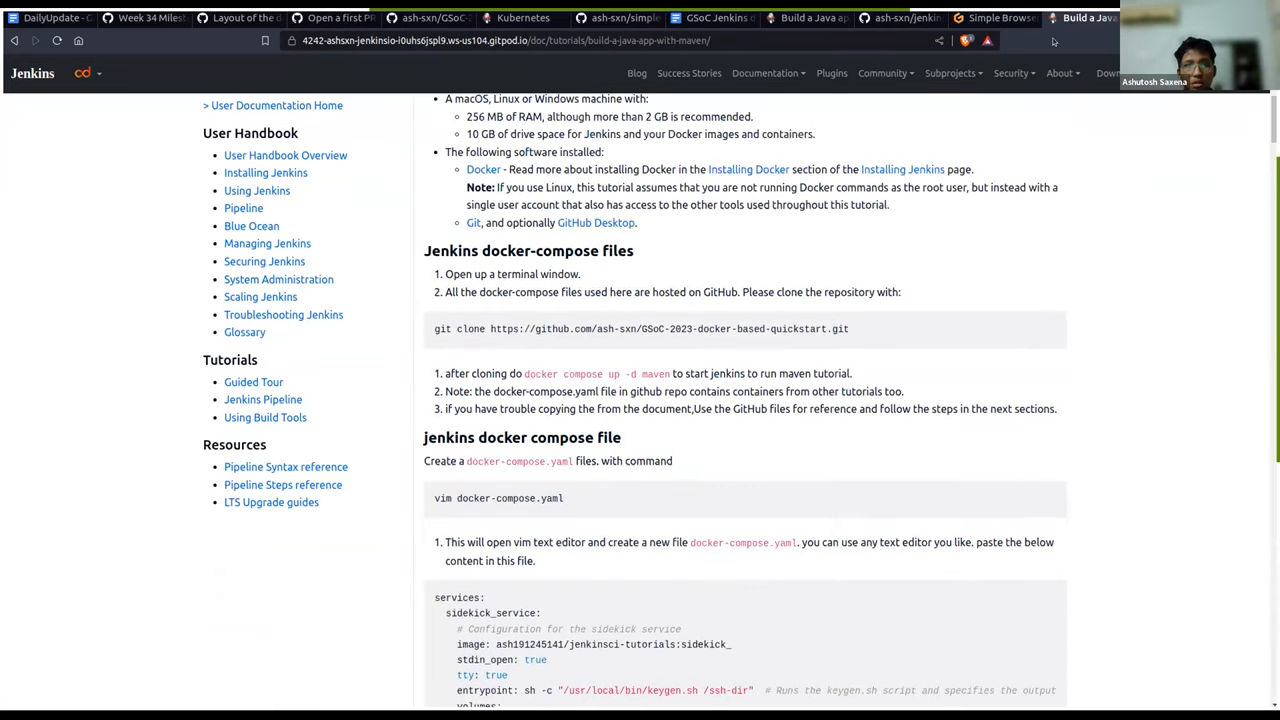
left_click_drag(434, 329, 670, 329)
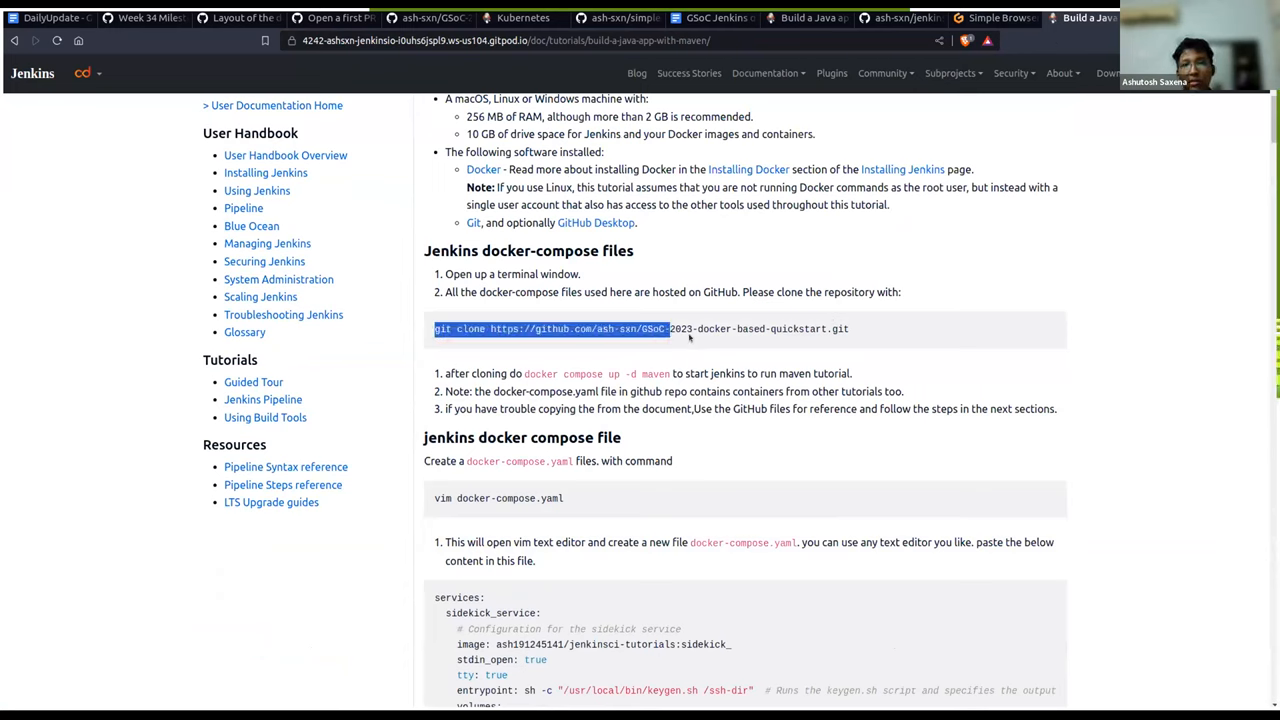
left_click(828, 338)
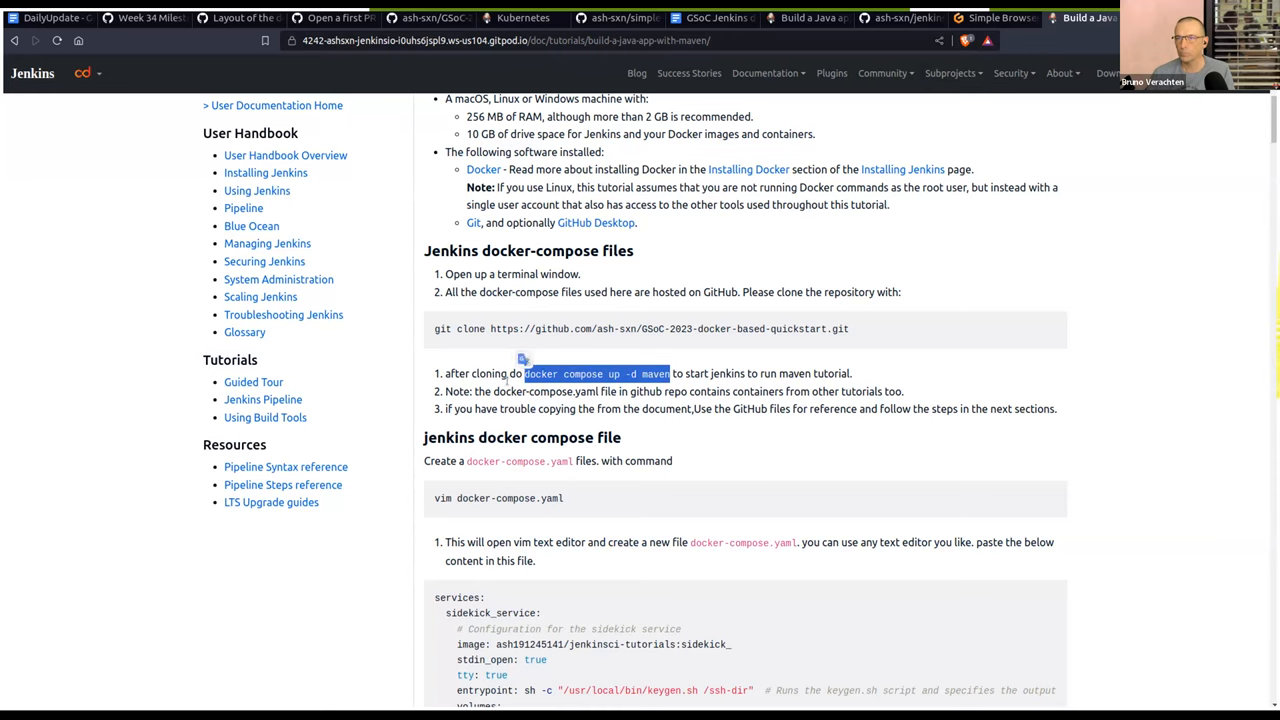
Read down the tutorial from the docker-compose YAML to the Test stage screenshot.
scroll("down", 3)
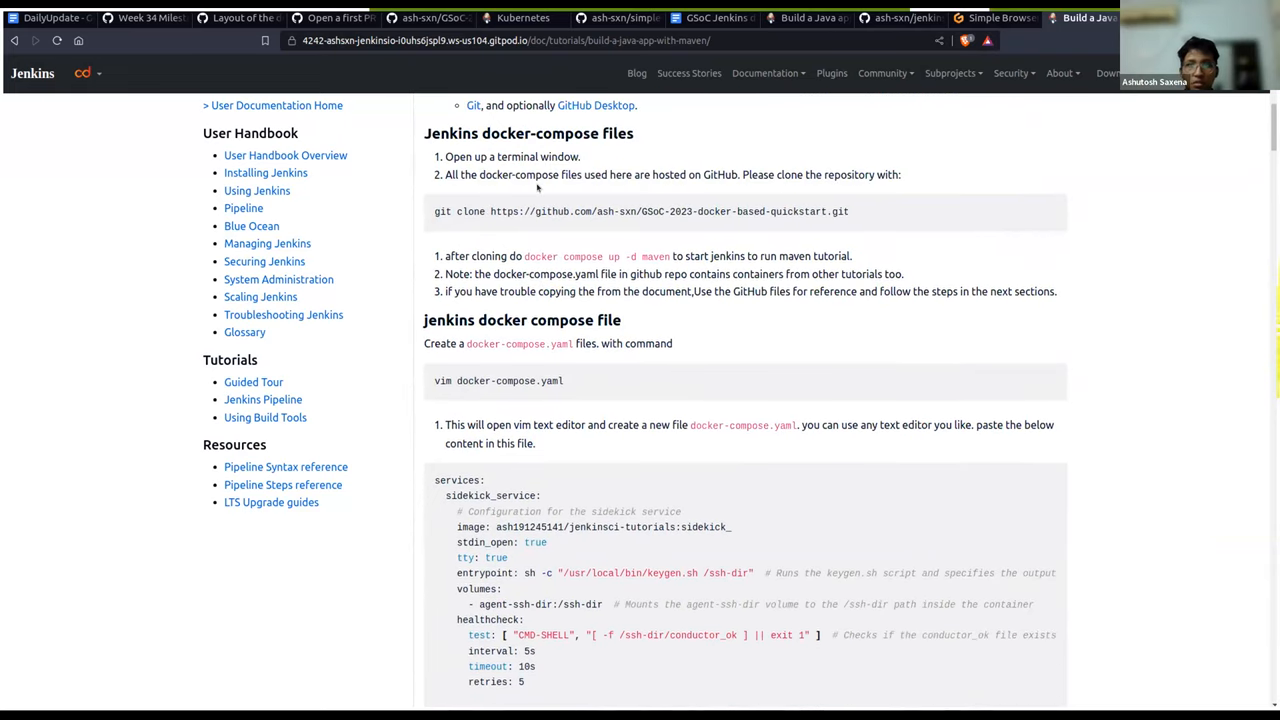
scroll("down", 3)
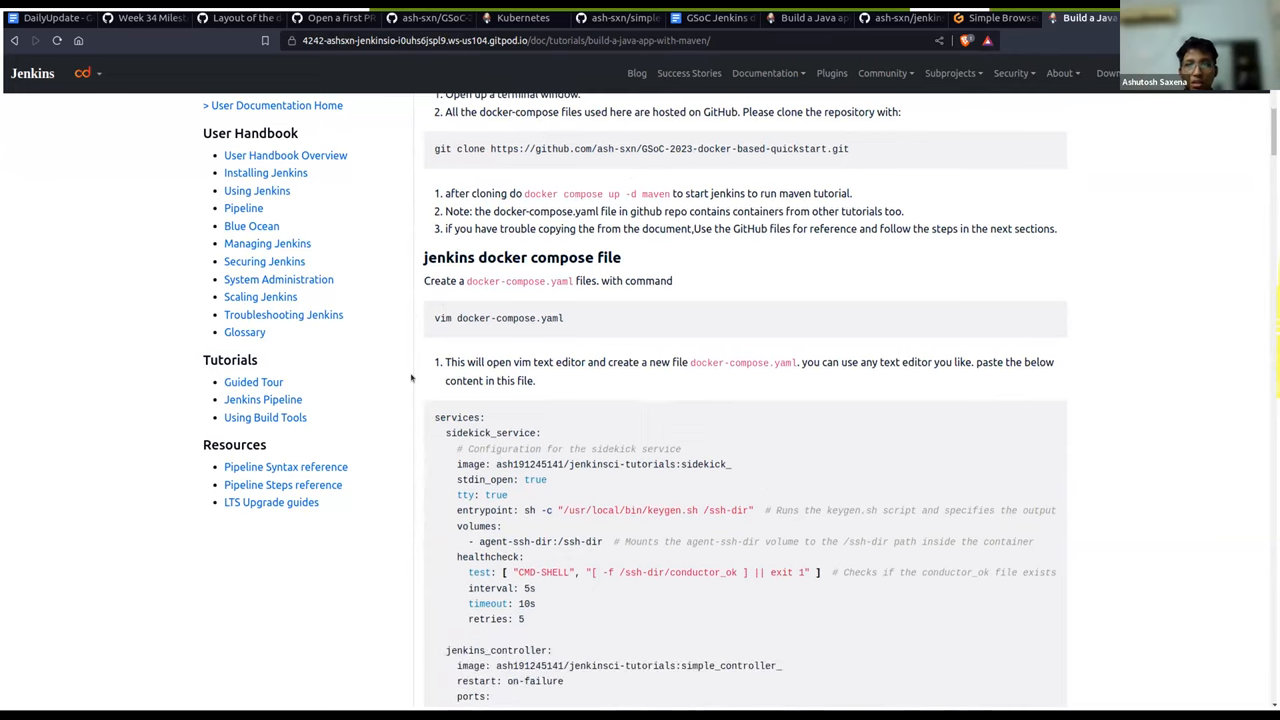
scroll("down", 3)
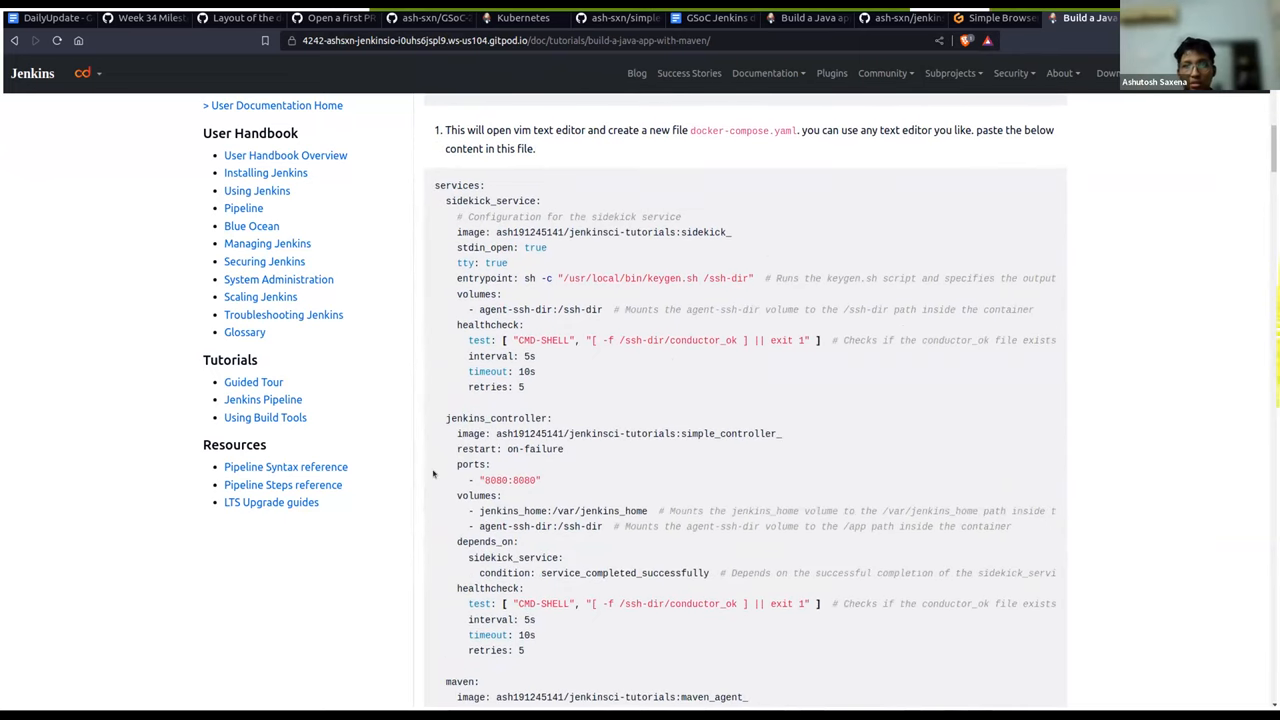
scroll("down", 3)
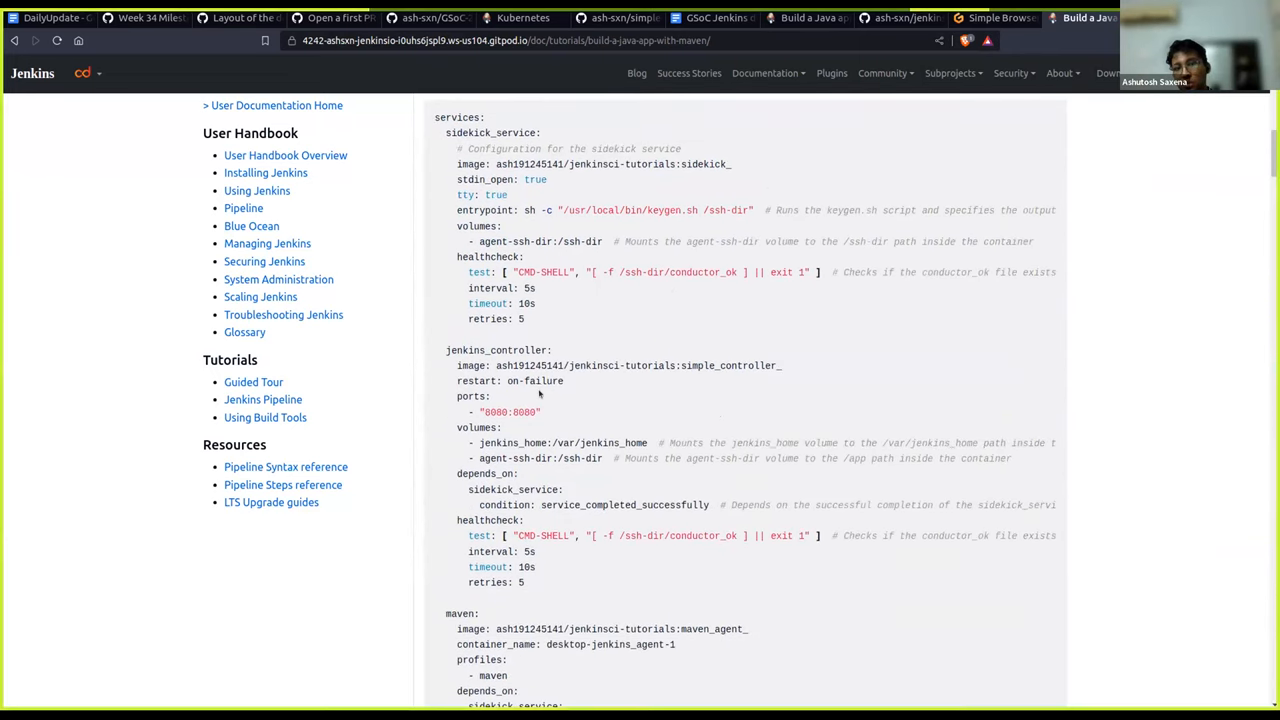
scroll("down", 3)
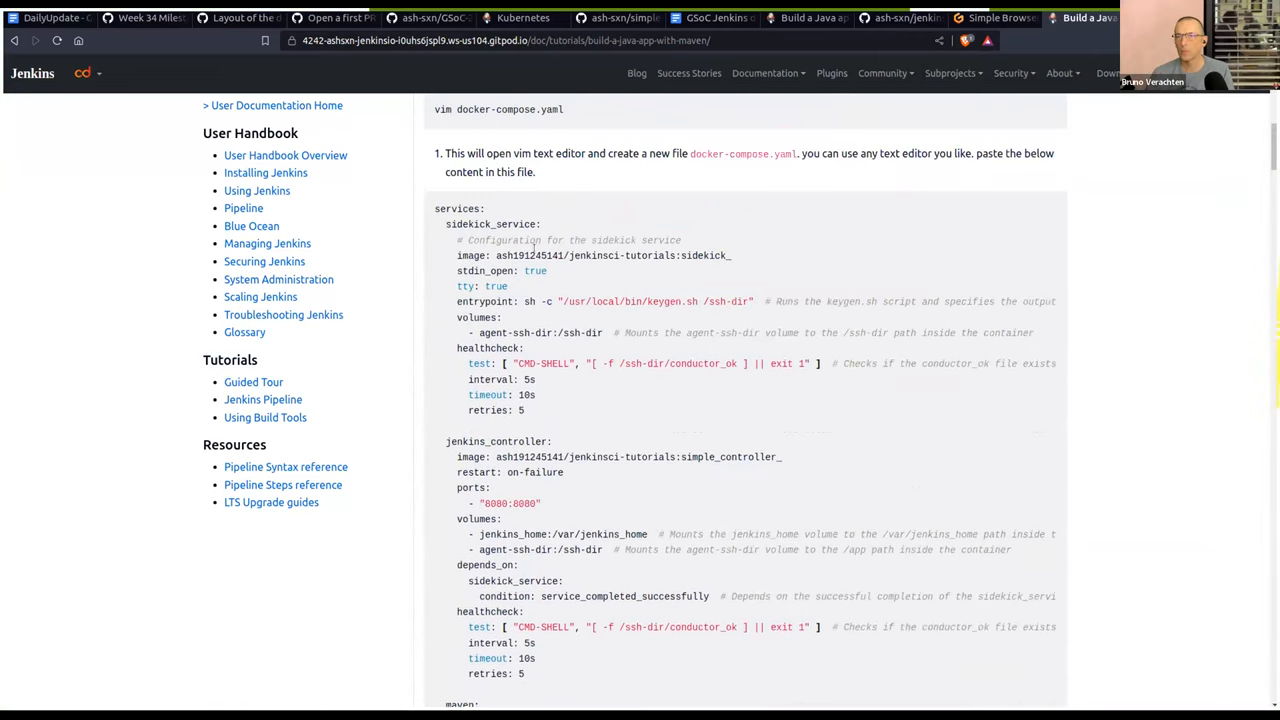
scroll("down", 3)
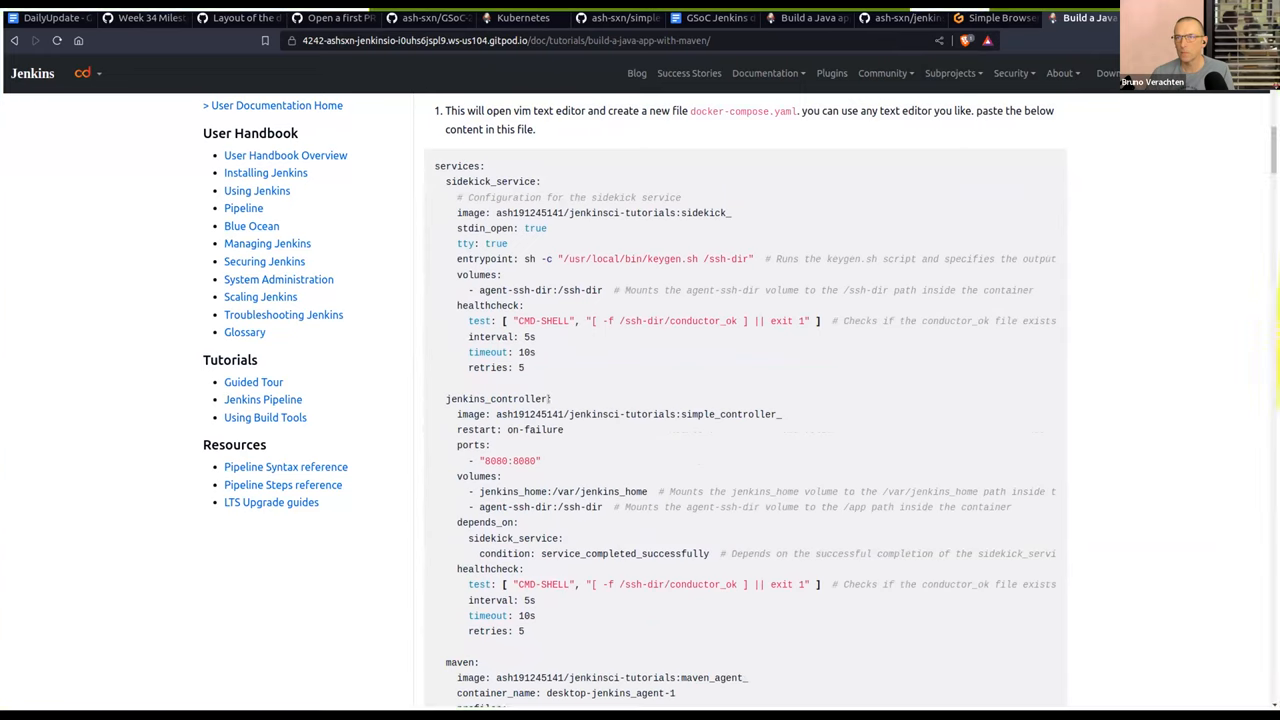
scroll("down", 3)
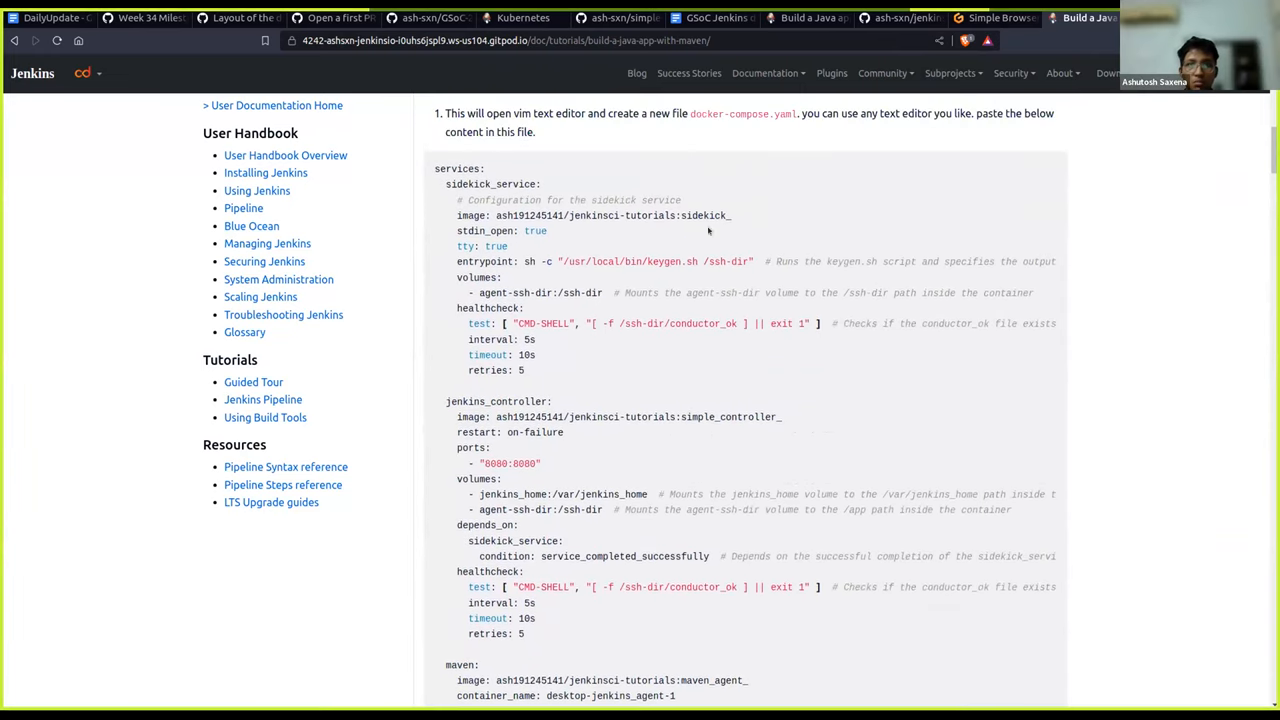
scroll("down", 3)
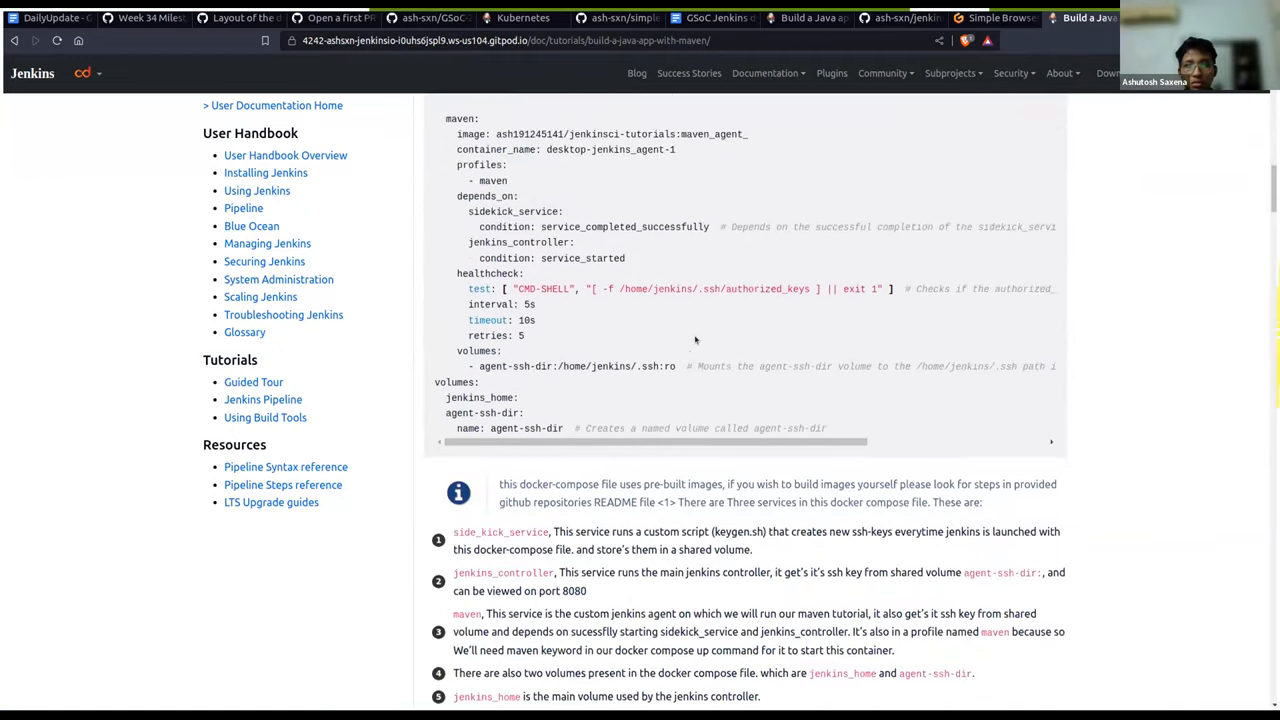
scroll("down", 3)
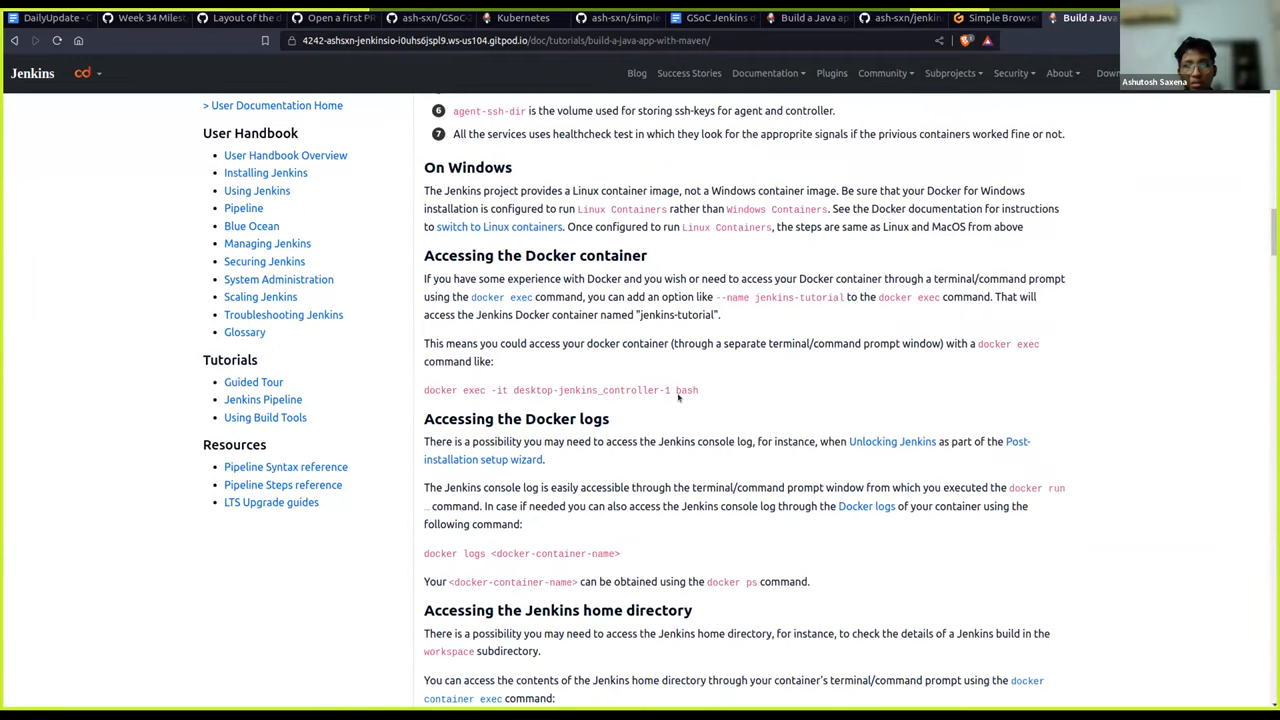
scroll("up", 3)
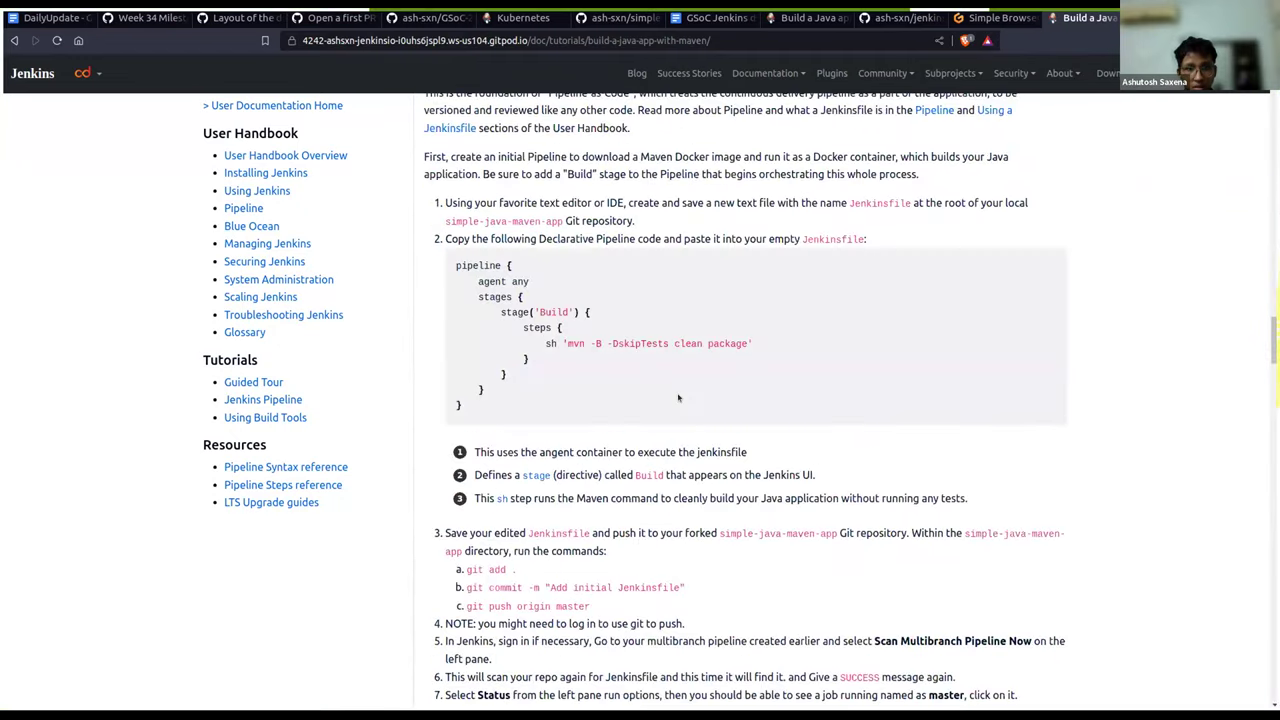
scroll("down", 3)
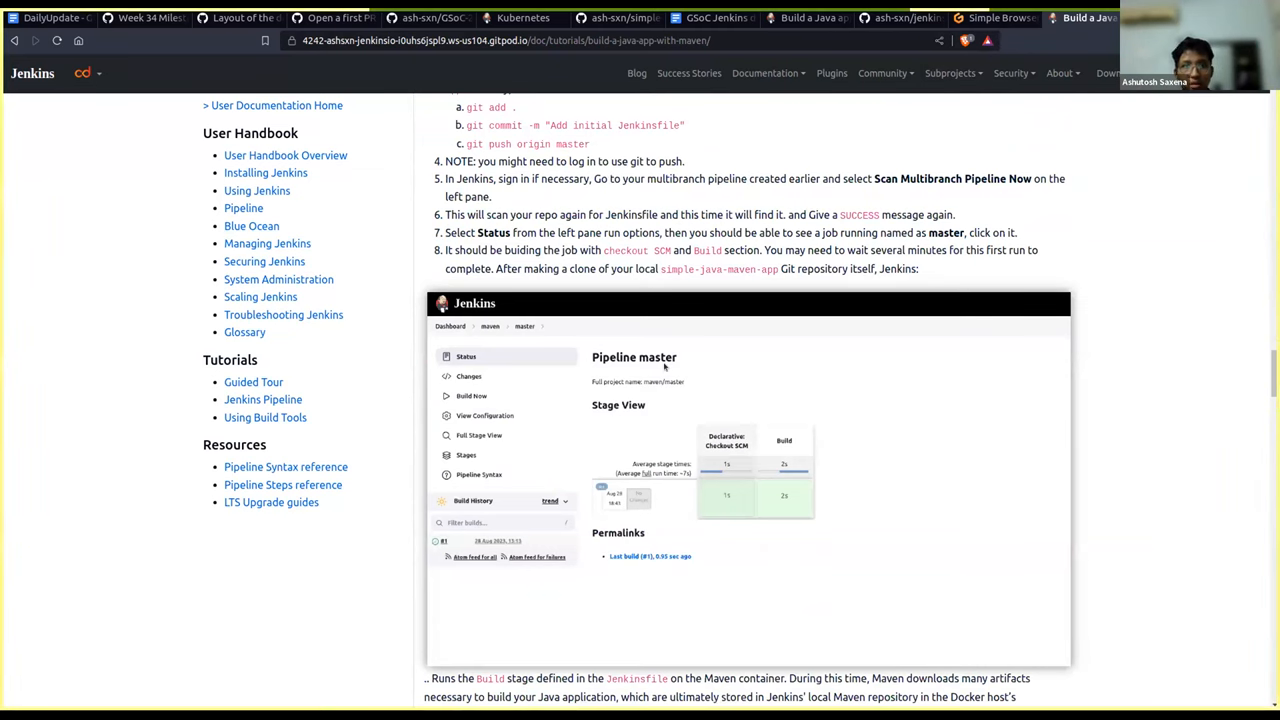
scroll("down", 3)
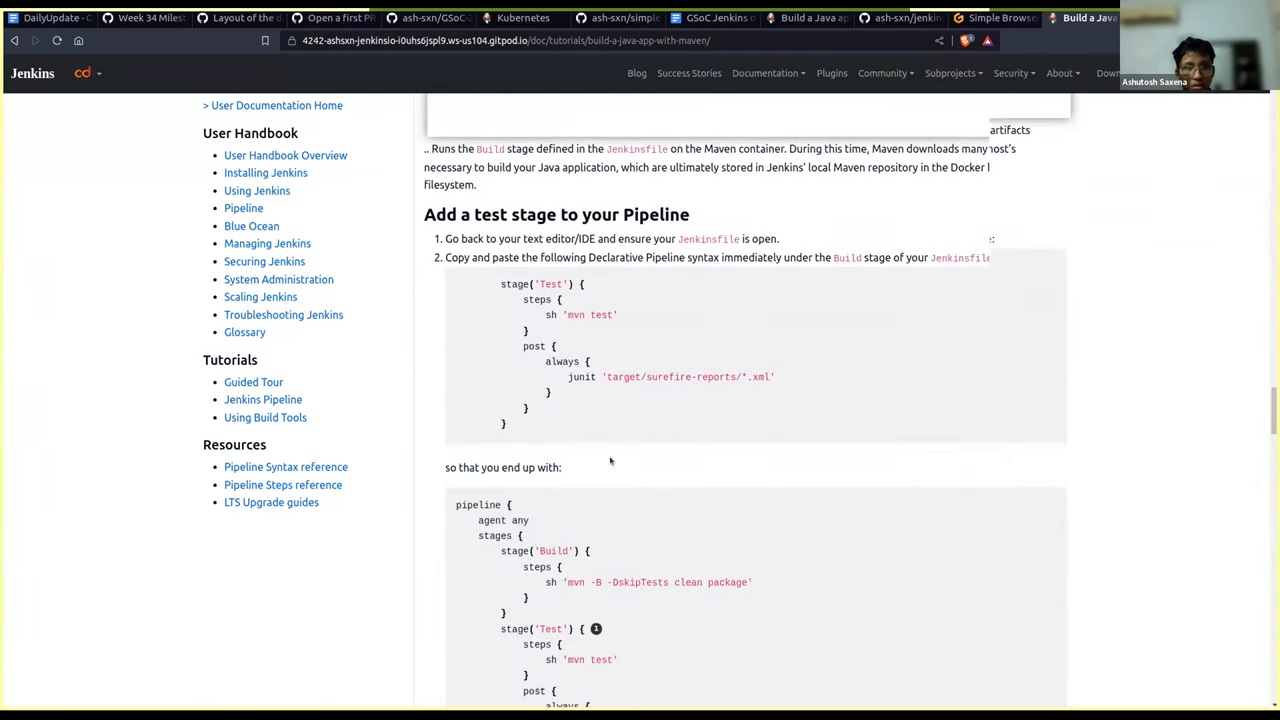
scroll("down", 3)
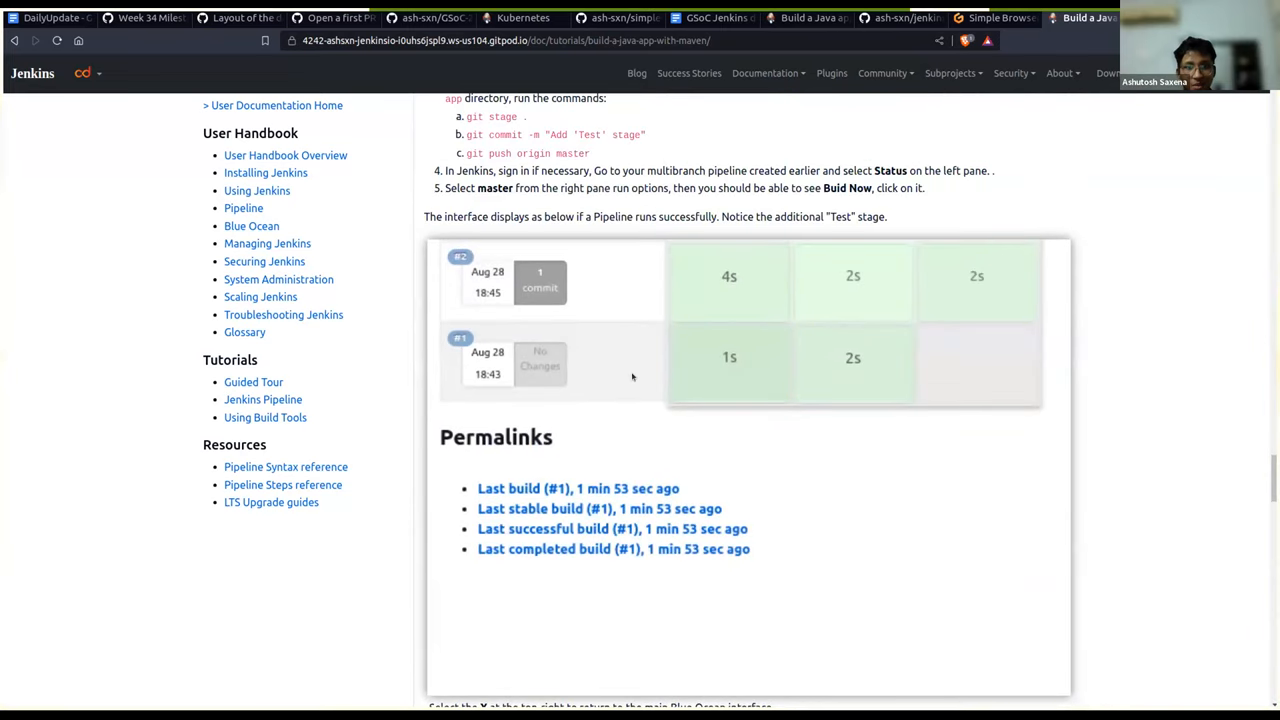
scroll("up", 3)
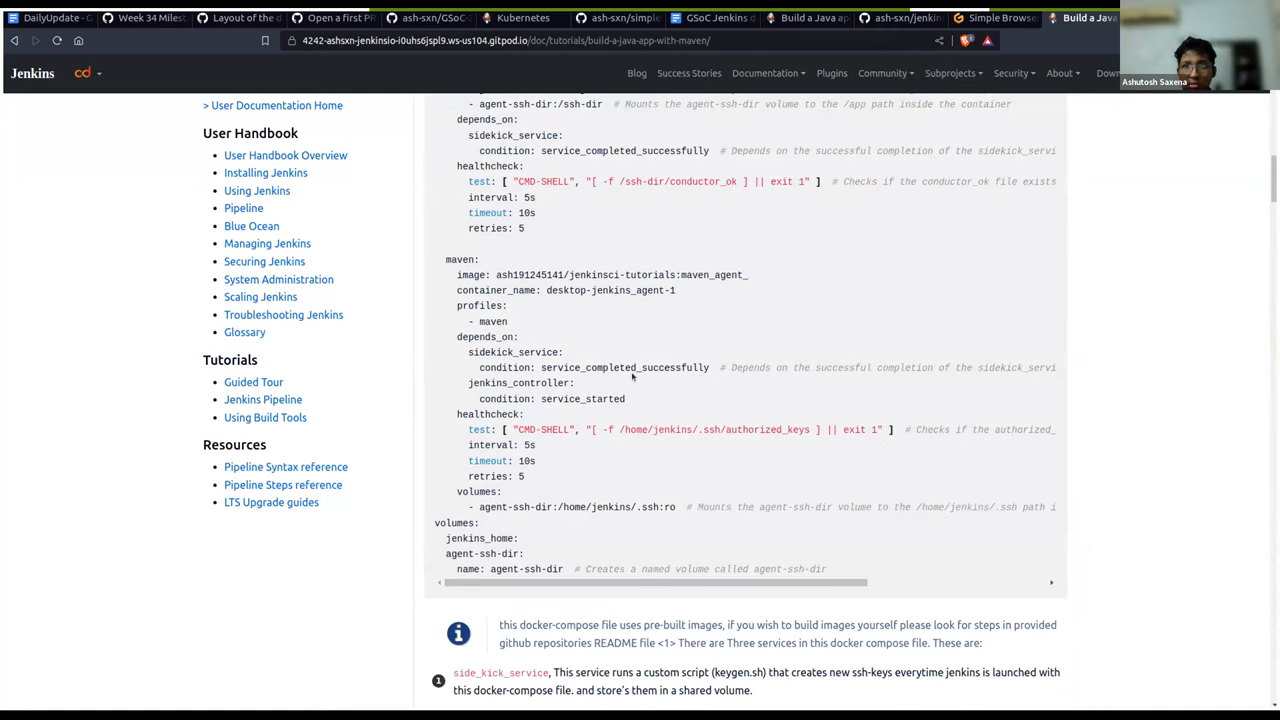
mouse_move(1175, 390)
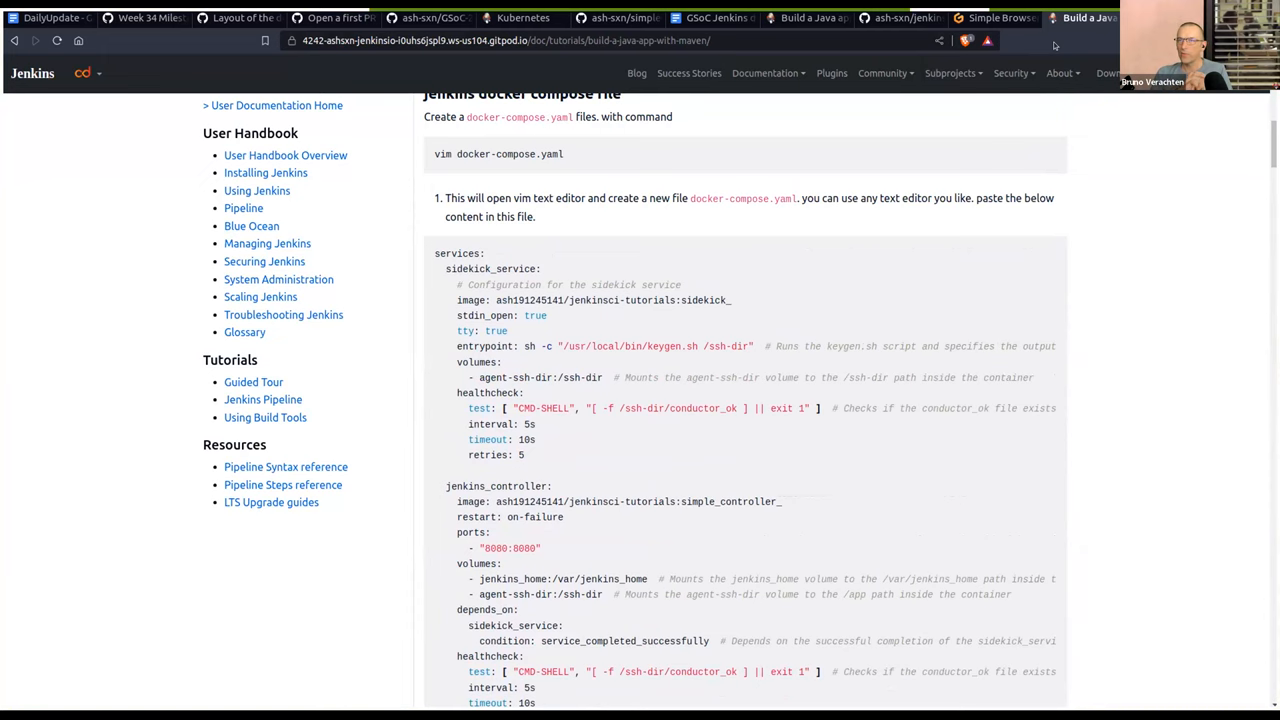
mouse_move(901, 218)
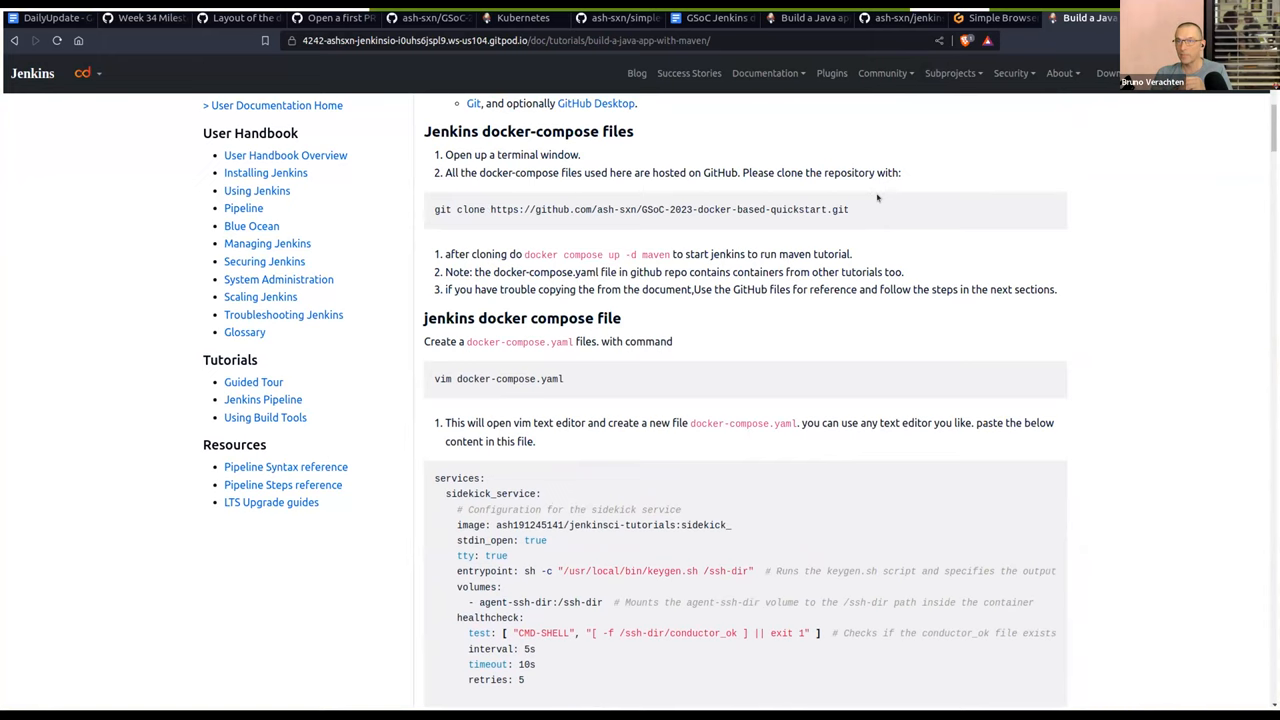
mouse_move(1050, 46)
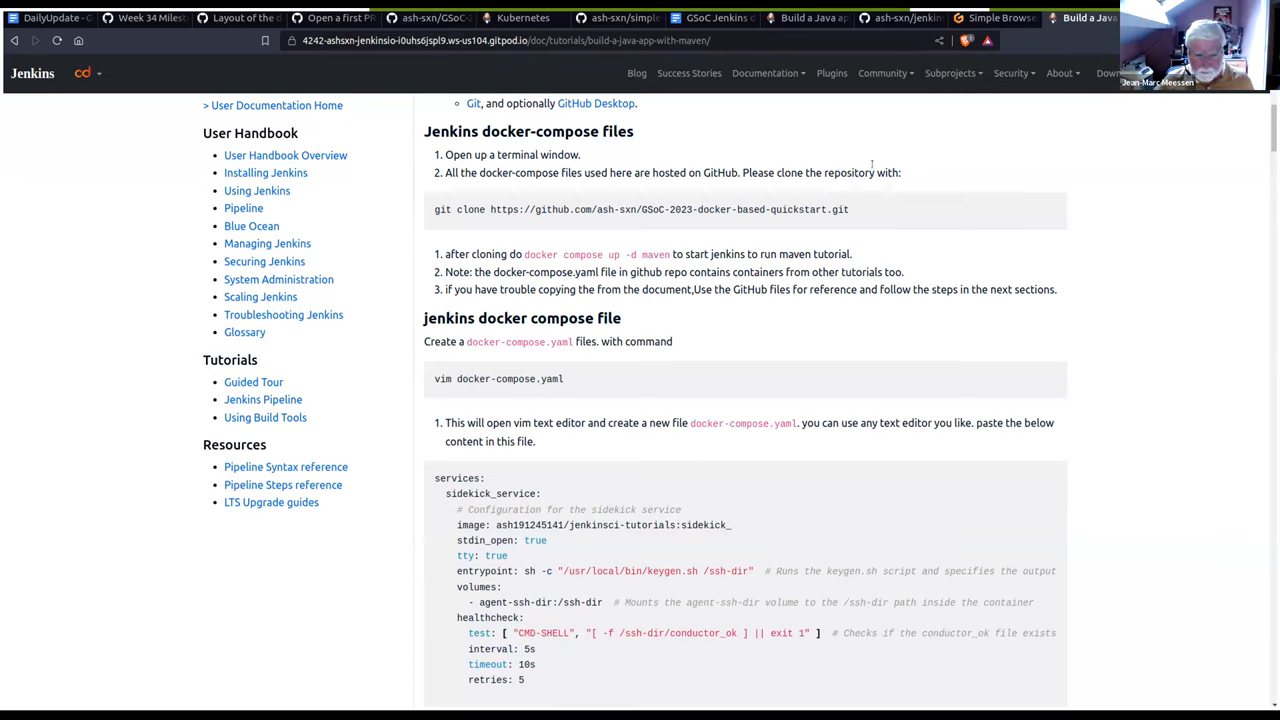
scroll("down", 3)
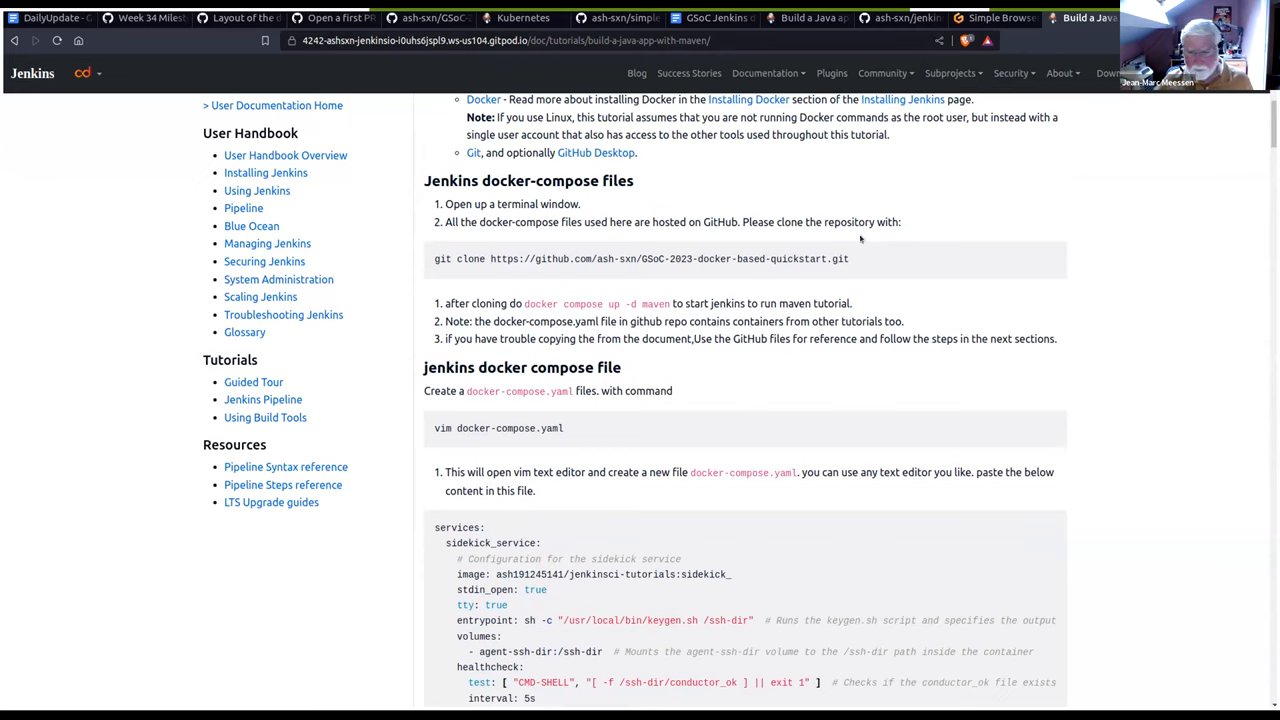
mouse_move(977, 143)
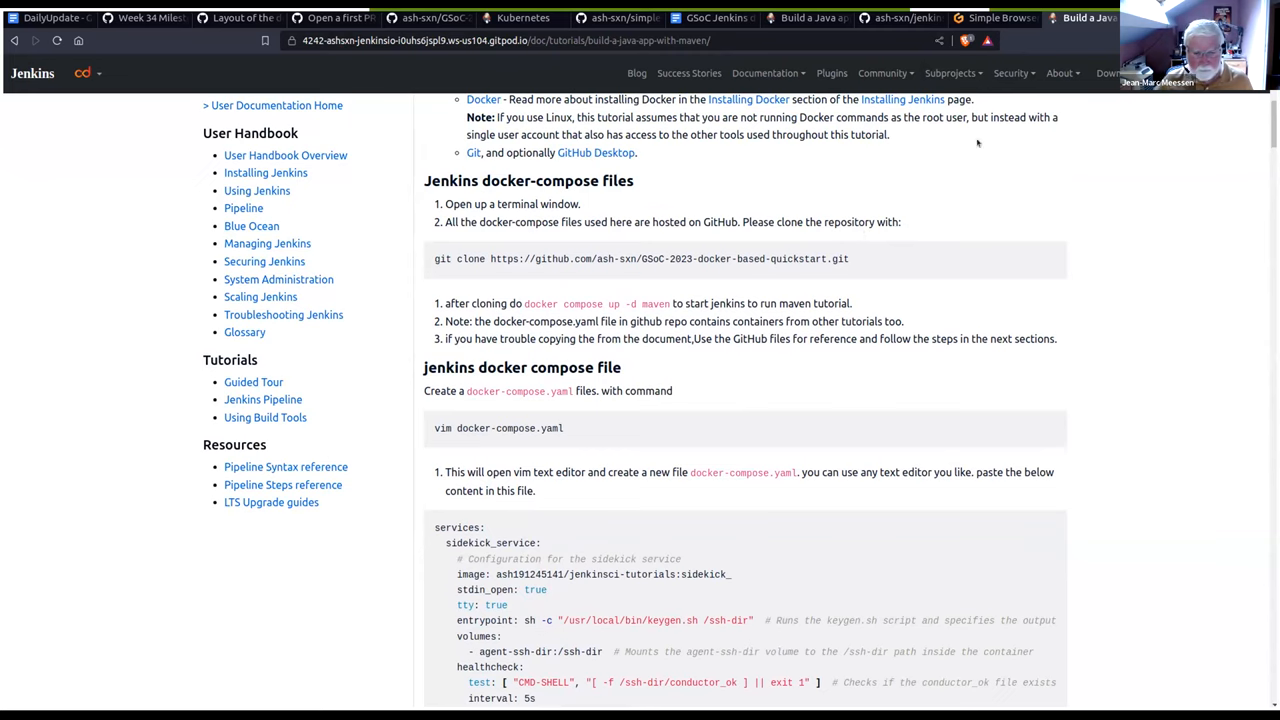
scroll("down", 3)
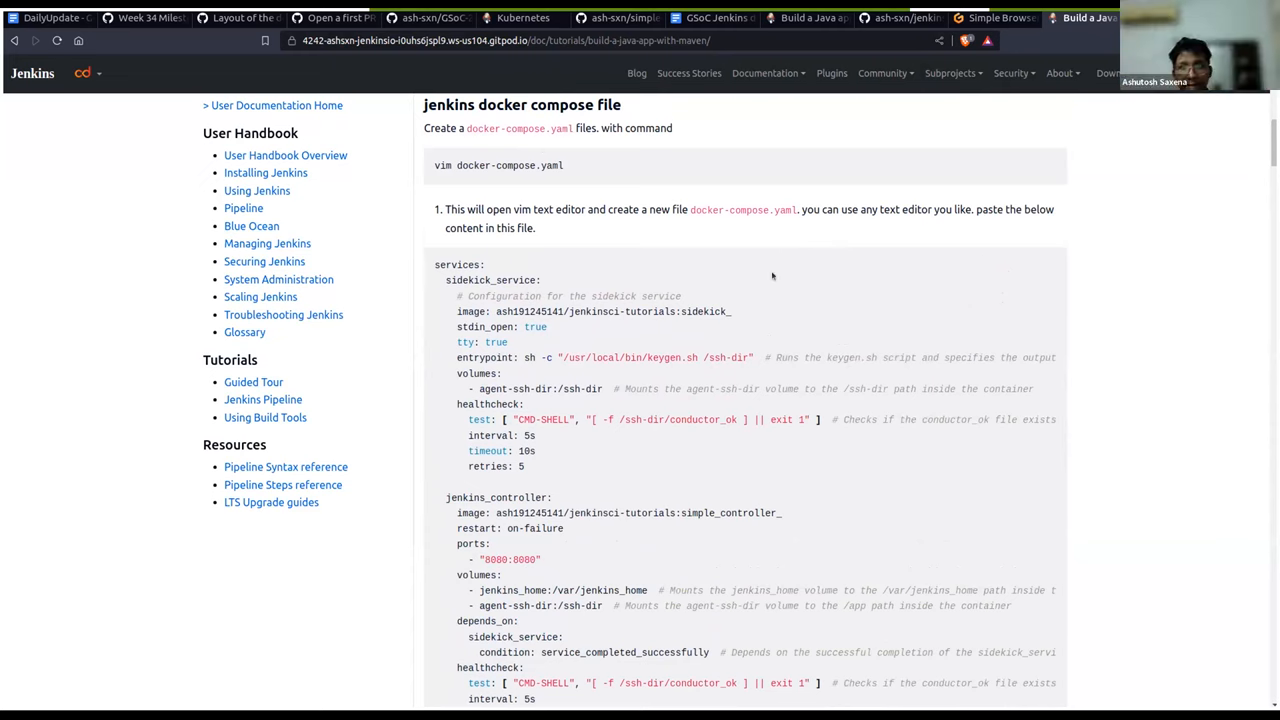
scroll("down", 3)
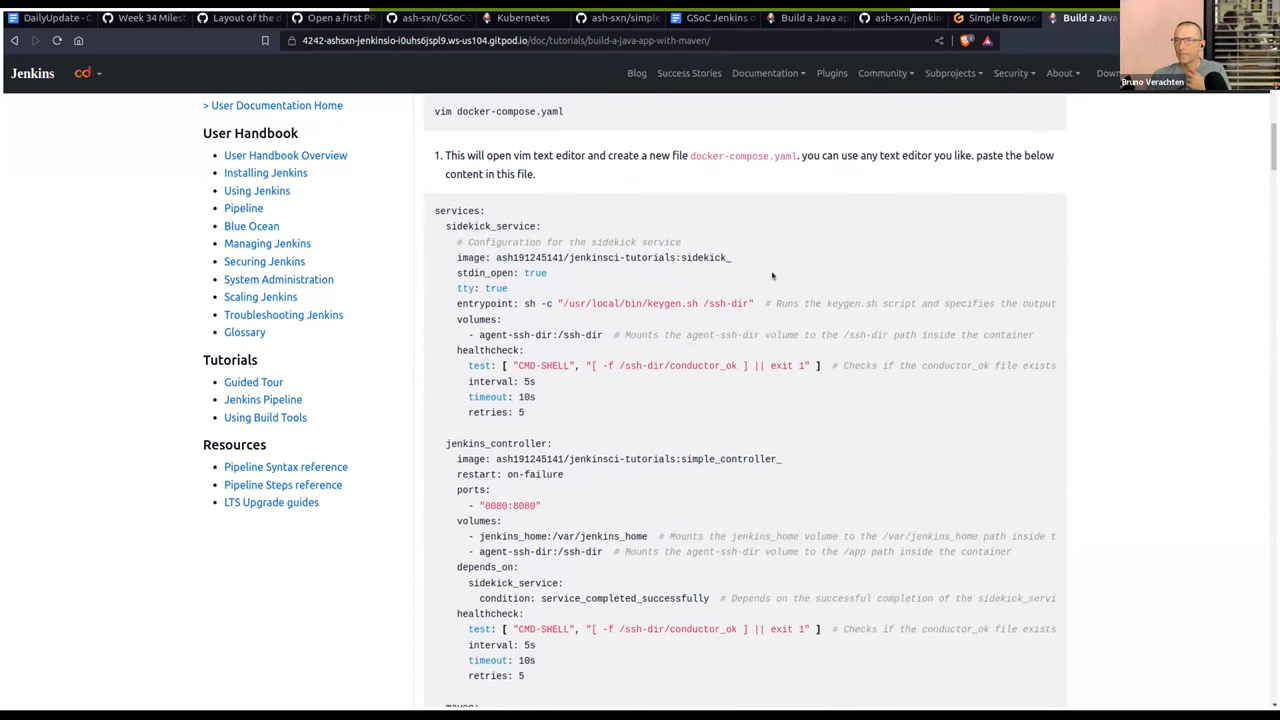
scroll("down", 3)
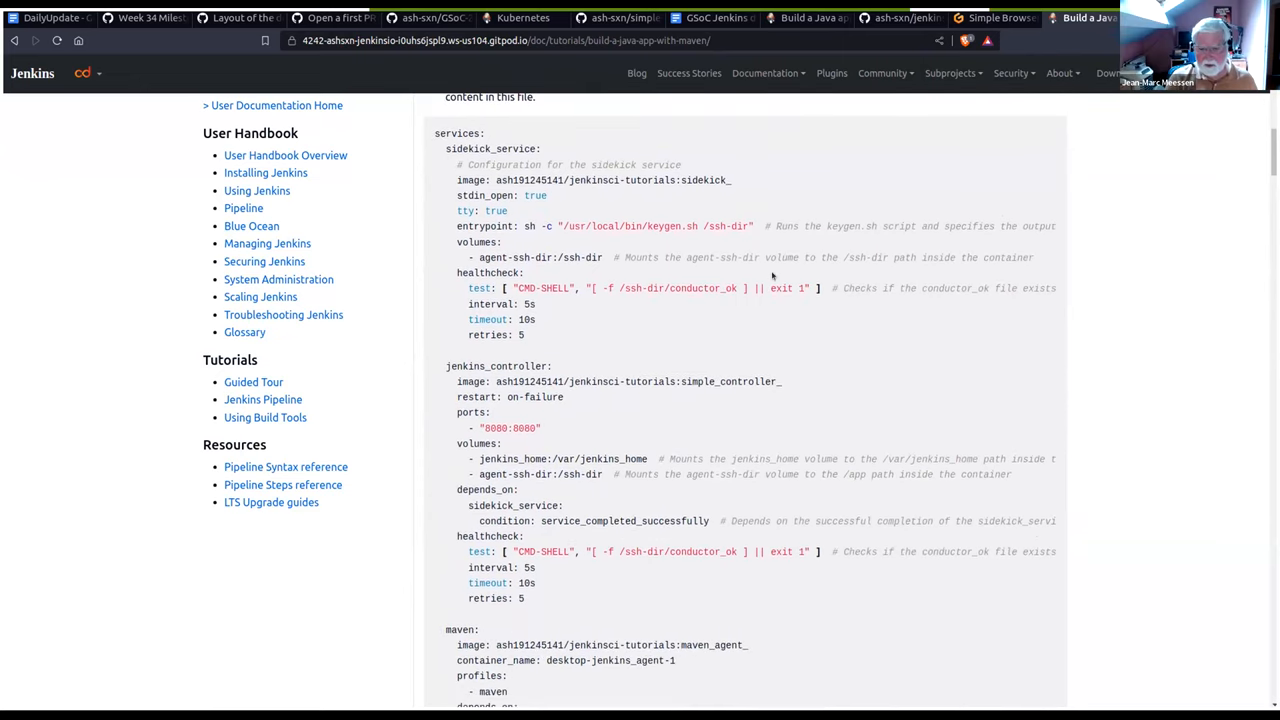
scroll("up", 3)
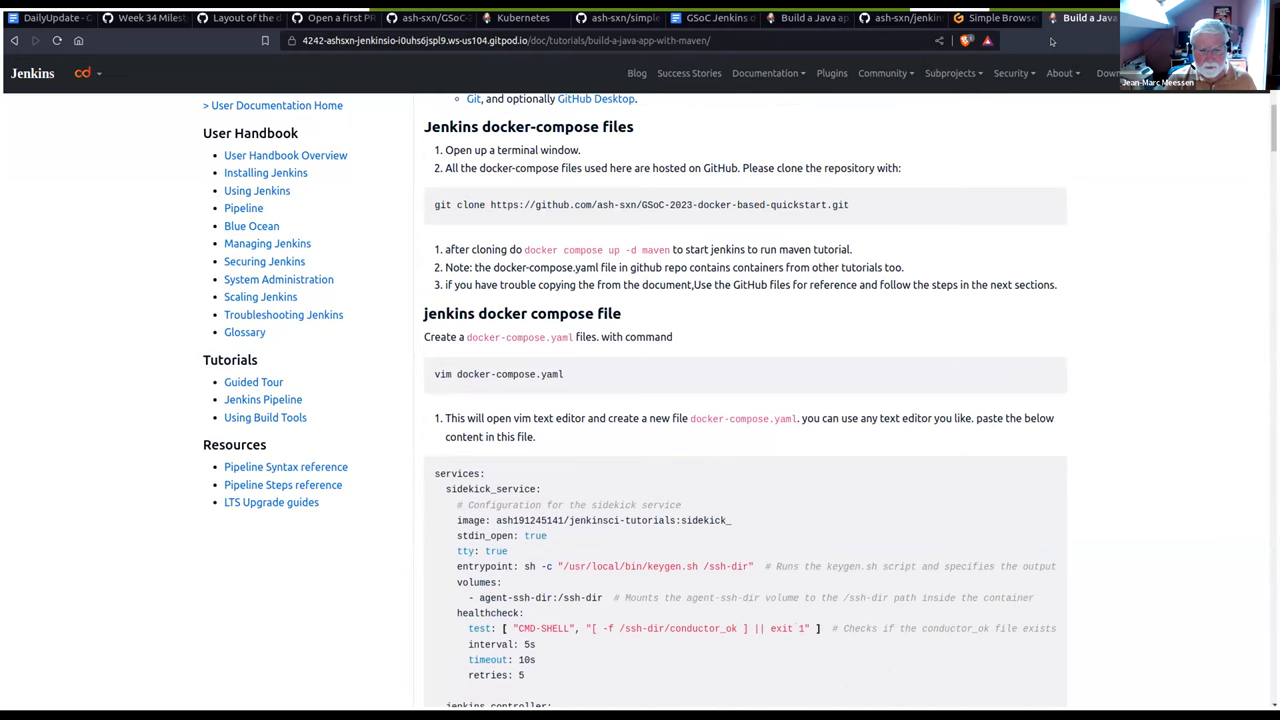
mouse_move(865, 358)
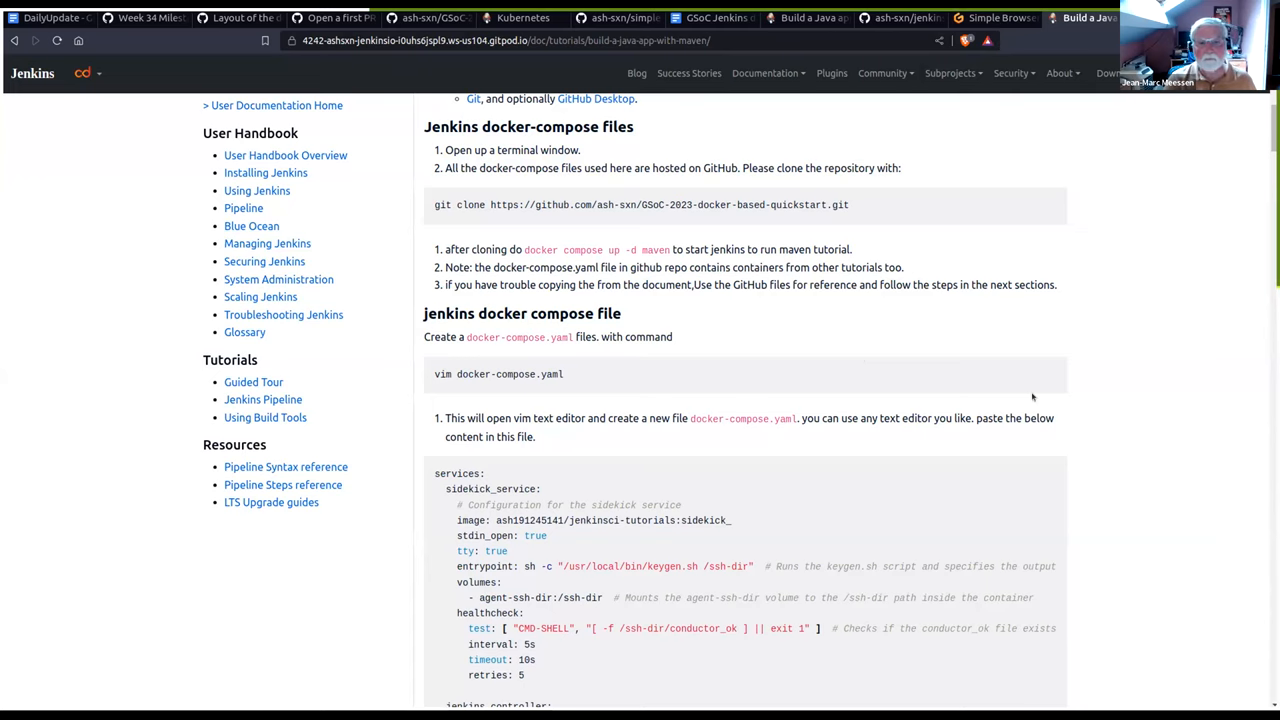
scroll("down", 3)
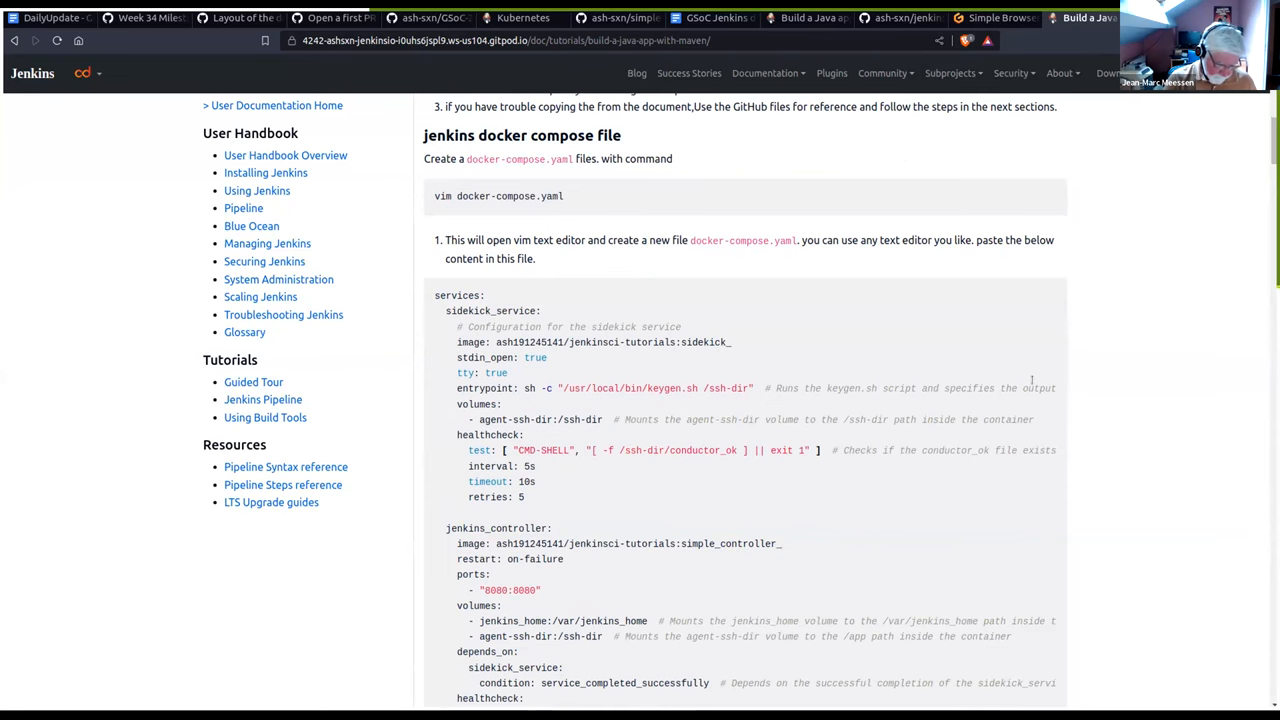
scroll("up", 3)
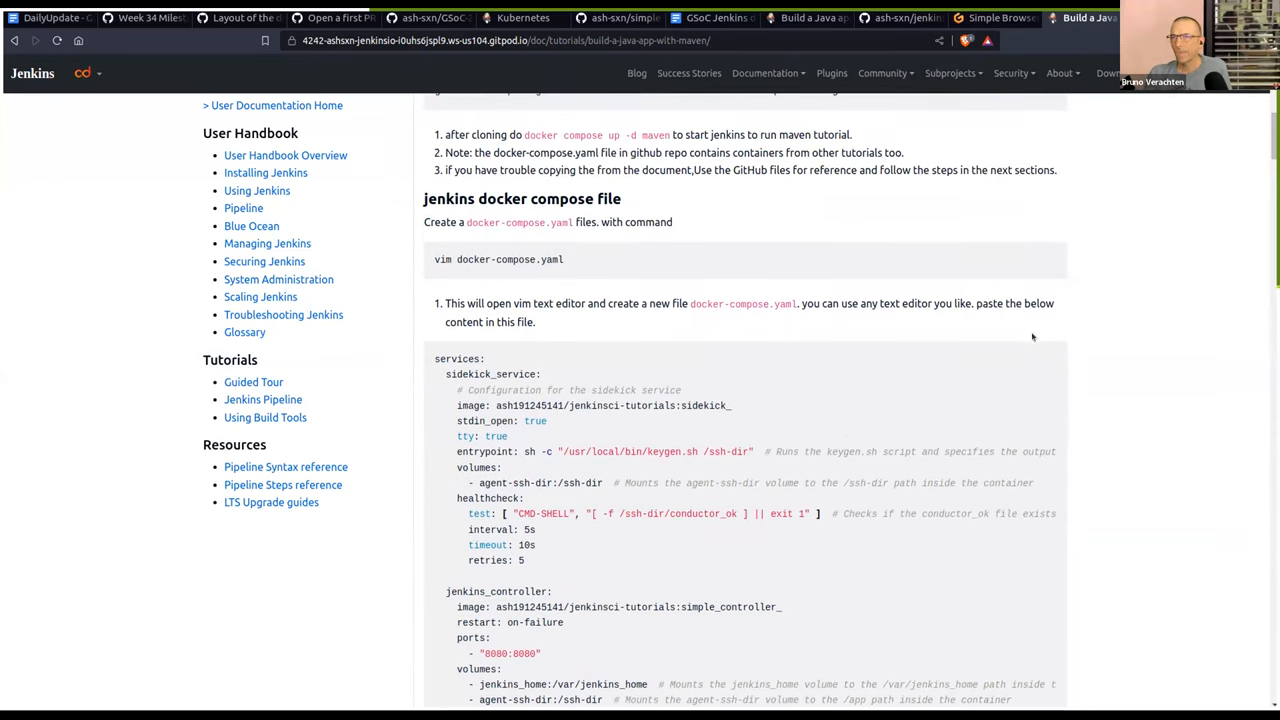
scroll("up", 3)
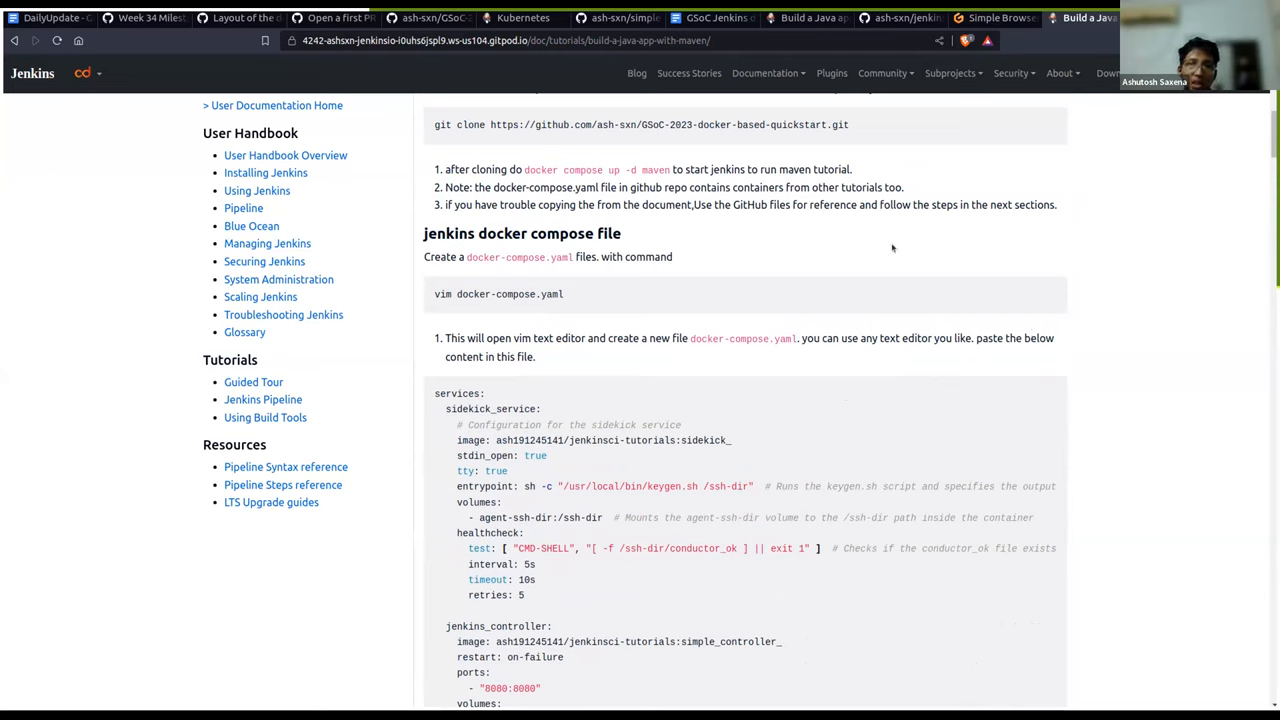
scroll("up", 3)
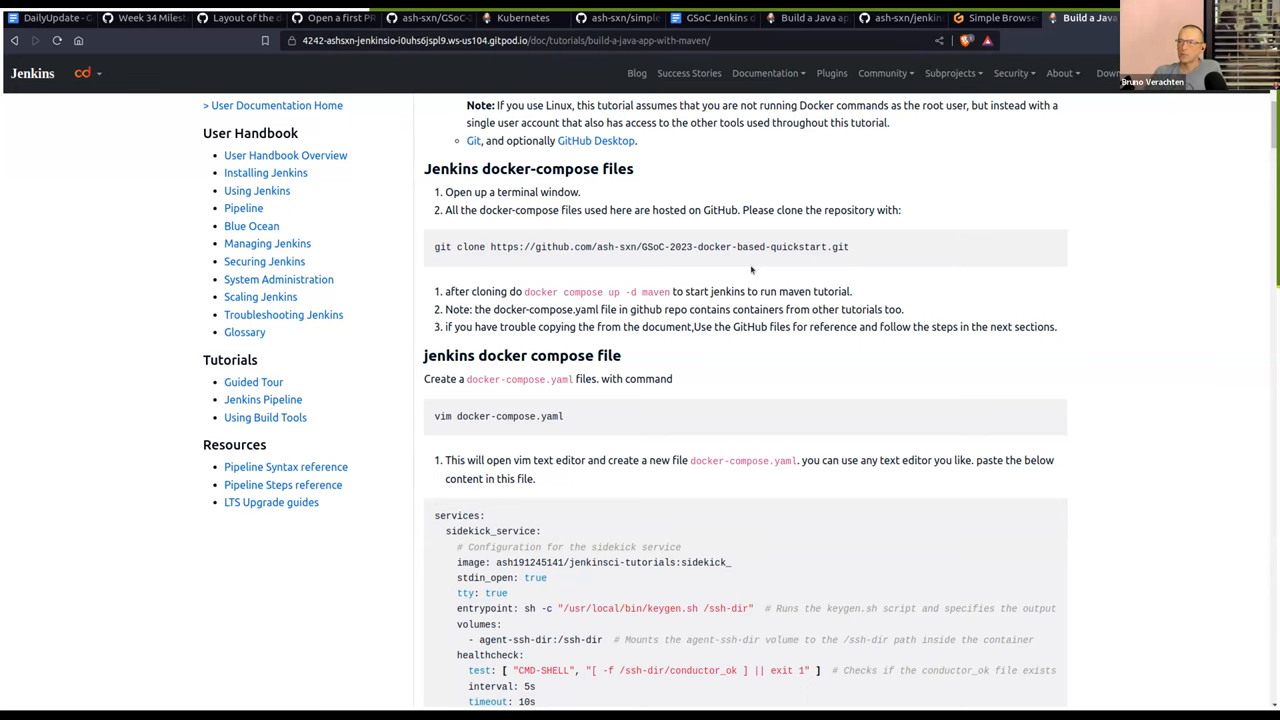
mouse_move(741, 371)
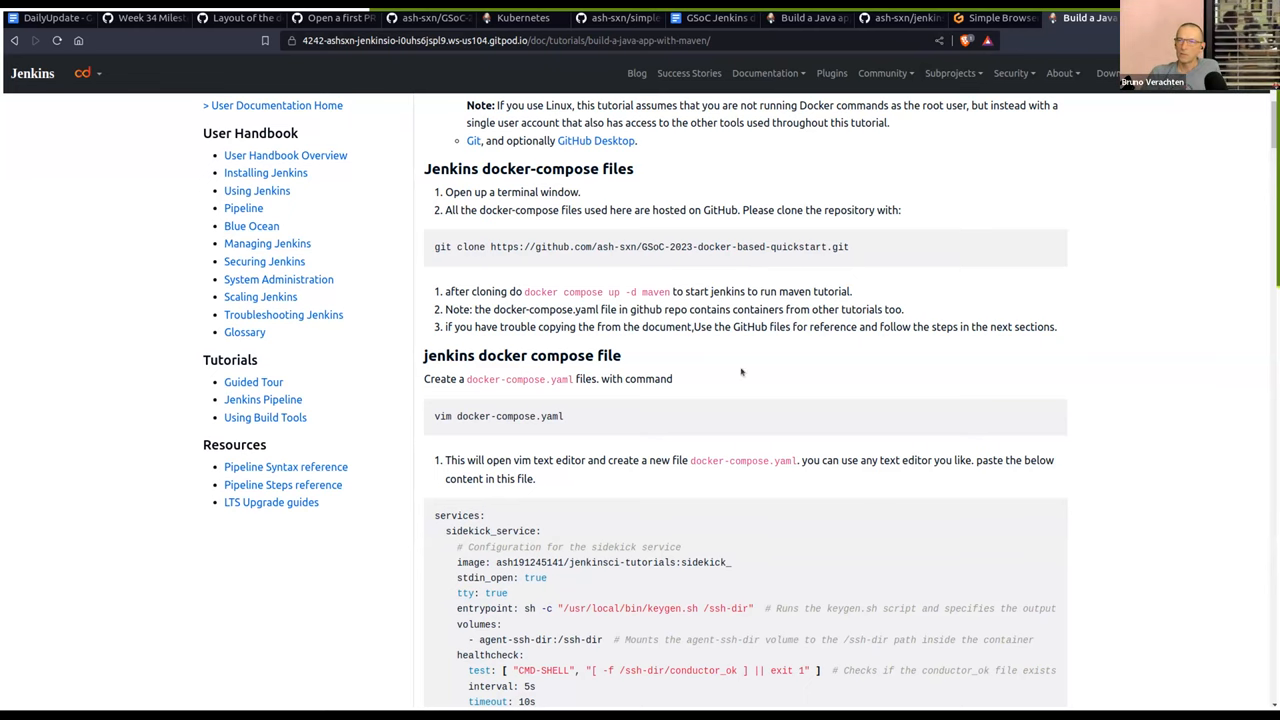
scroll("down", 3)
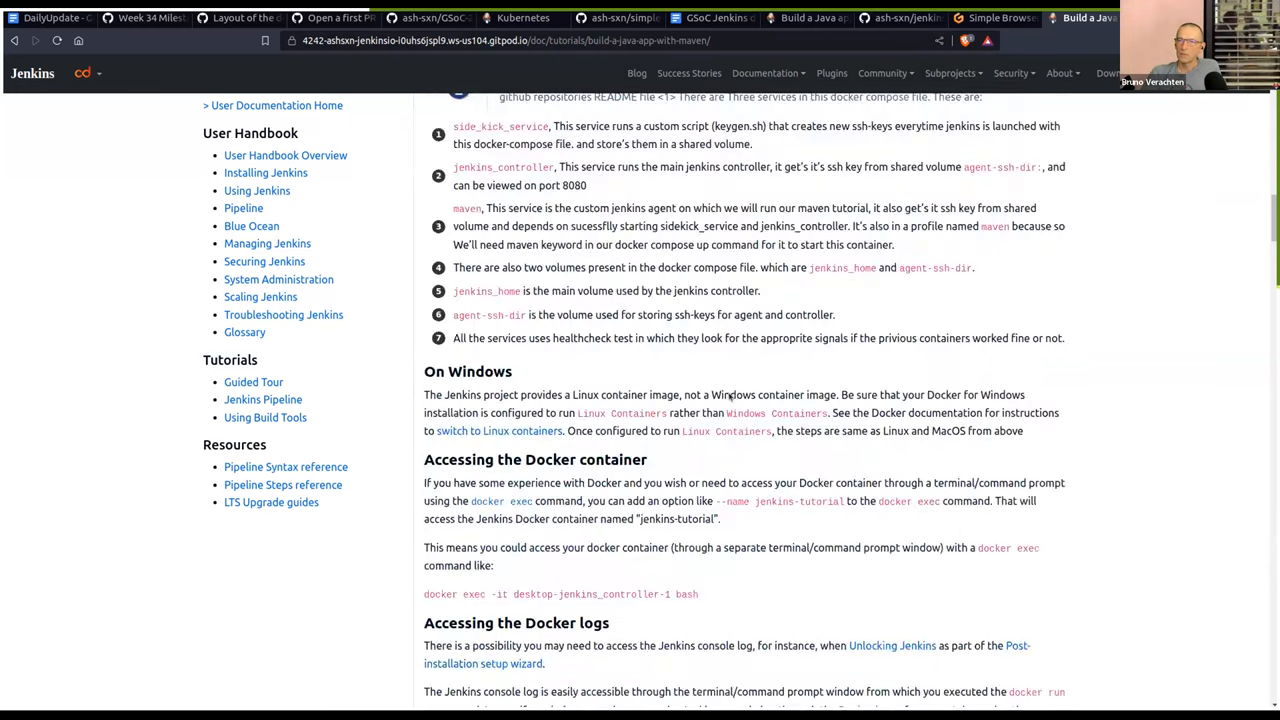
scroll("down", 3)
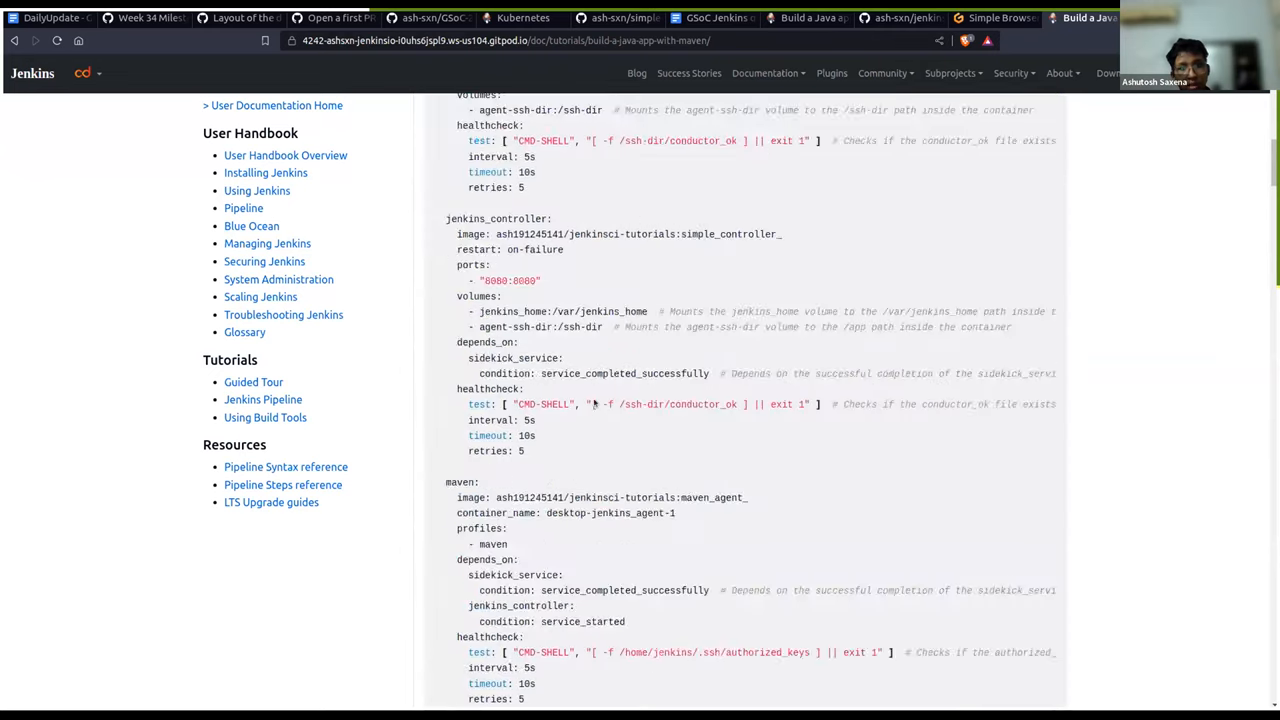
scroll("up", 3)
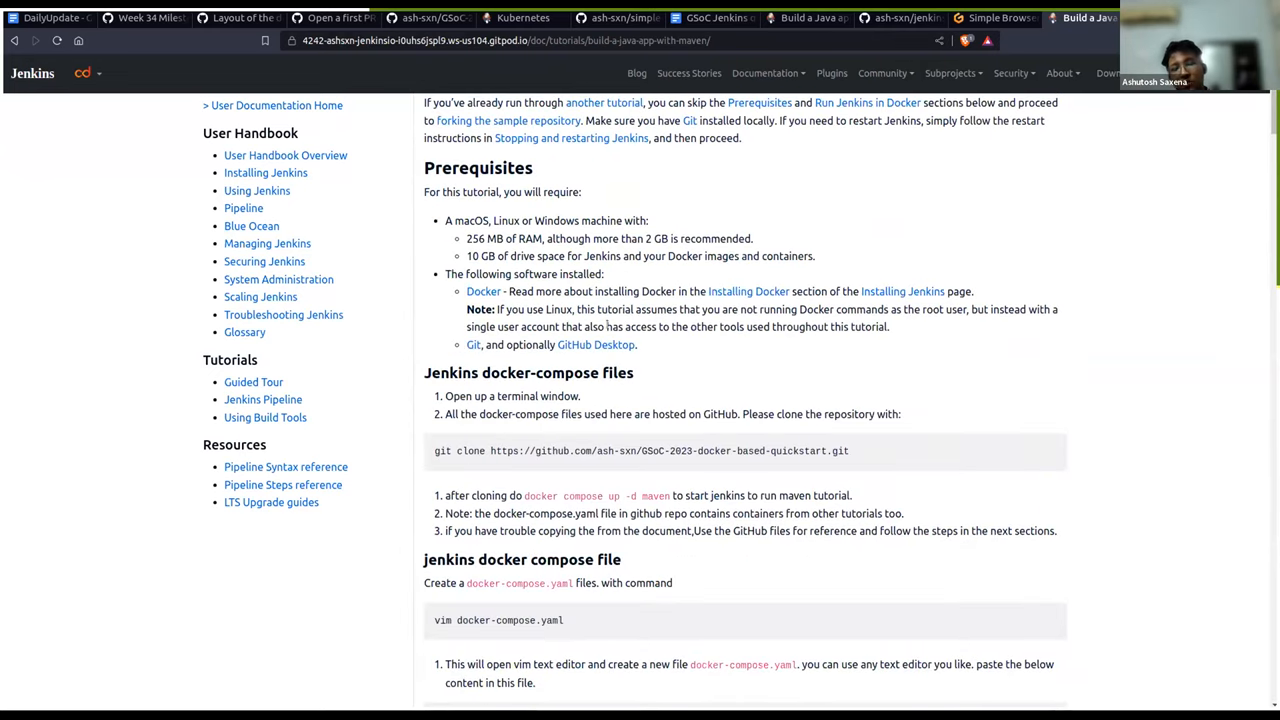
mouse_move(553, 443)
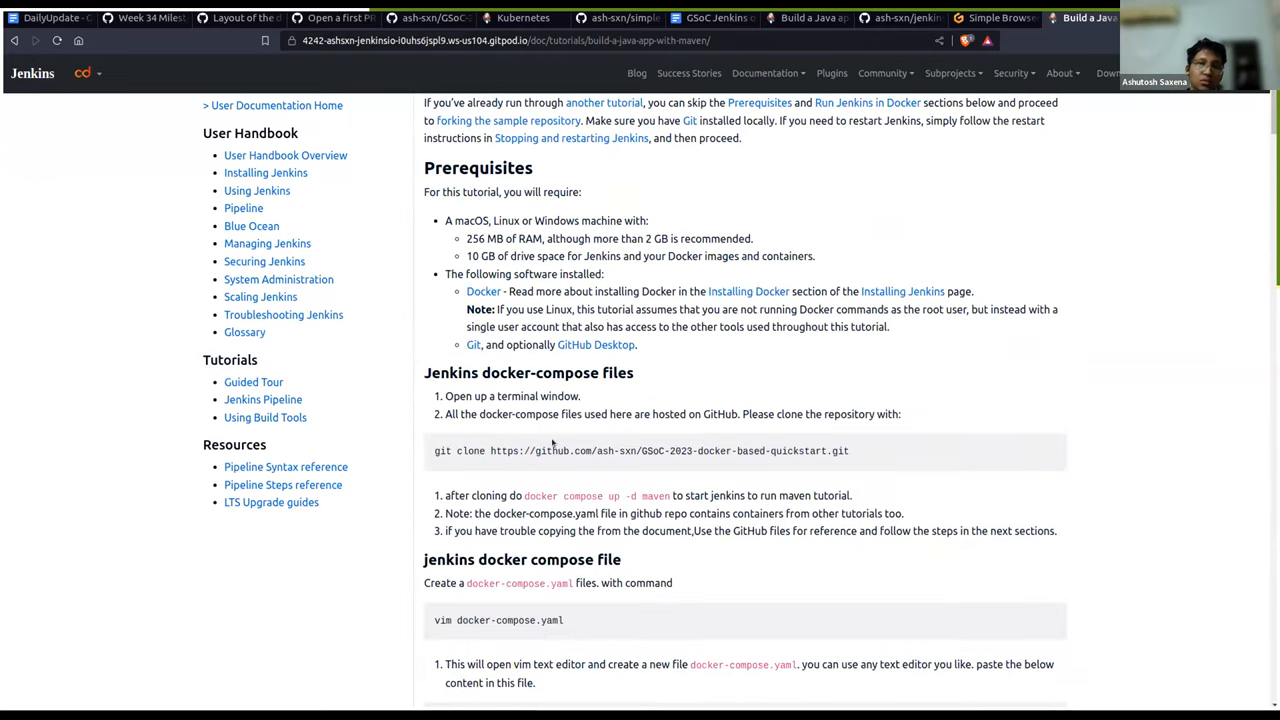
double_click(444, 450)
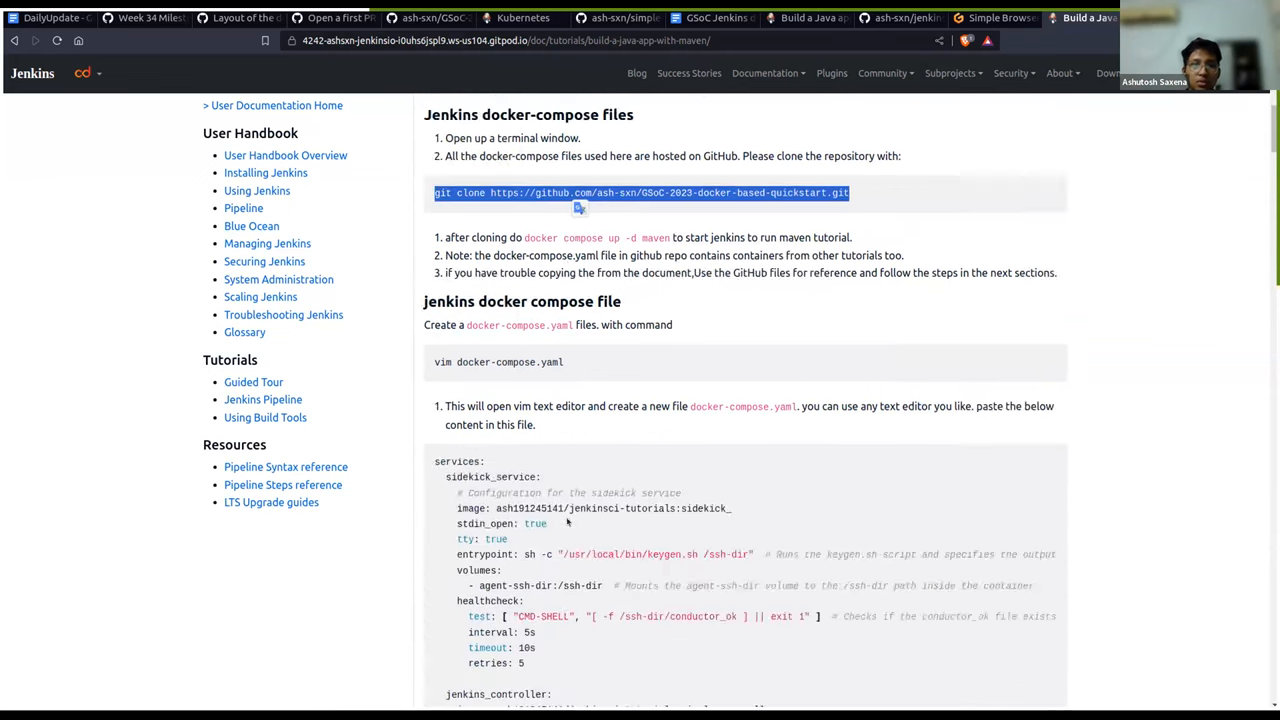
scroll("down", 3)
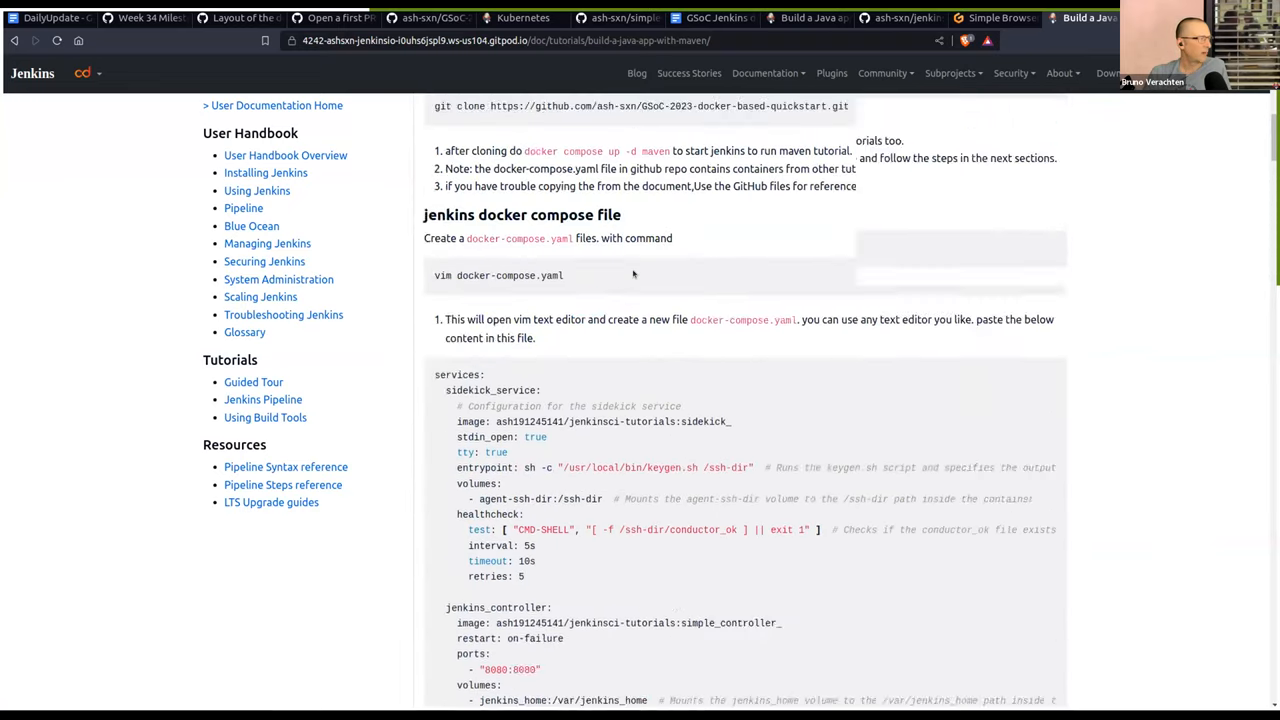
scroll("up", 3)
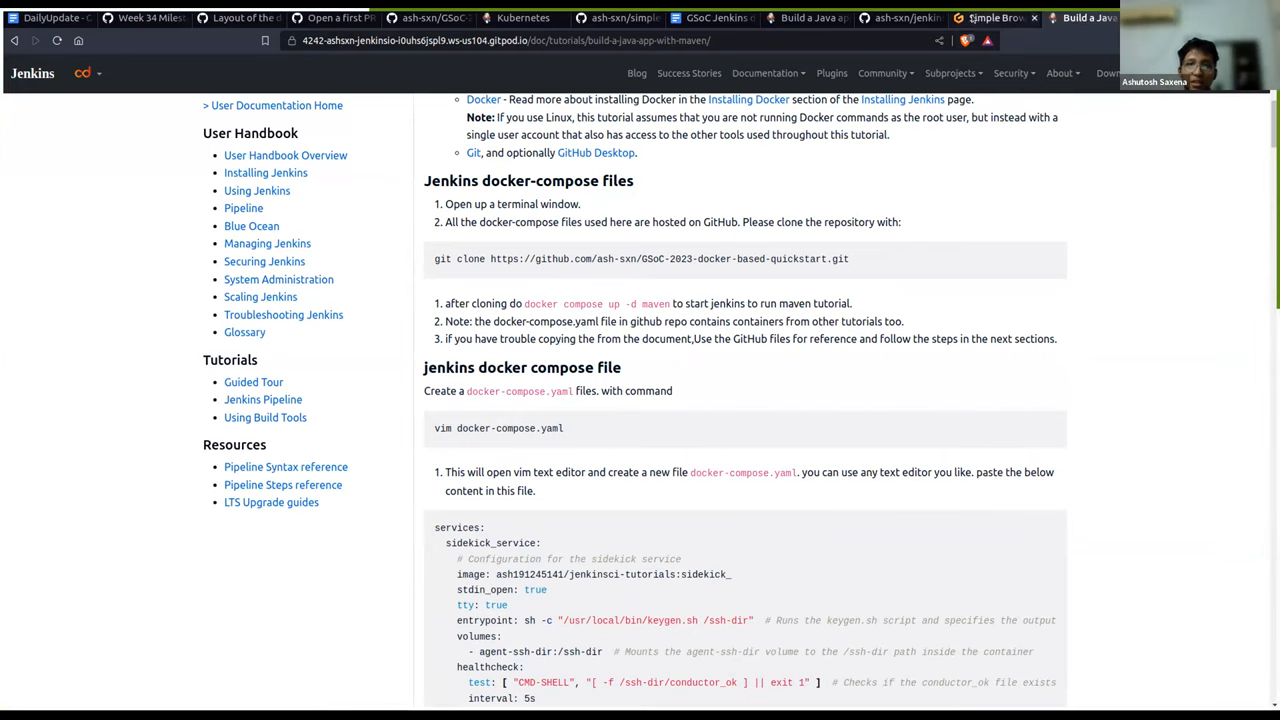
mouse_move(1044, 43)
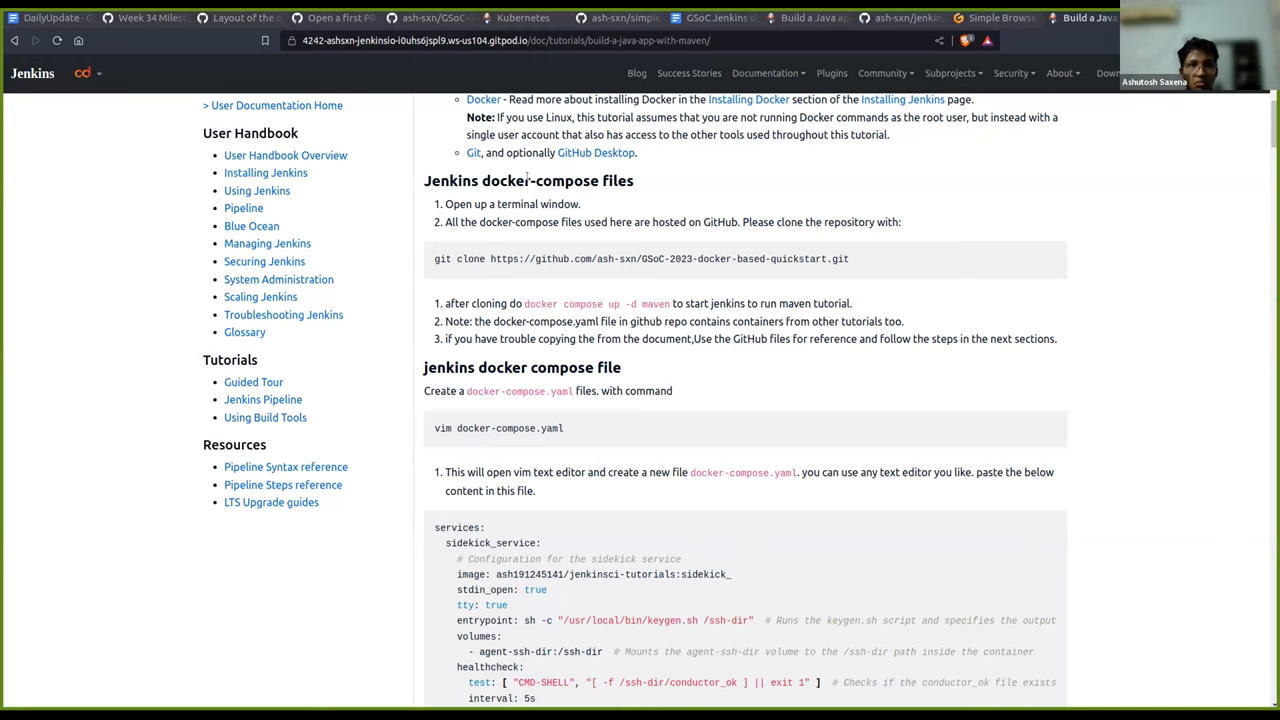
mouse_move(602, 210)
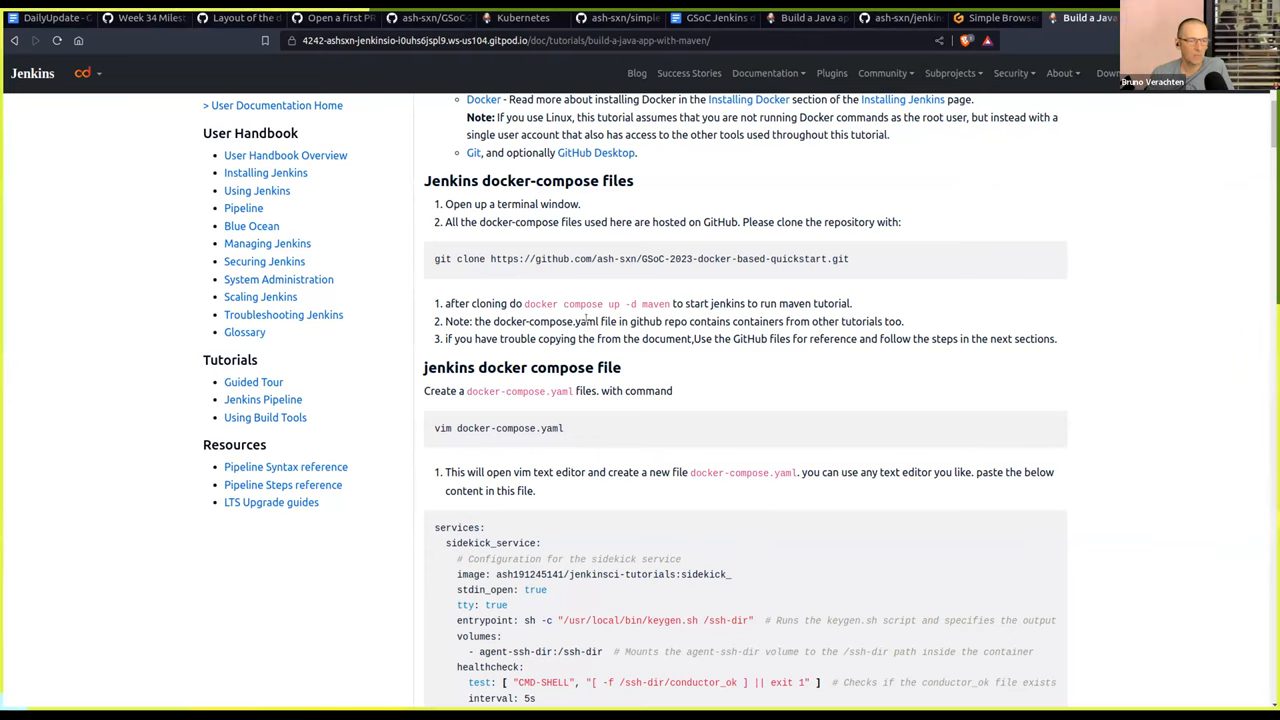
scroll("down", 3)
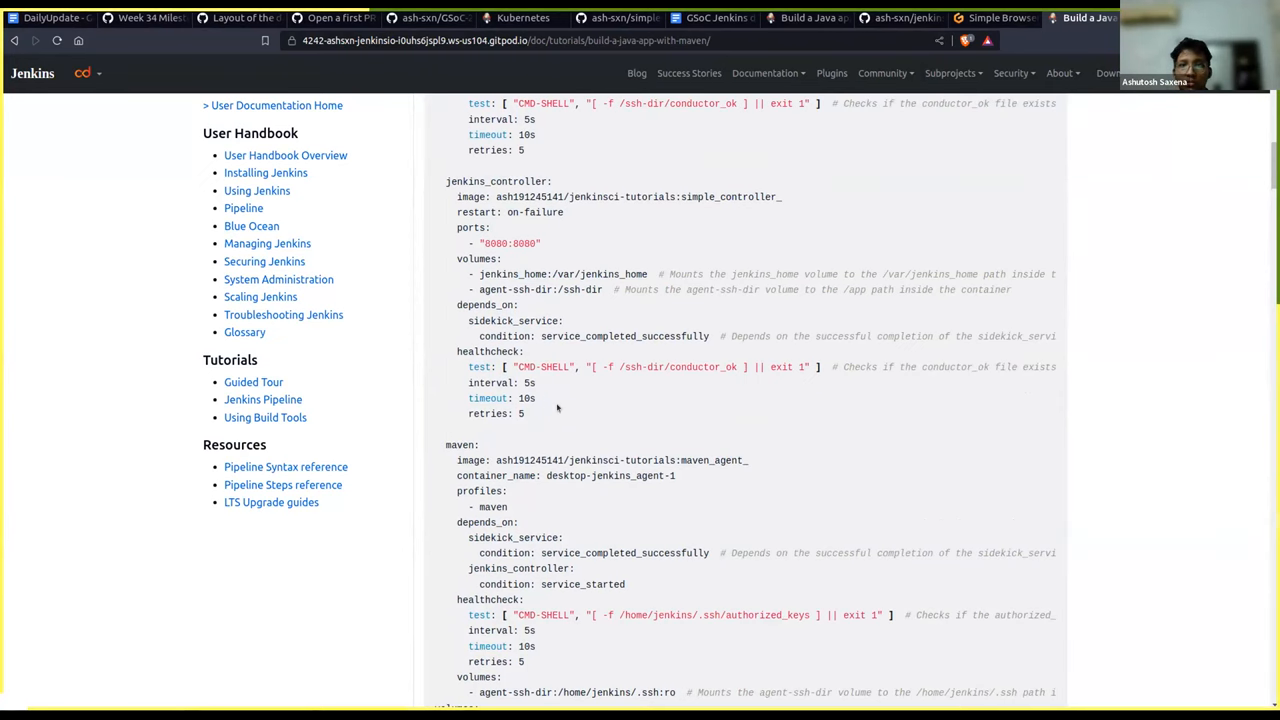
scroll("up", 3)
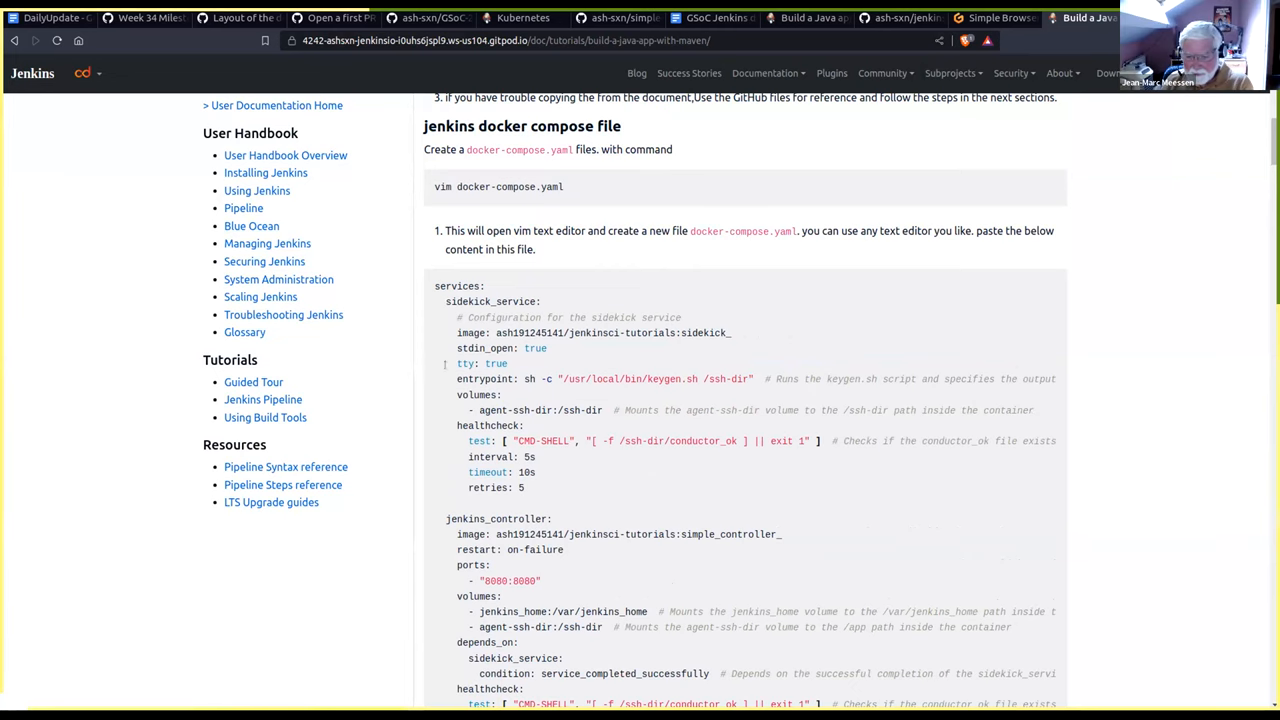
scroll("down", 3)
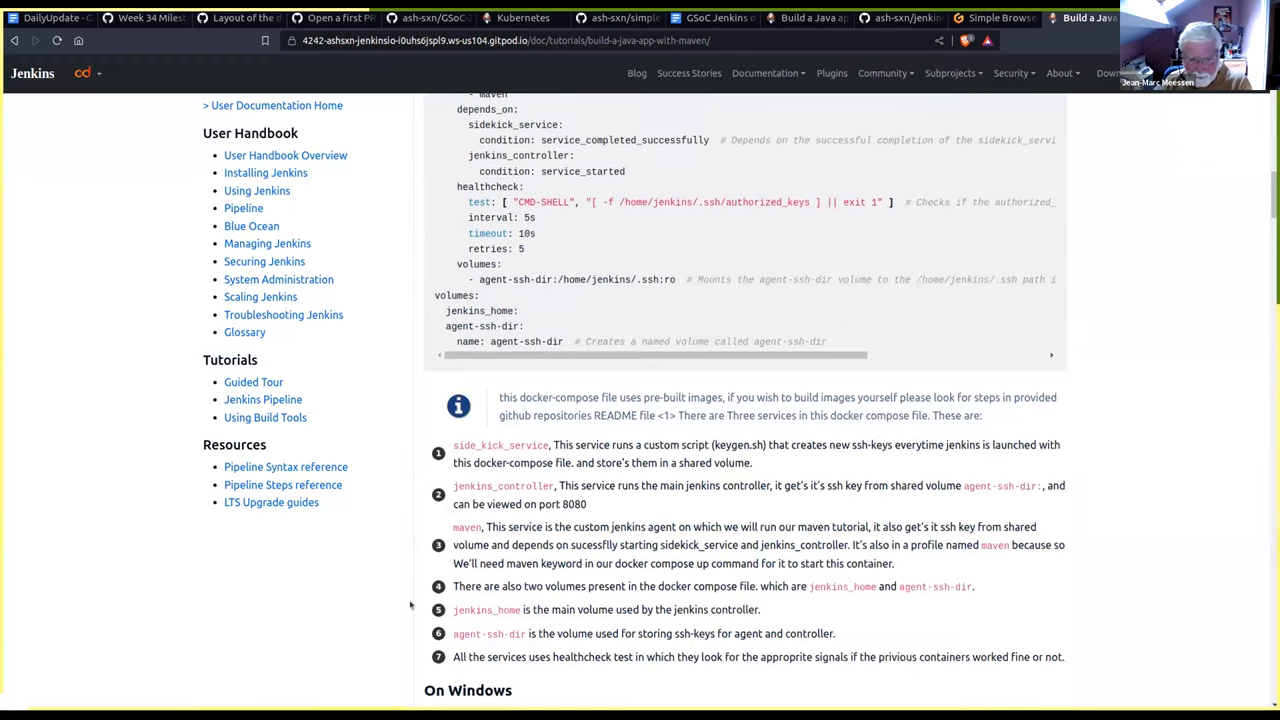
scroll("down", 3)
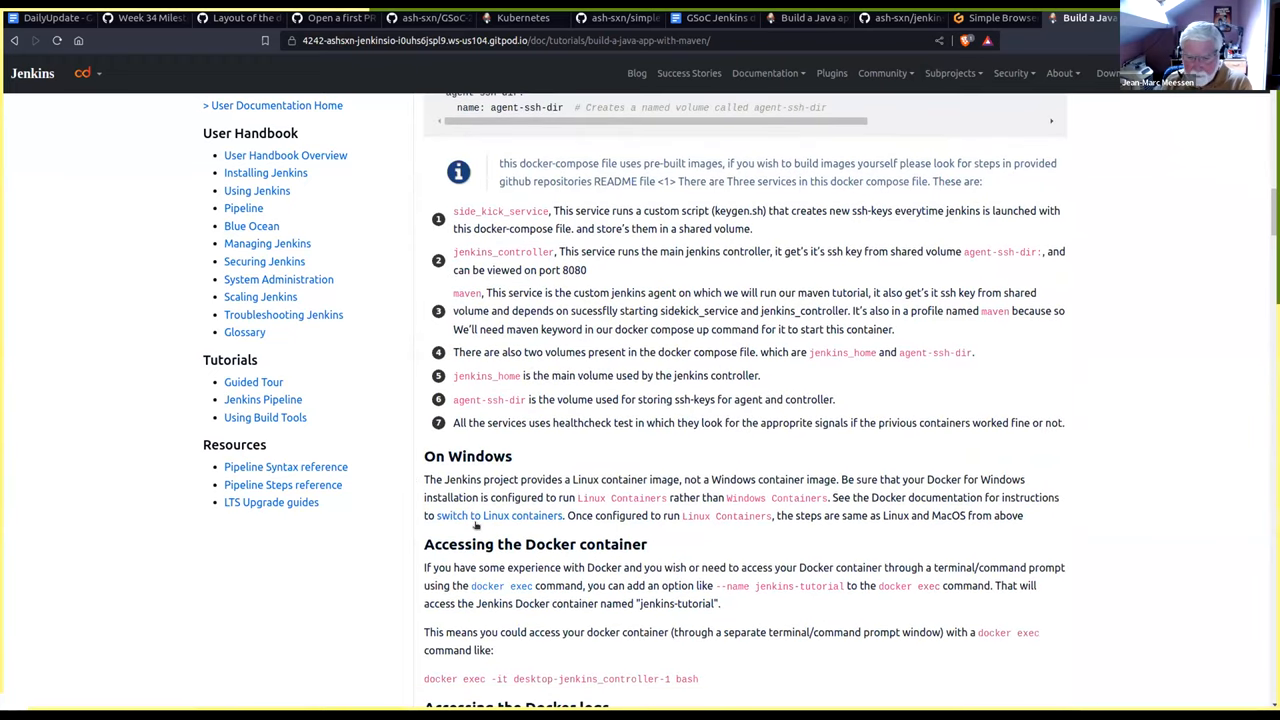
scroll("down", 3)
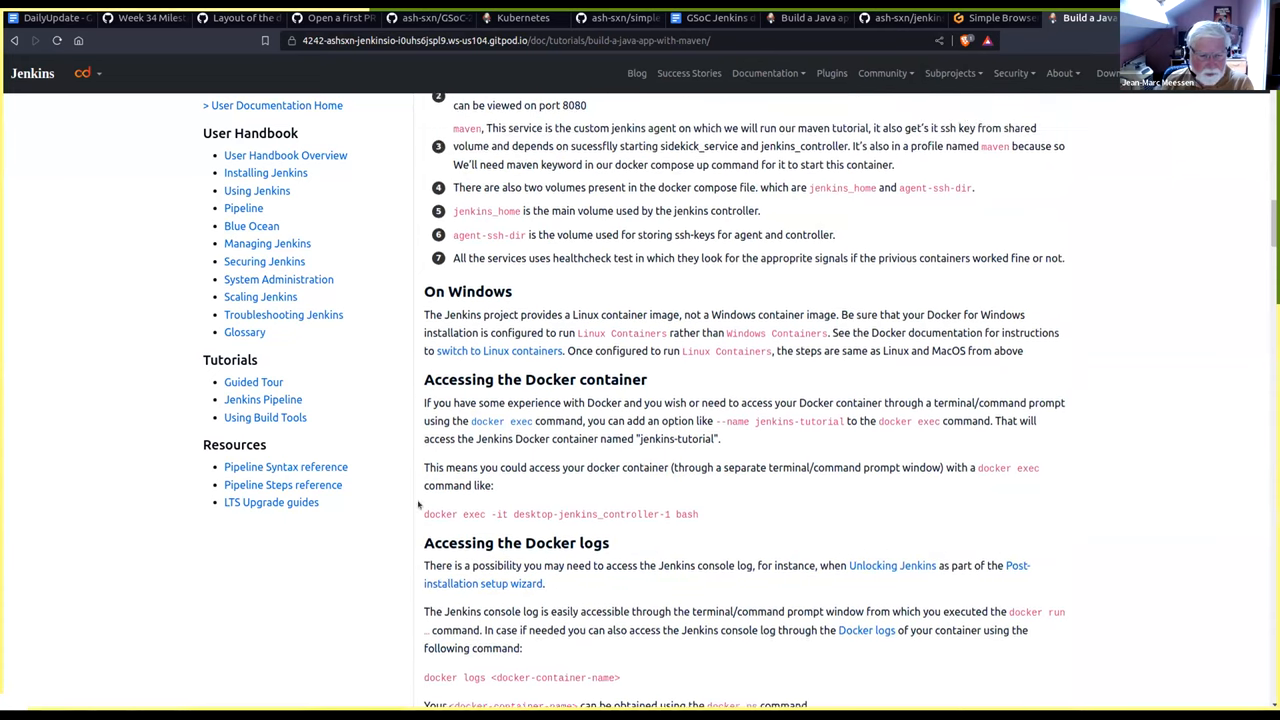
scroll("up", 3)
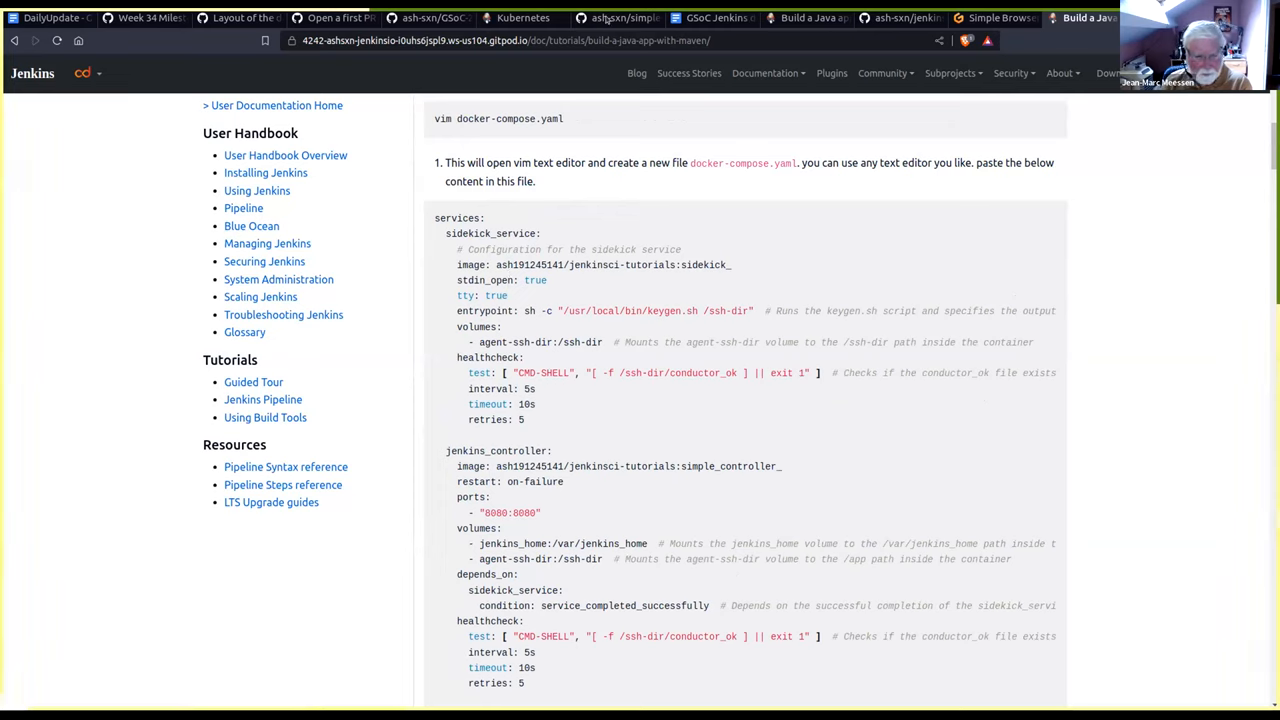
mouse_move(589, 40)
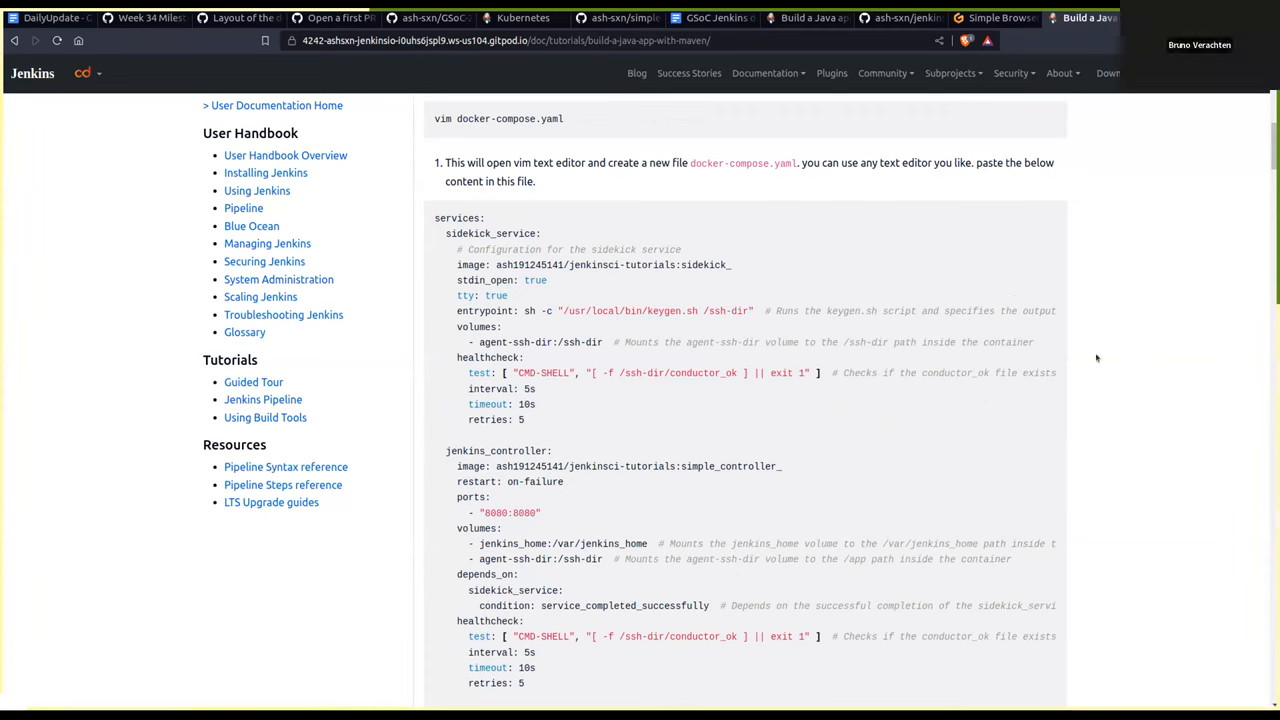
Switch to the End to end multibranch tab showing PR #168's image-tag suggestion.
left_click(743, 17)
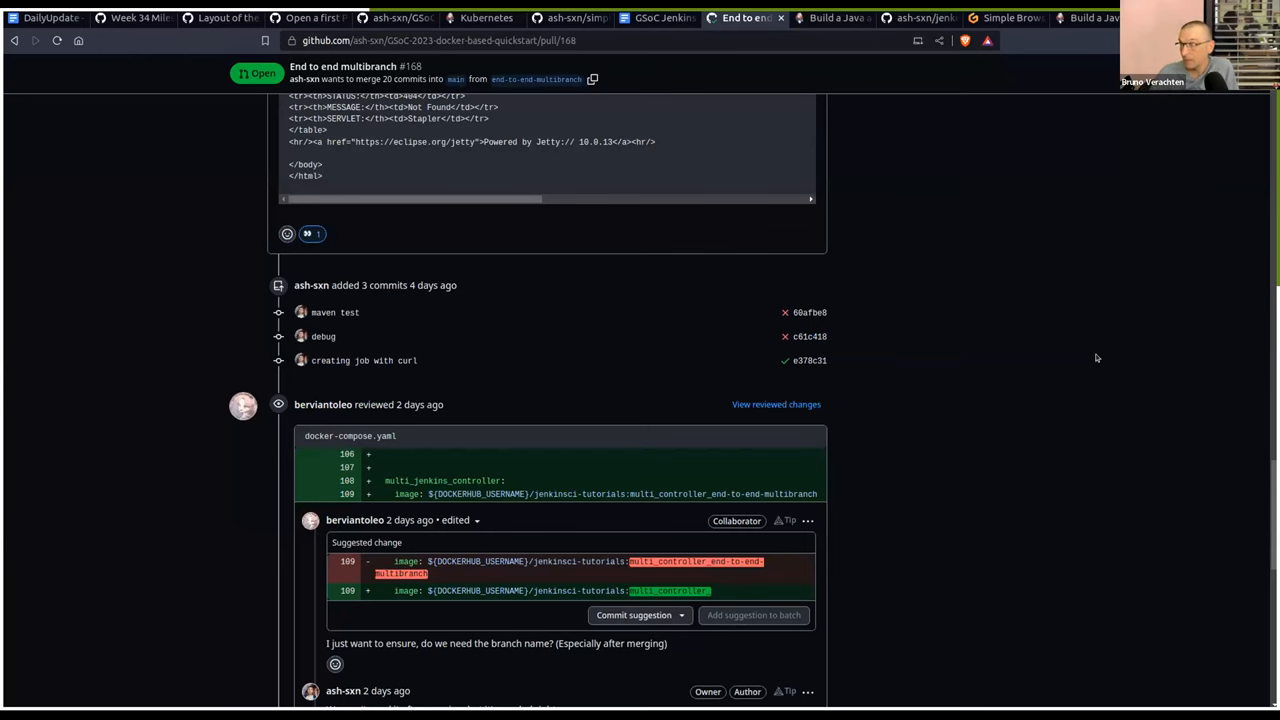
mouse_move(953, 221)
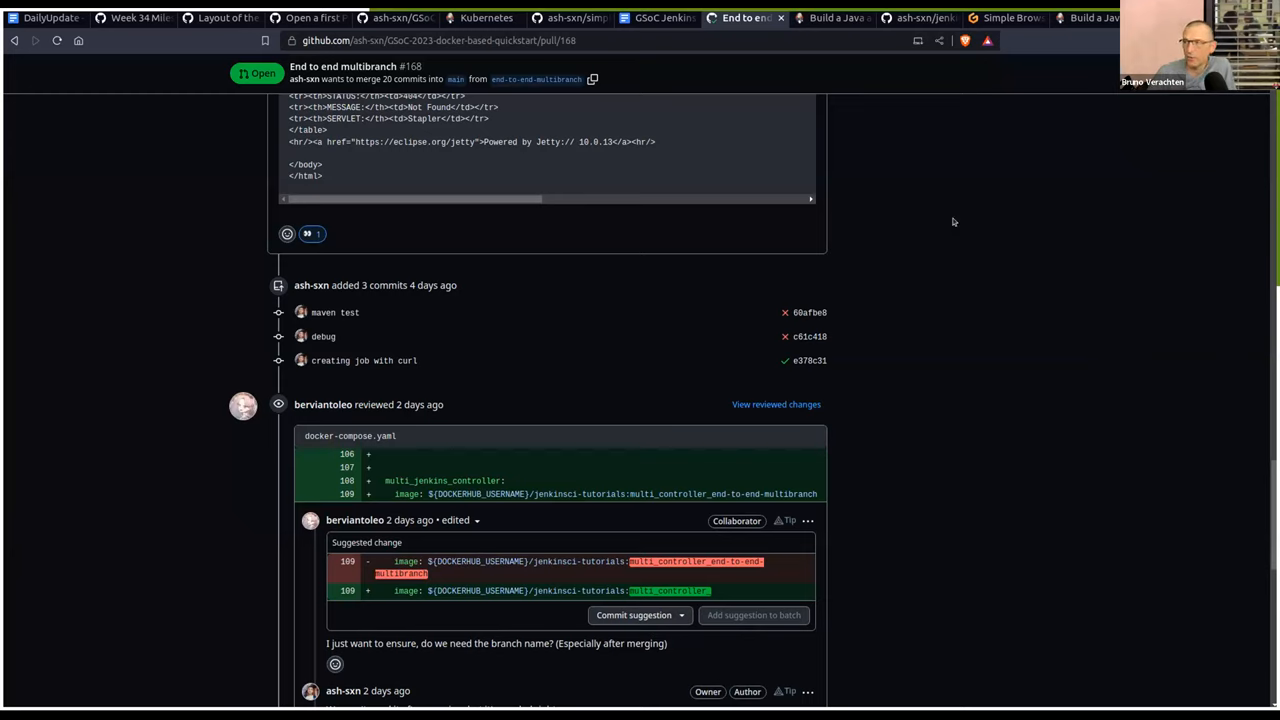
mouse_move(986, 207)
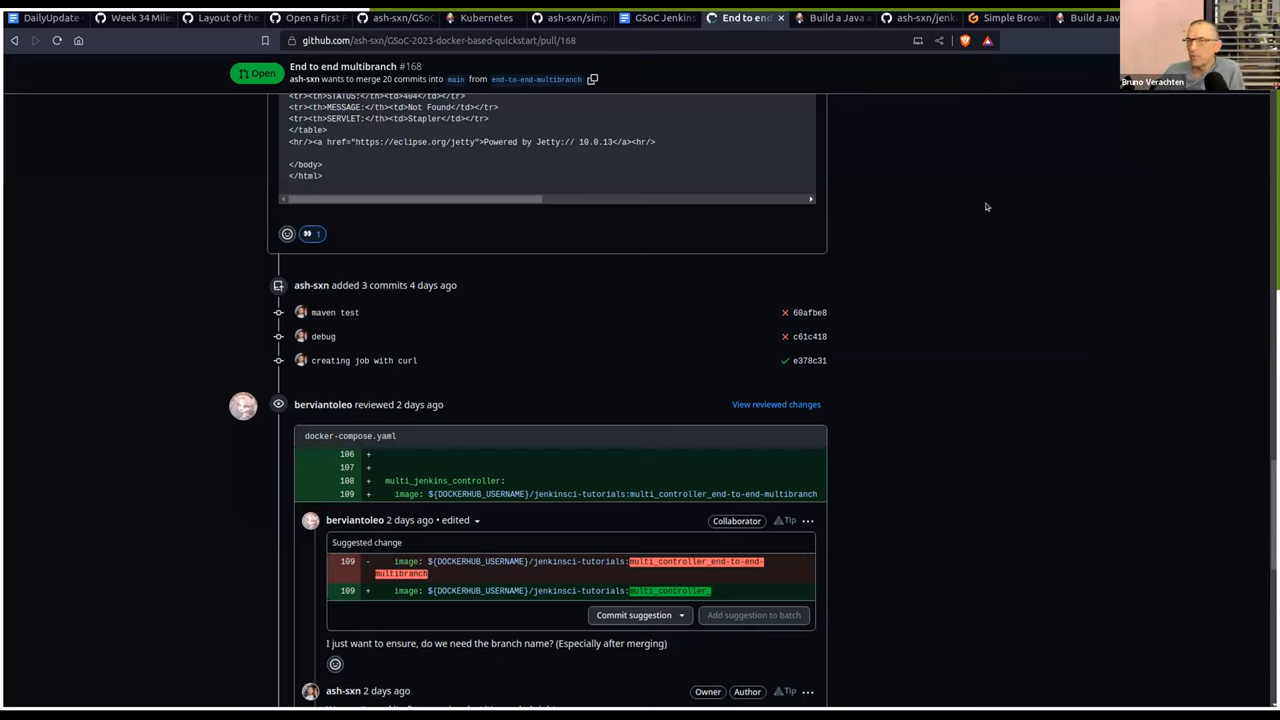
mouse_move(996, 206)
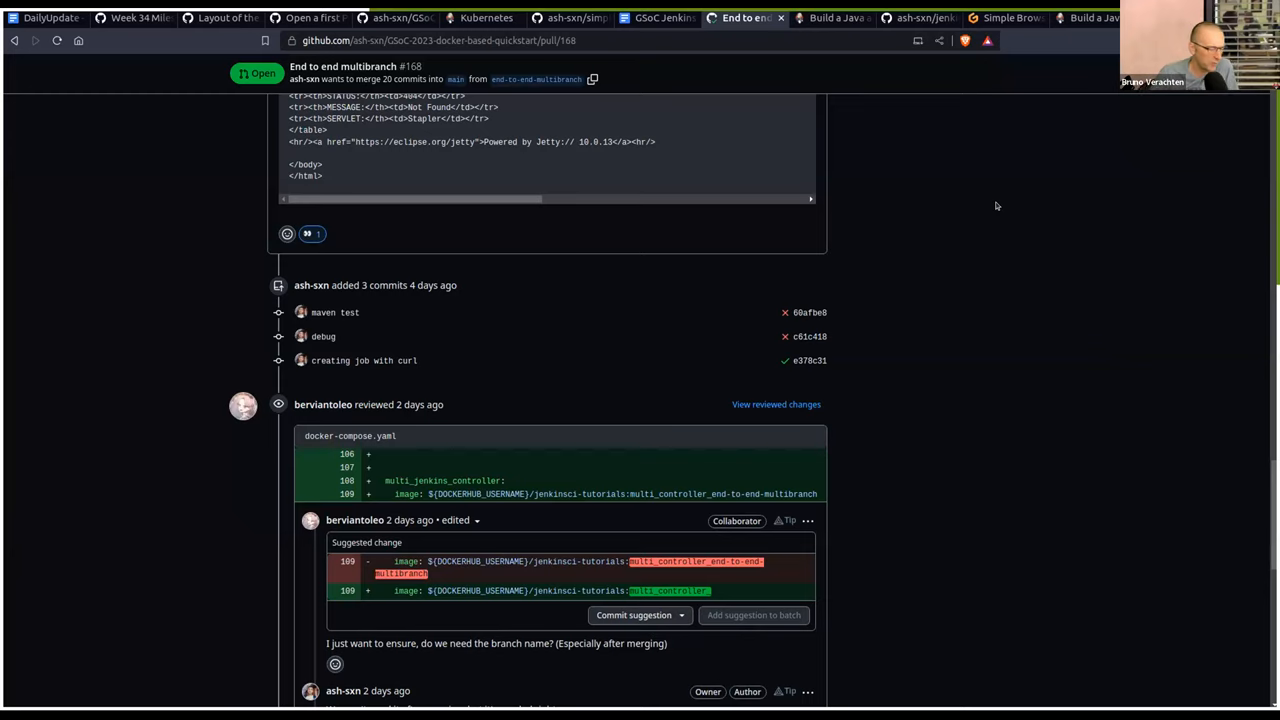
mouse_move(983, 208)
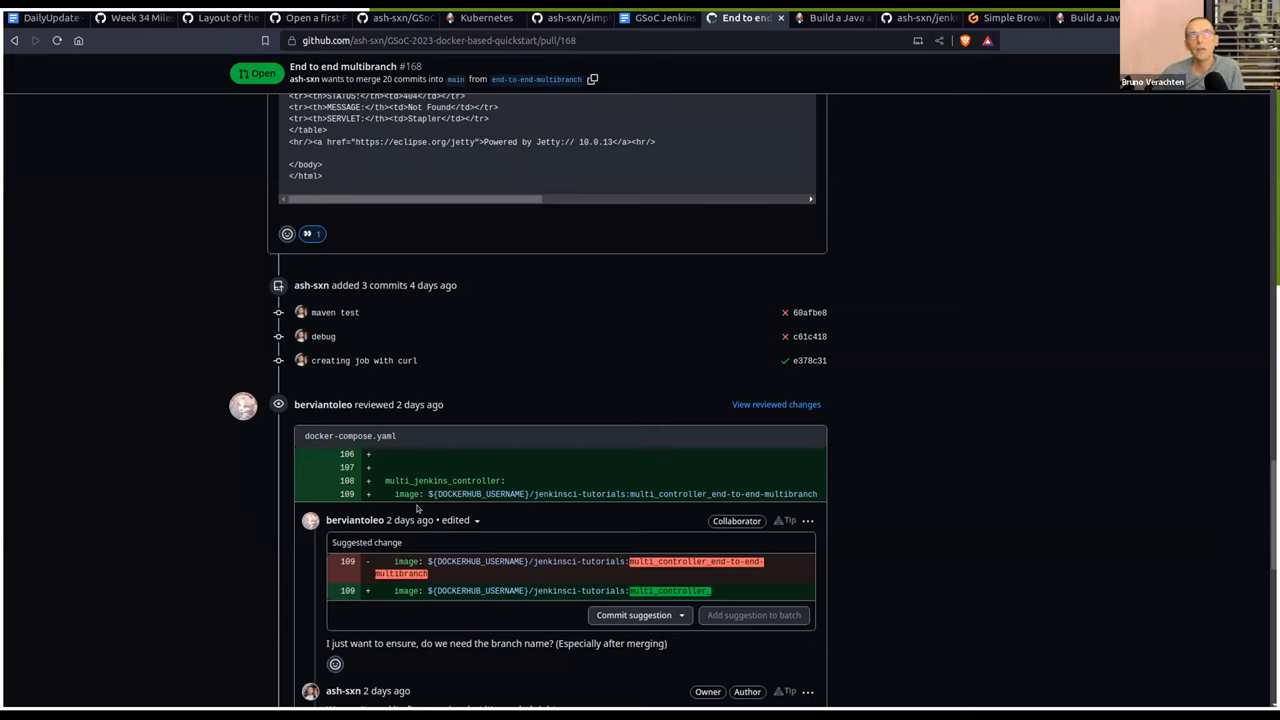
mouse_move(1127, 174)
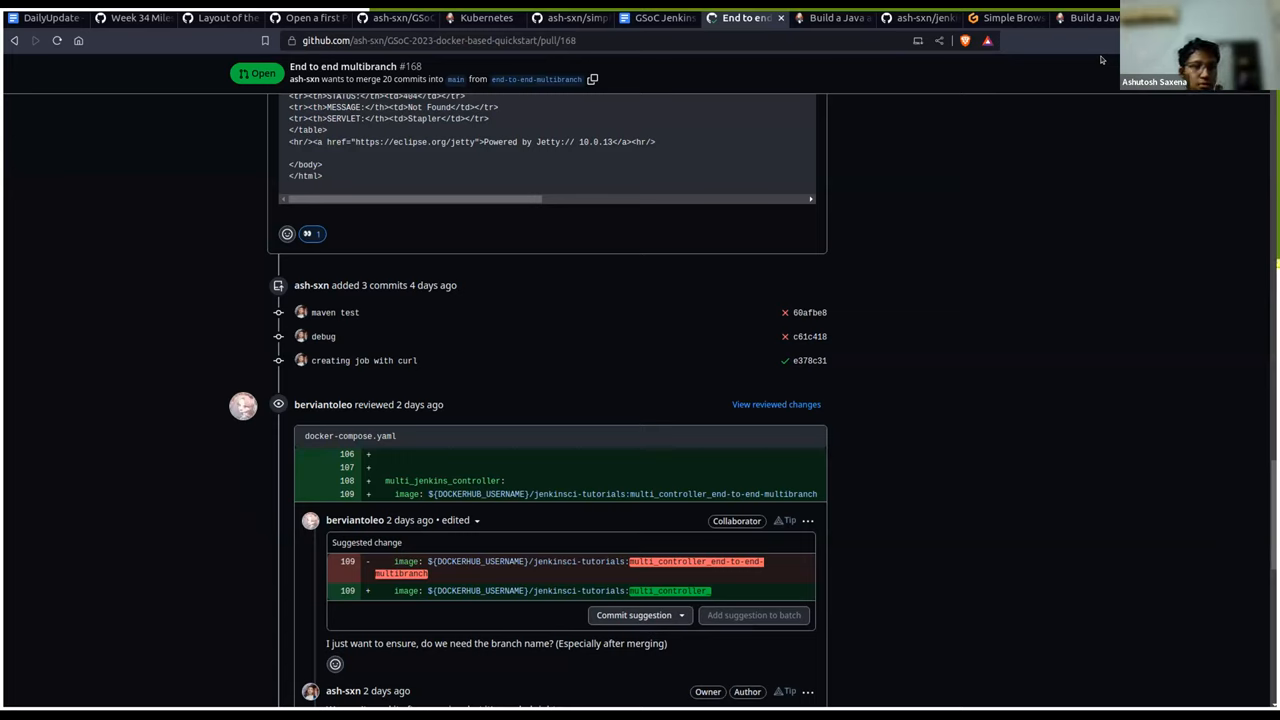
mouse_move(734, 231)
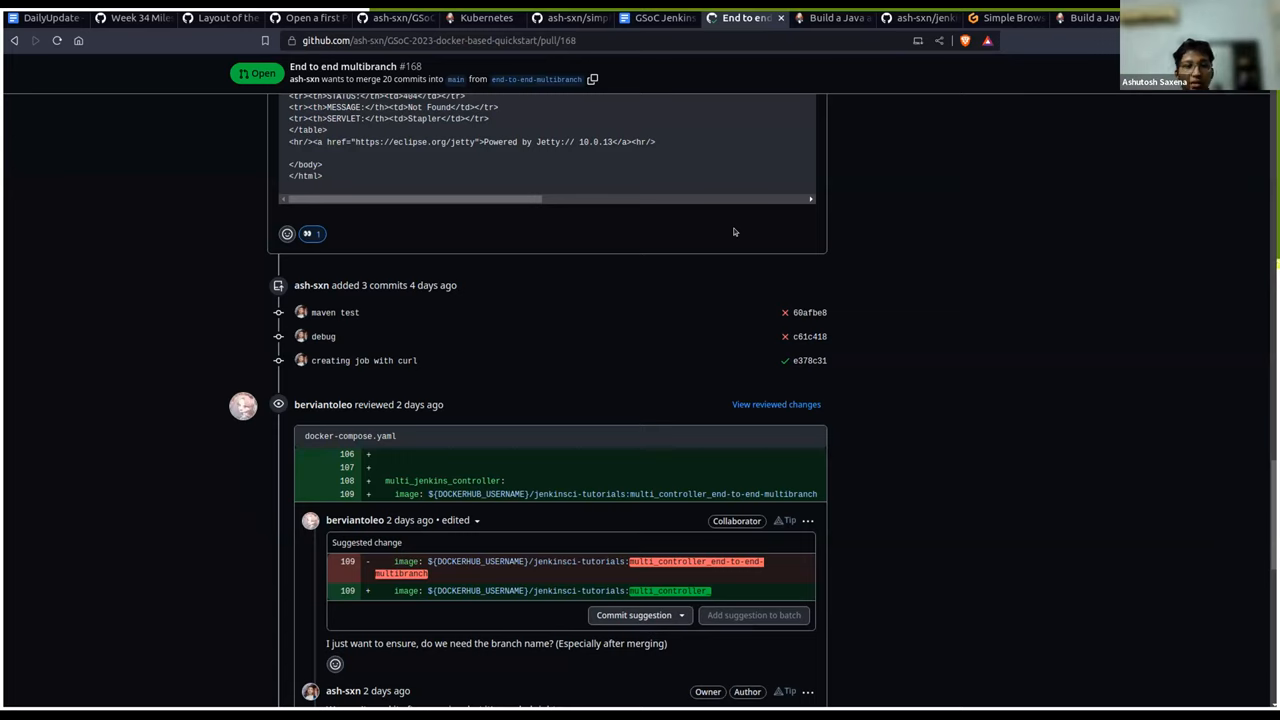
mouse_move(847, 207)
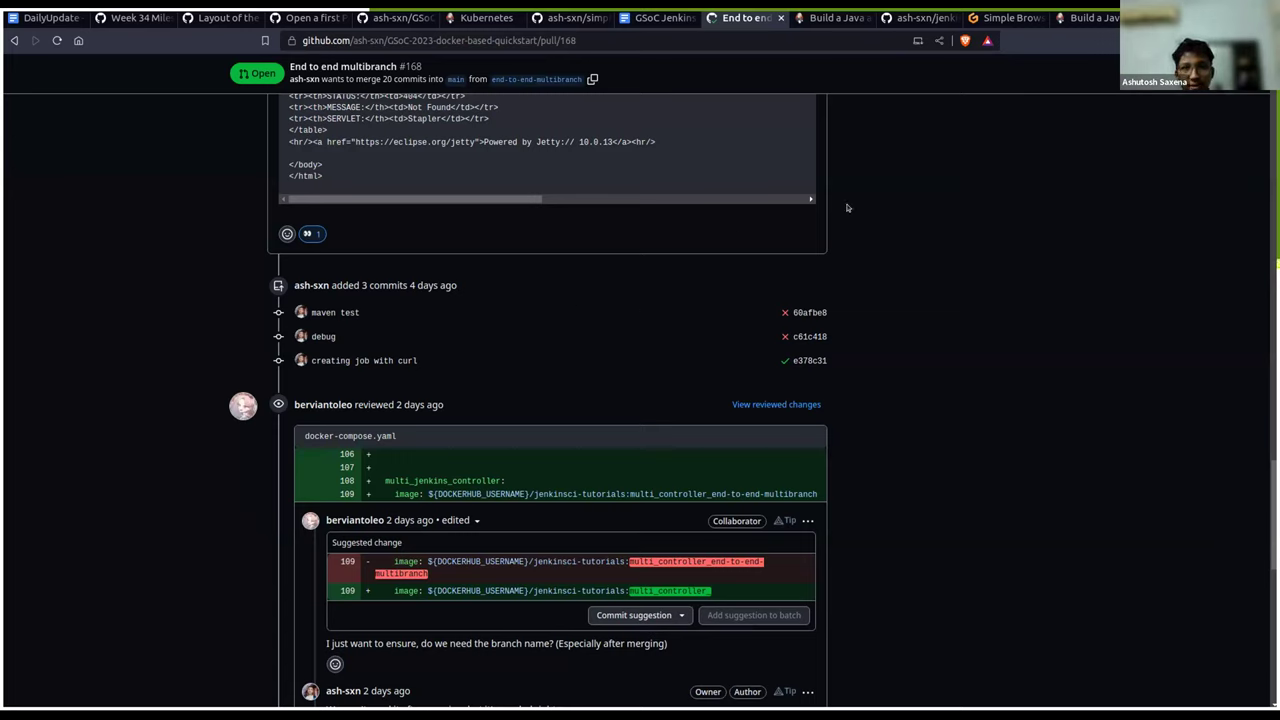
mouse_move(1039, 104)
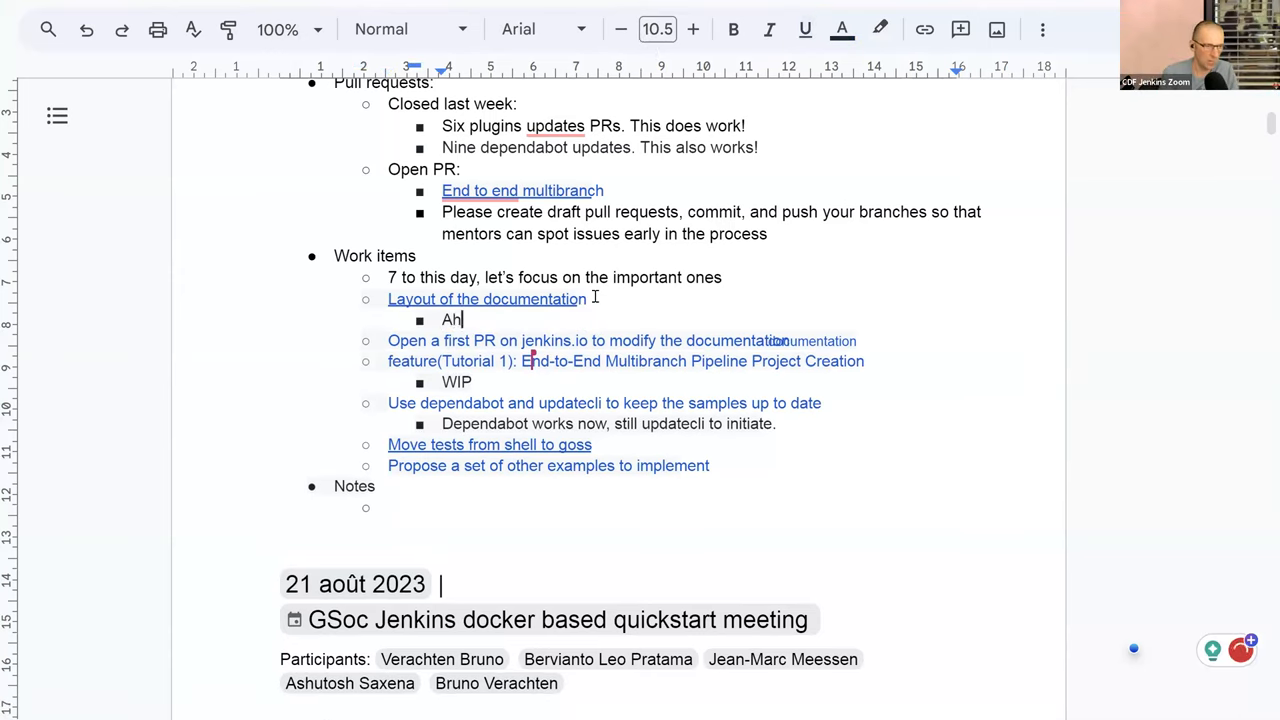
Write 'Ashutosh will experiment with yq and source code includes within asciidocs' as the sub-bullet.
type("shutosh will")
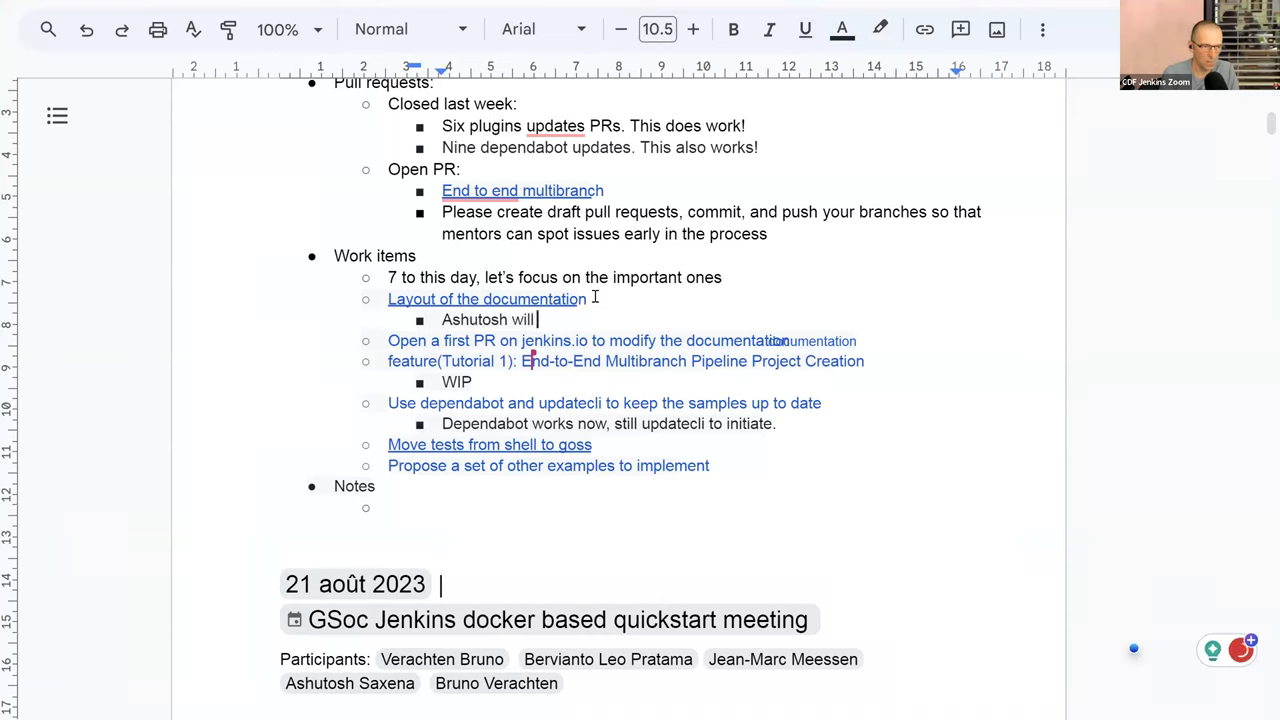
type("experiment with yq")
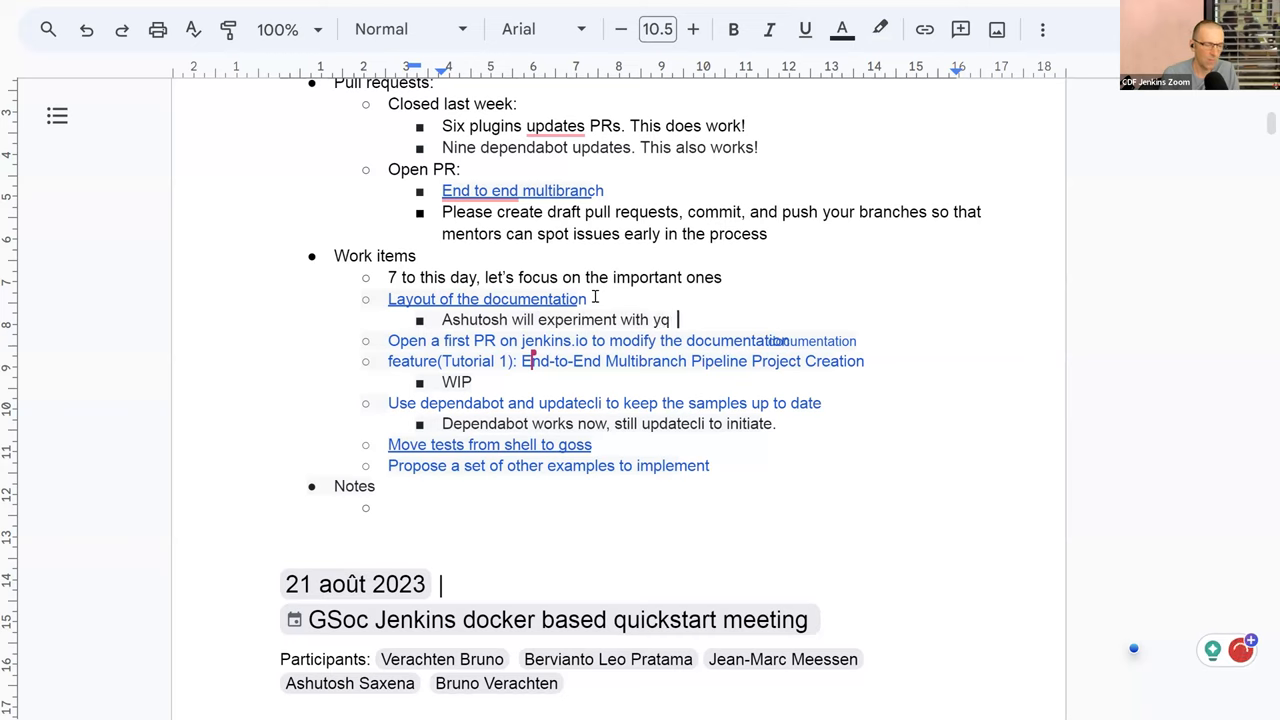
type("and")
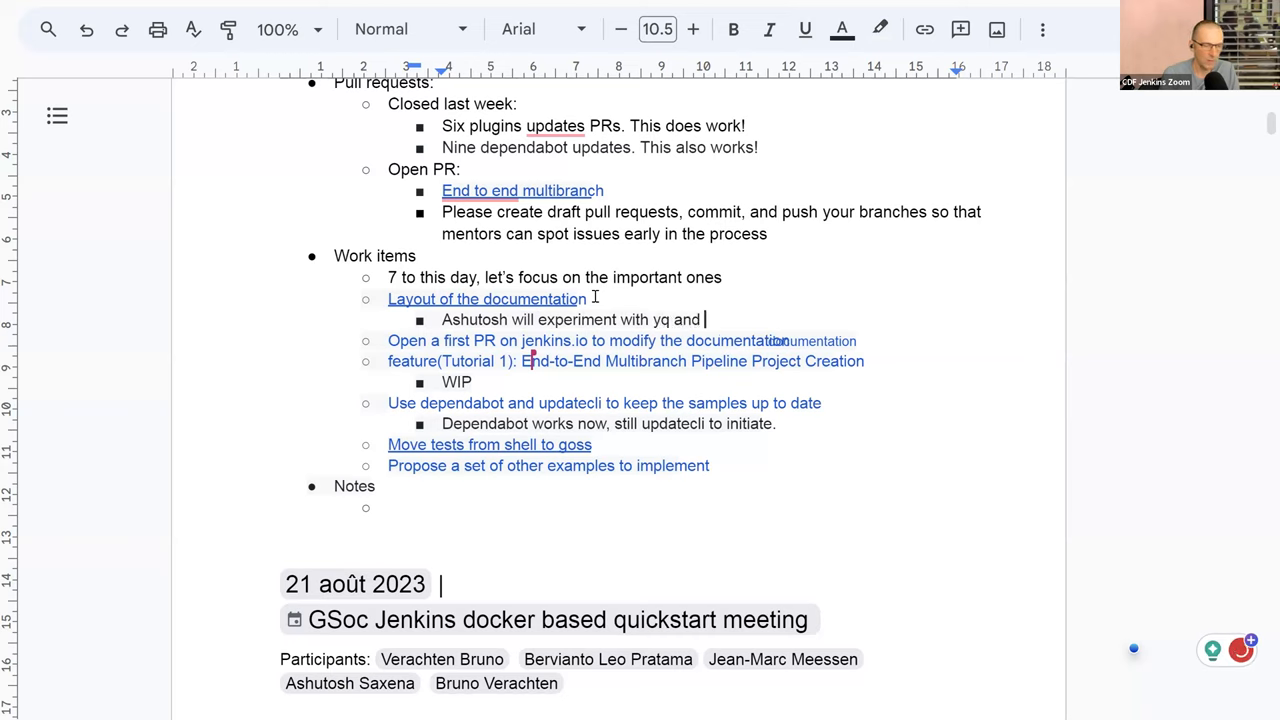
type("source code")
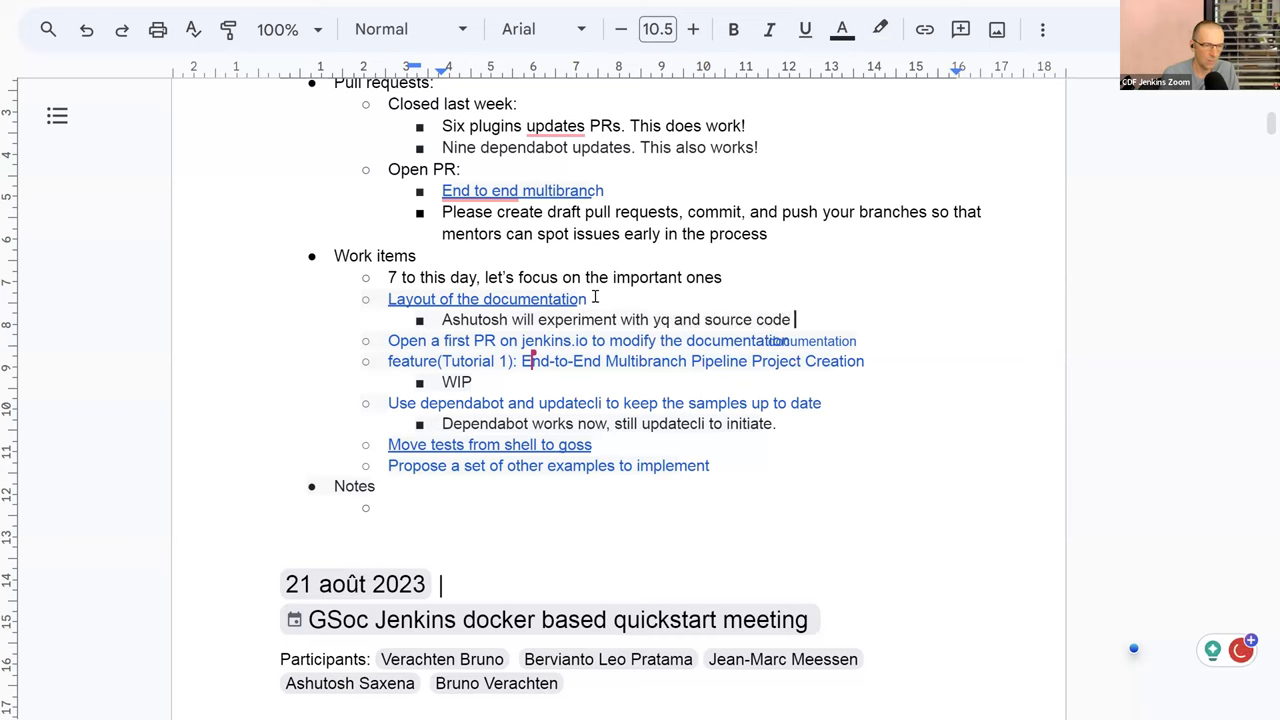
type("includes w")
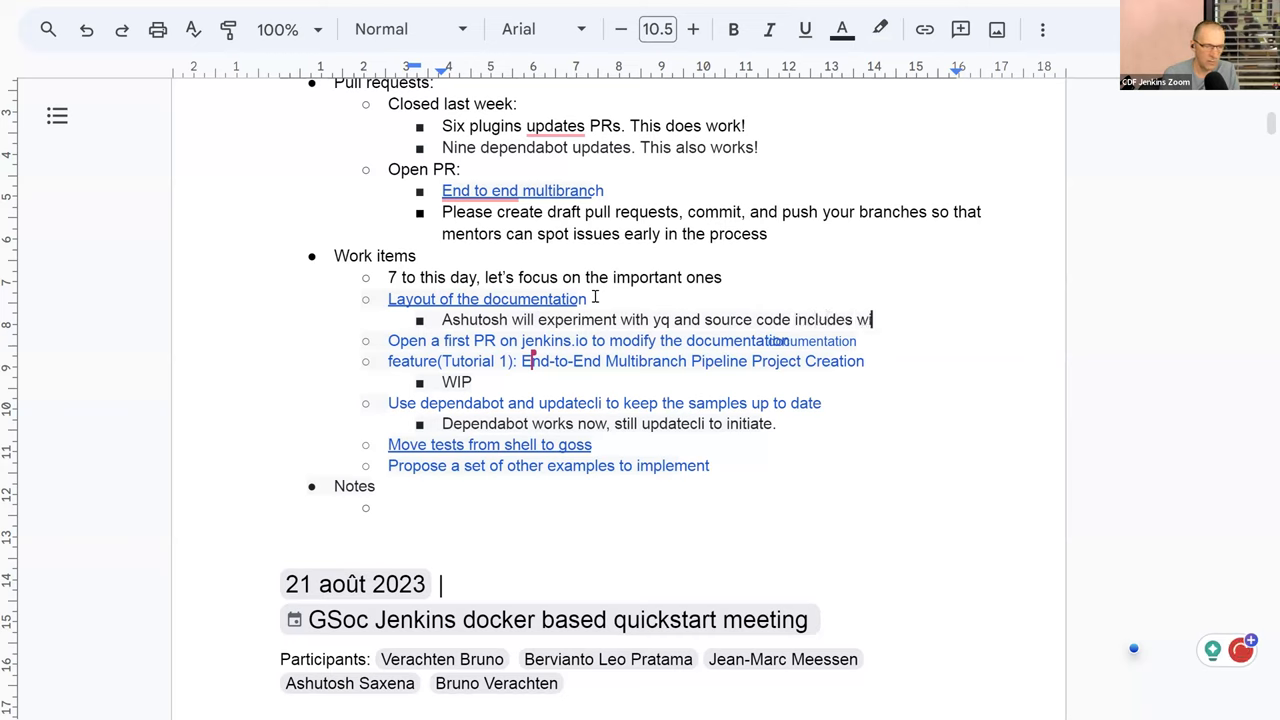
type("ithin asic")
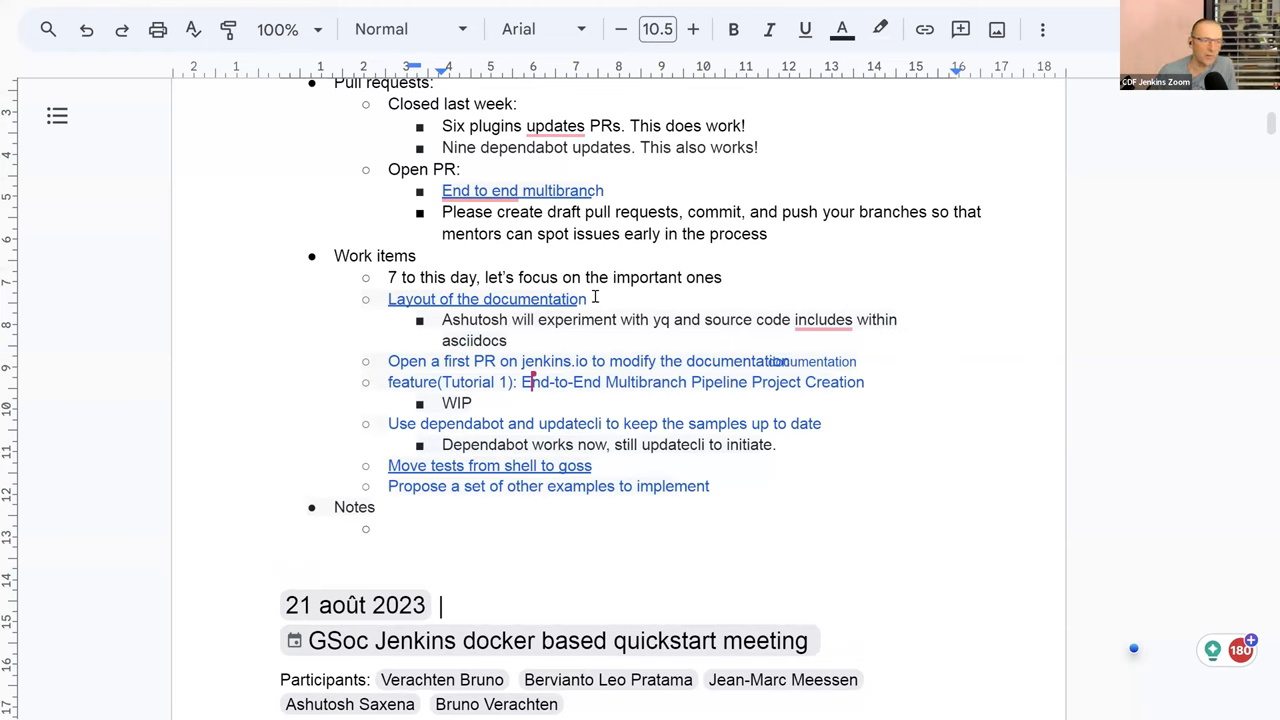
left_click(530, 382)
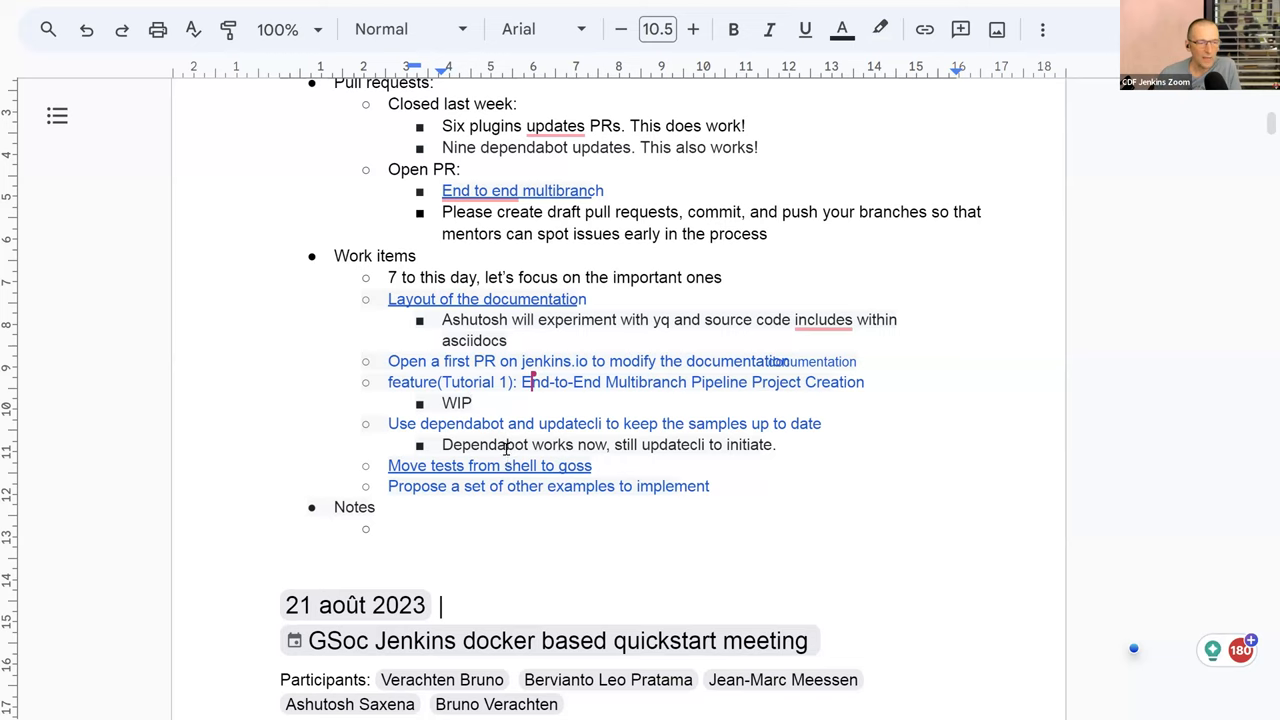
mouse_move(455, 424)
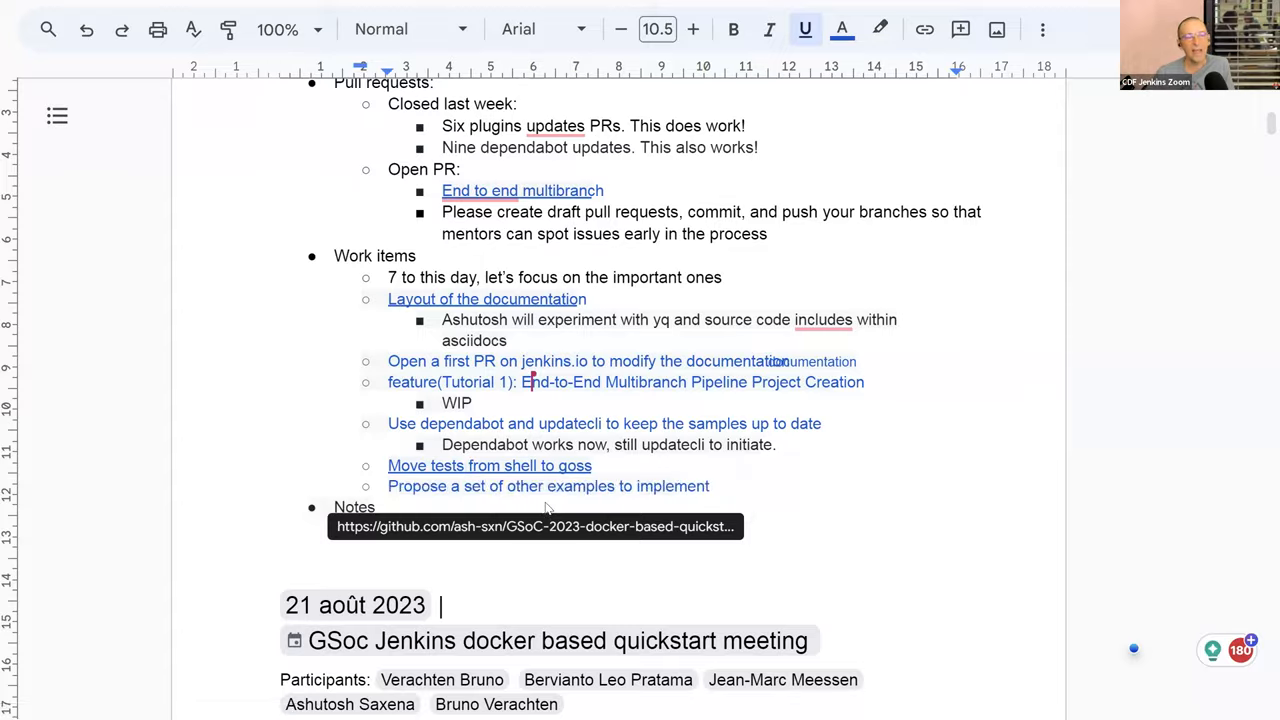
Follow the doc's 'Move tests from shell to goss' link to issue #199 and scroll its body.
left_click(489, 465)
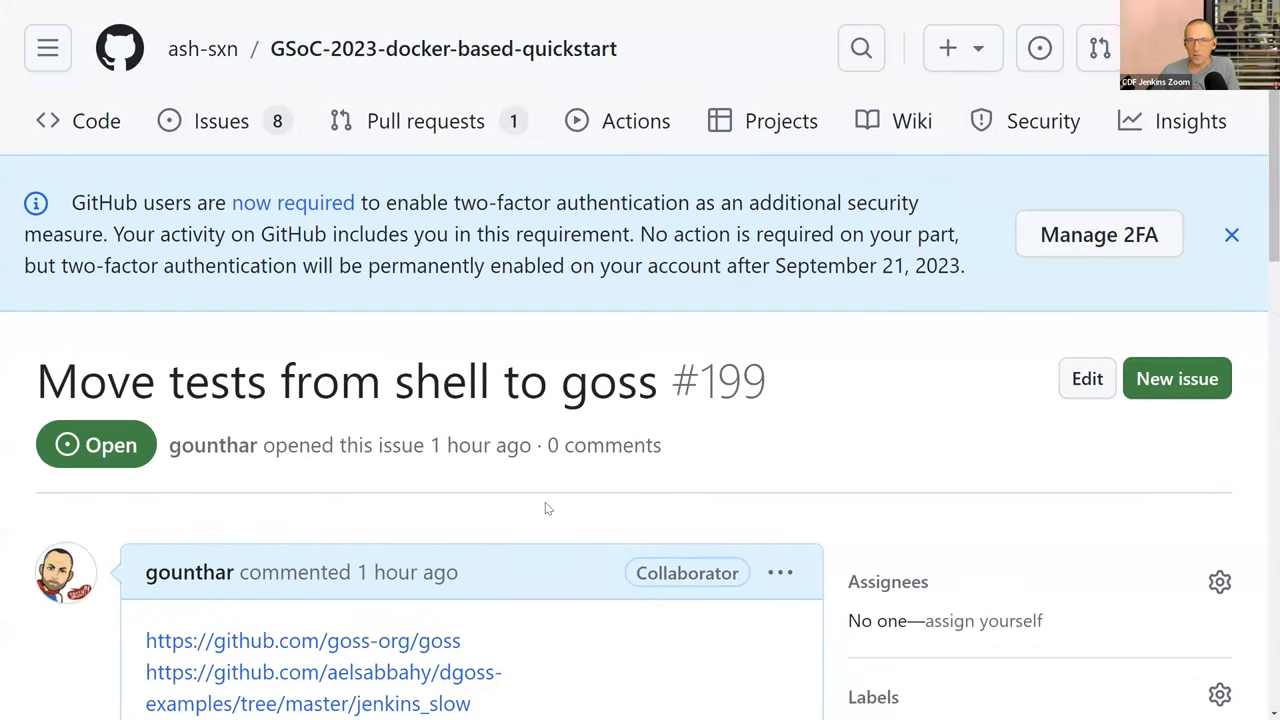
scroll("down", 3)
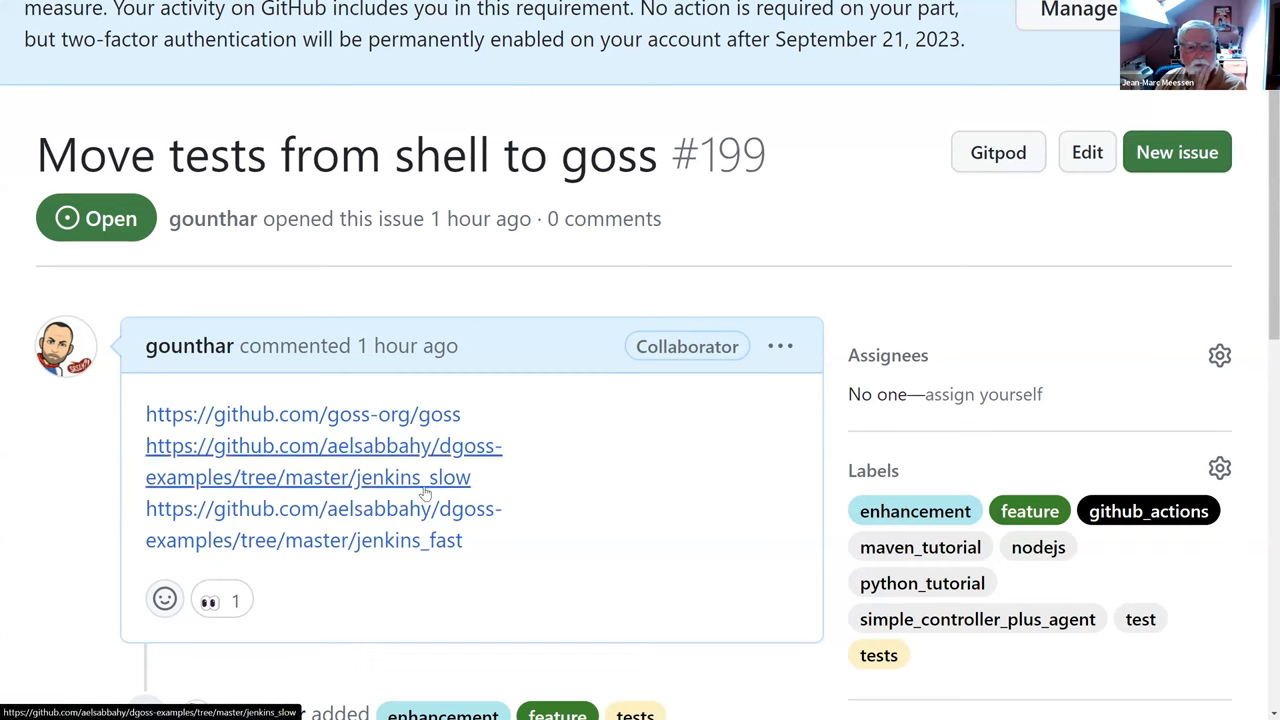
mouse_move(426, 492)
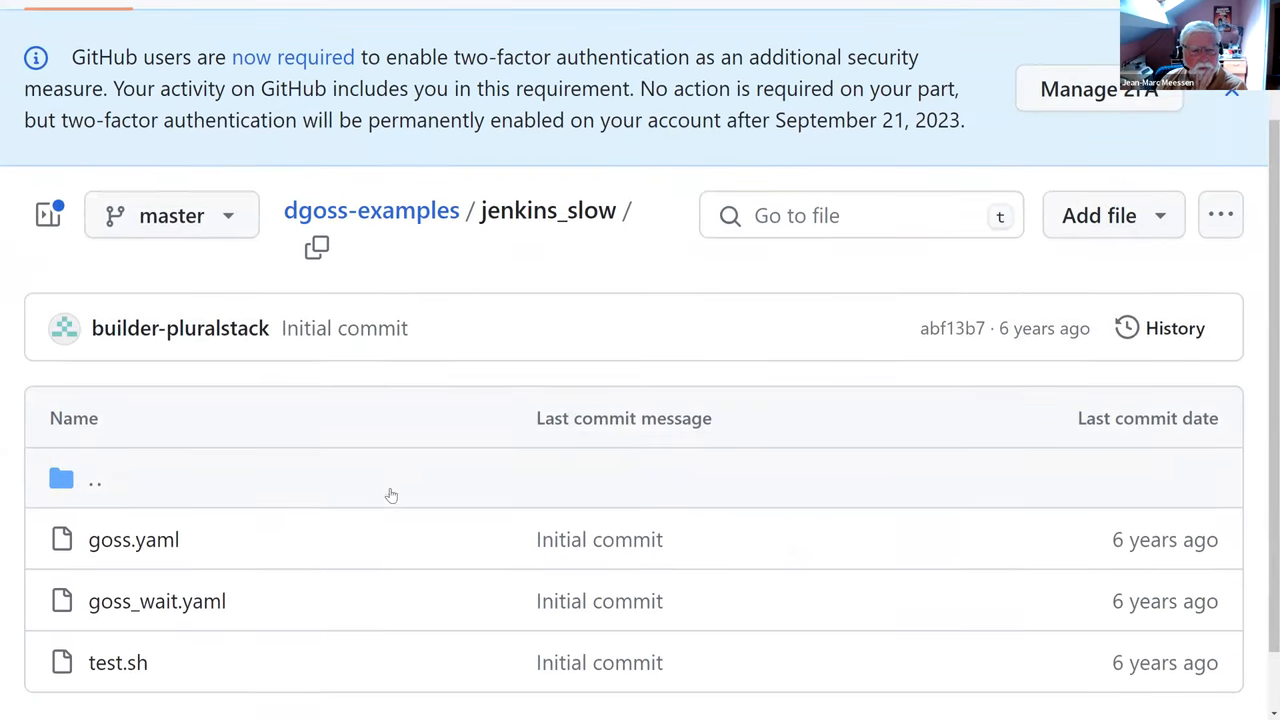
Open jenkins_slow's test.sh and read its nine-line dgoss bash script.
scroll("down", 3)
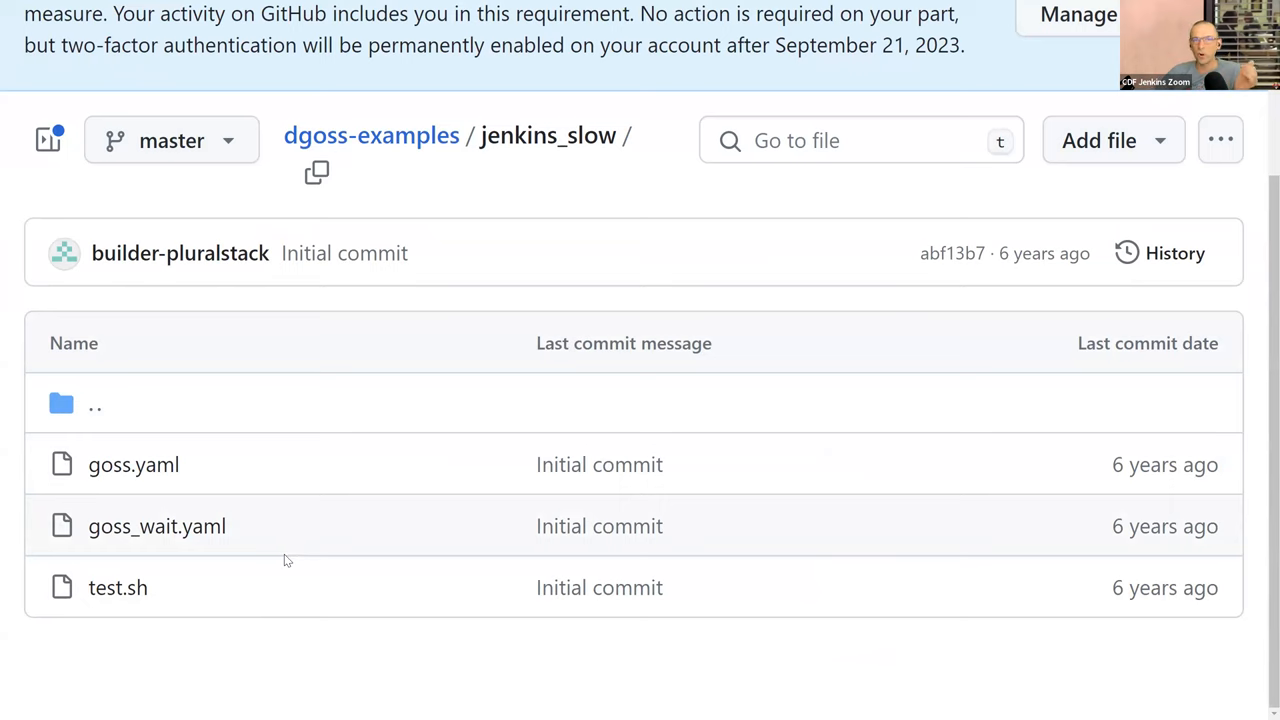
mouse_move(115, 600)
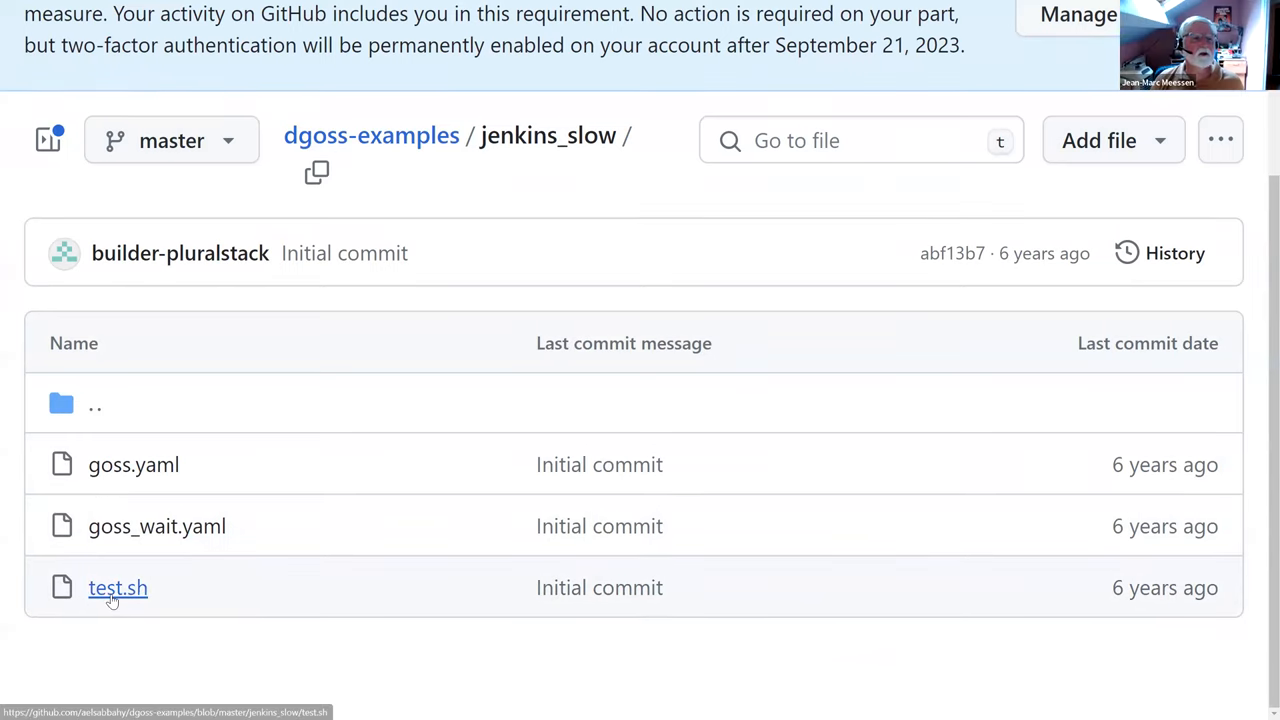
left_click(117, 588)
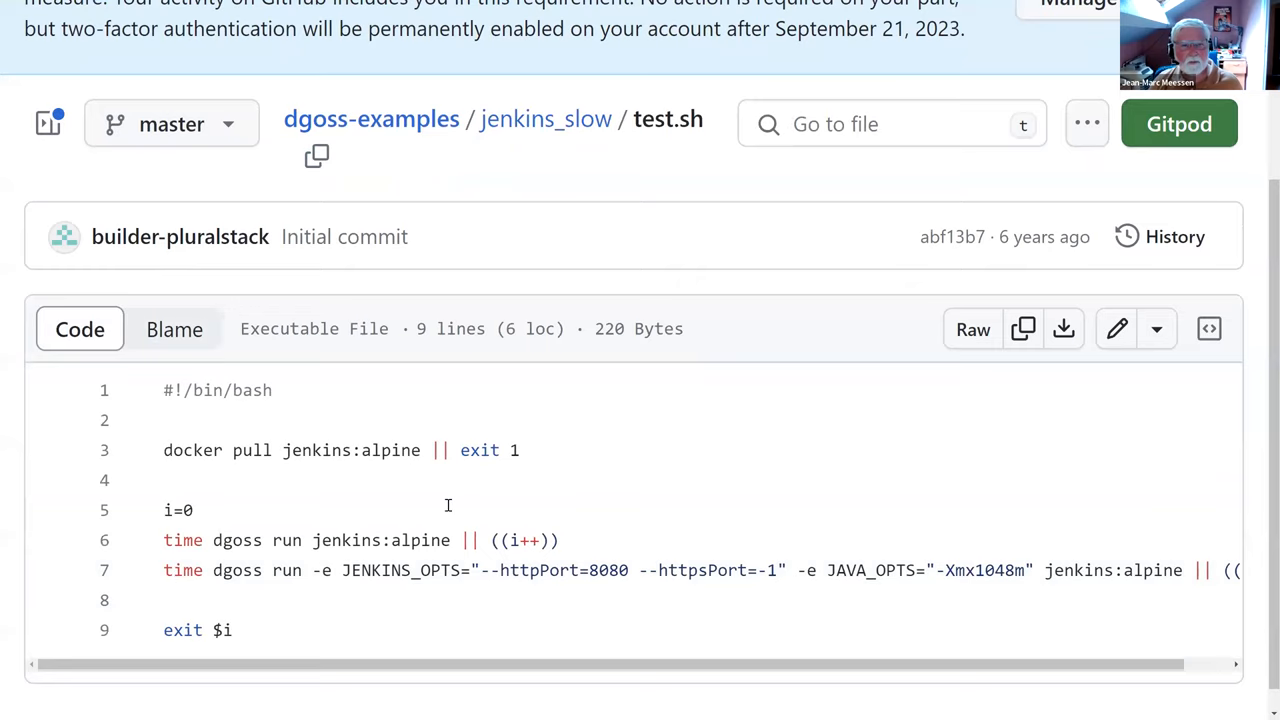
scroll("down", 3)
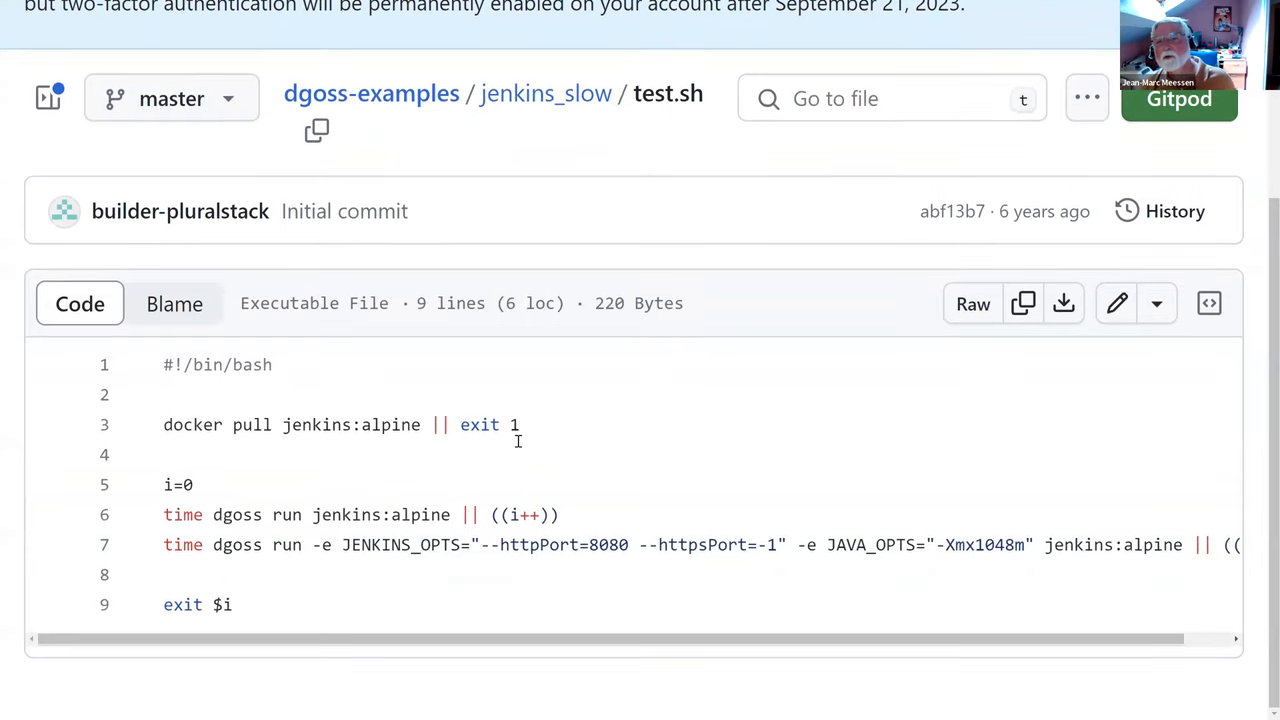
mouse_move(508, 415)
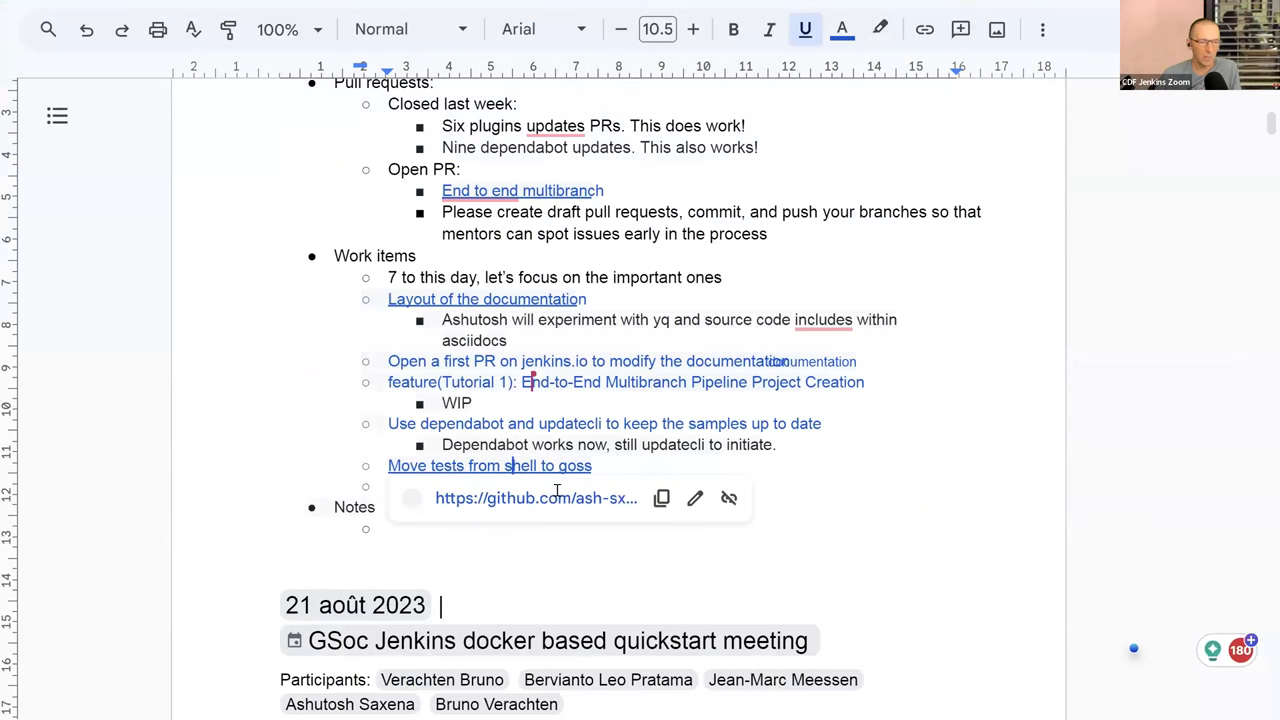
left_click(489, 466)
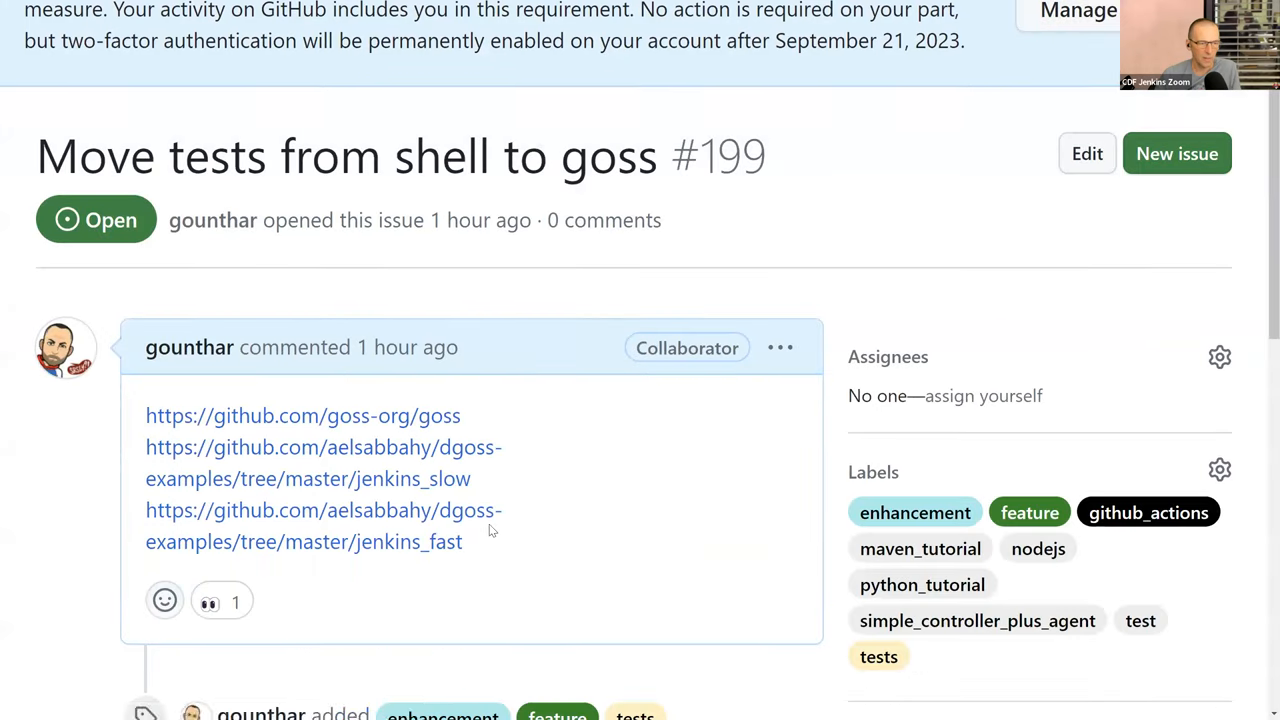
left_click_drag(145, 415, 462, 541)
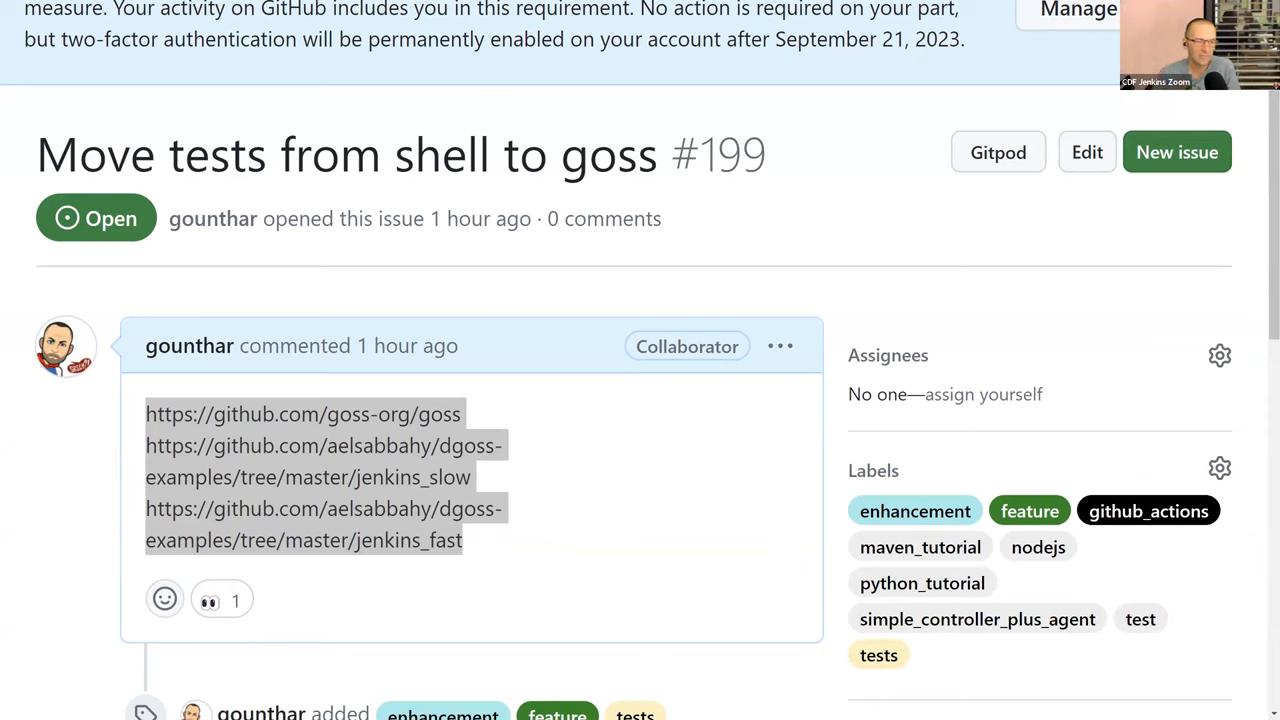
mouse_move(370, 430)
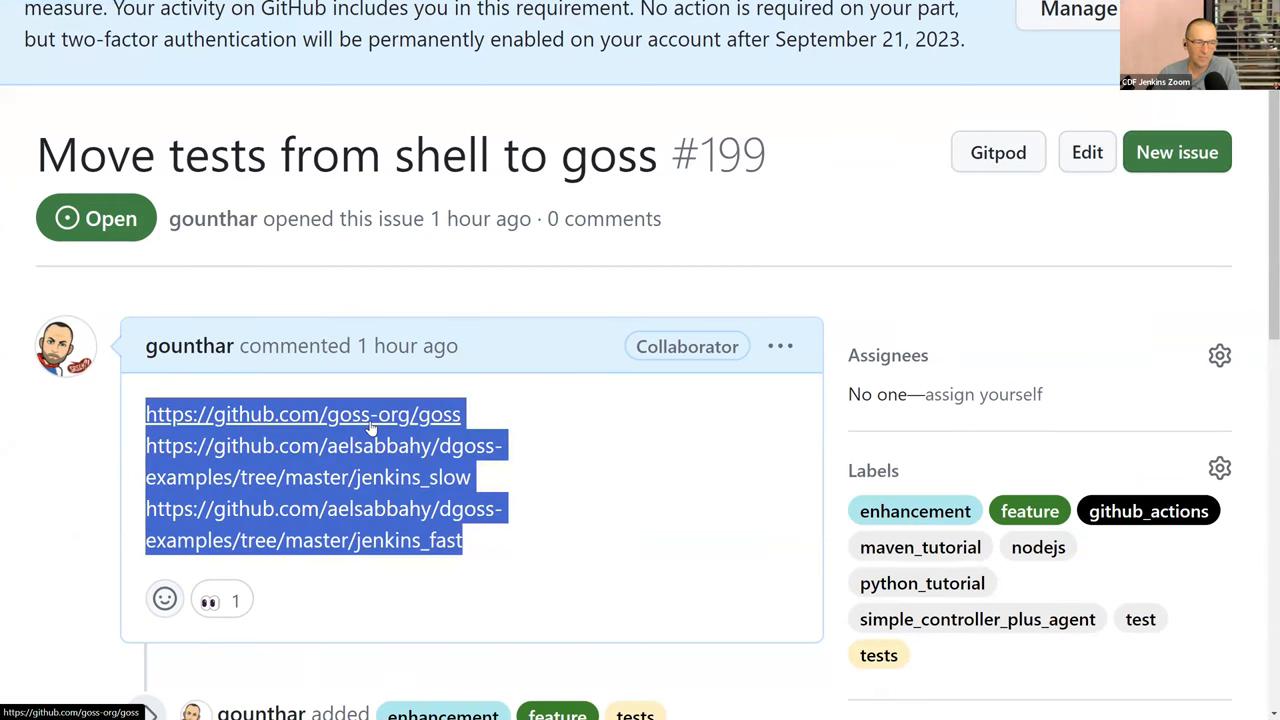
left_click(303, 414)
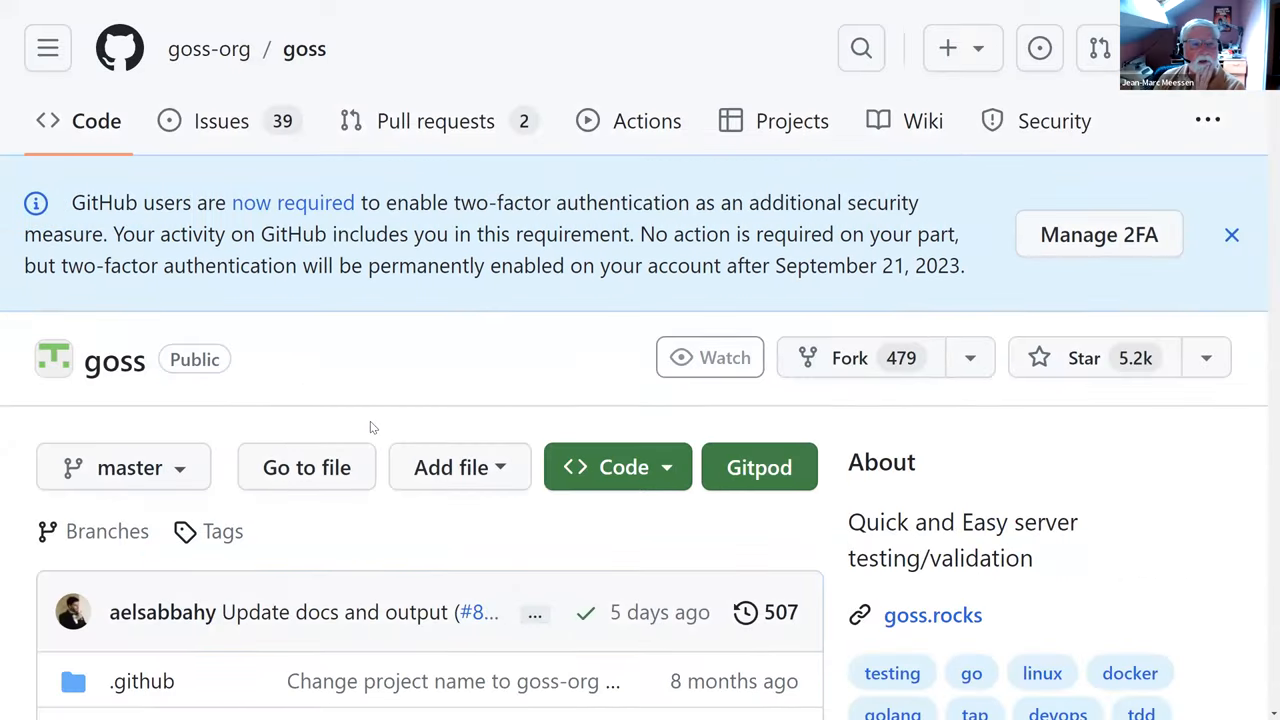
Scroll the goss README past the demo to the dgoss, kgoss, dcgoss notes and Introduction.
scroll("down", 3)
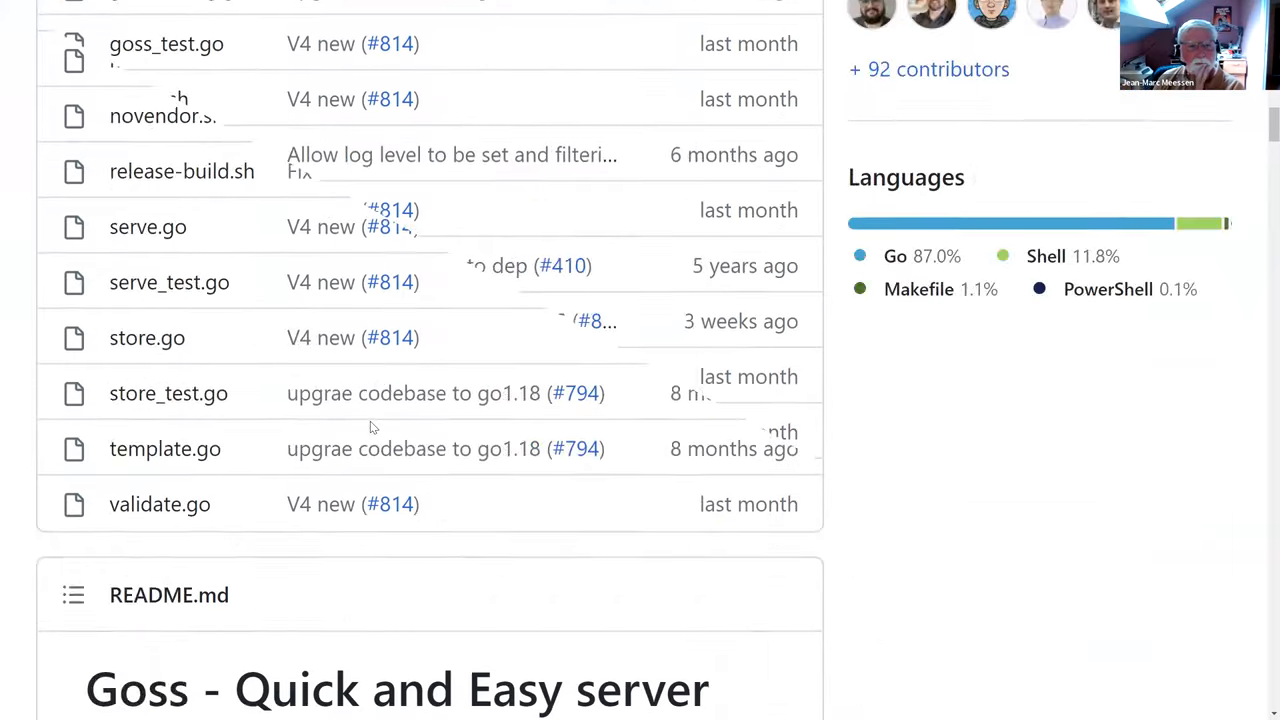
scroll("down", 3)
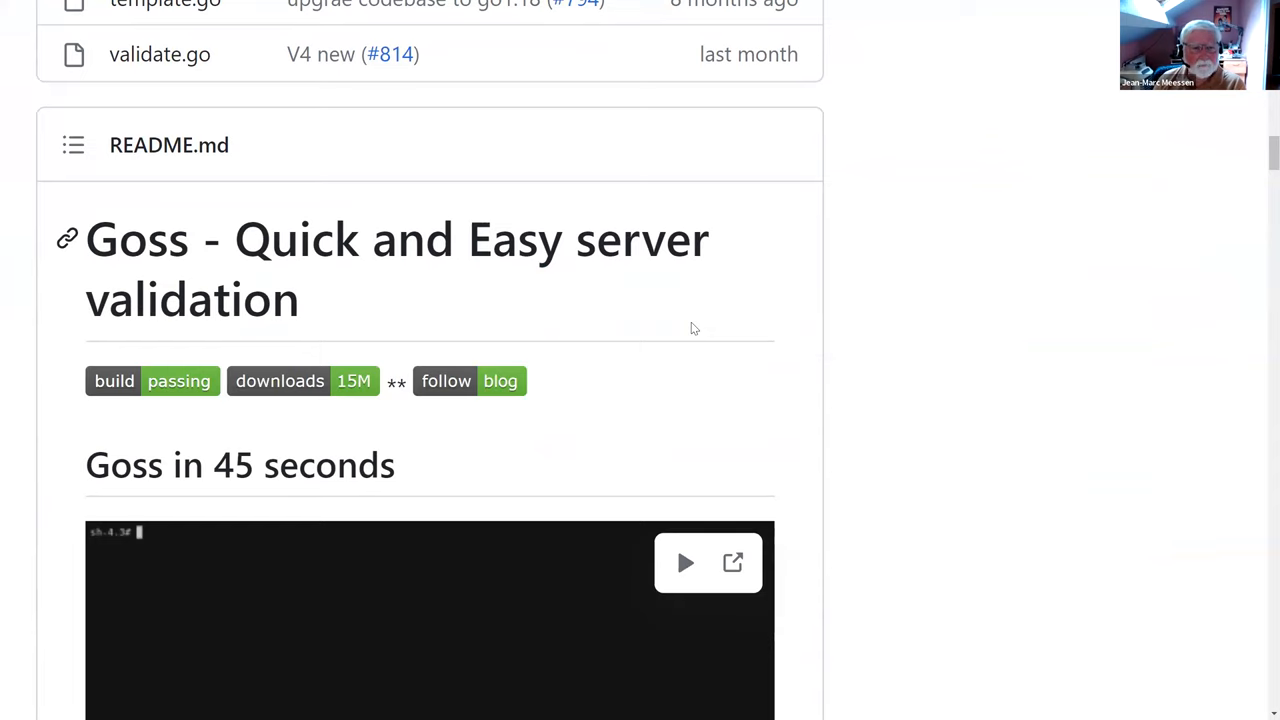
scroll("down", 3)
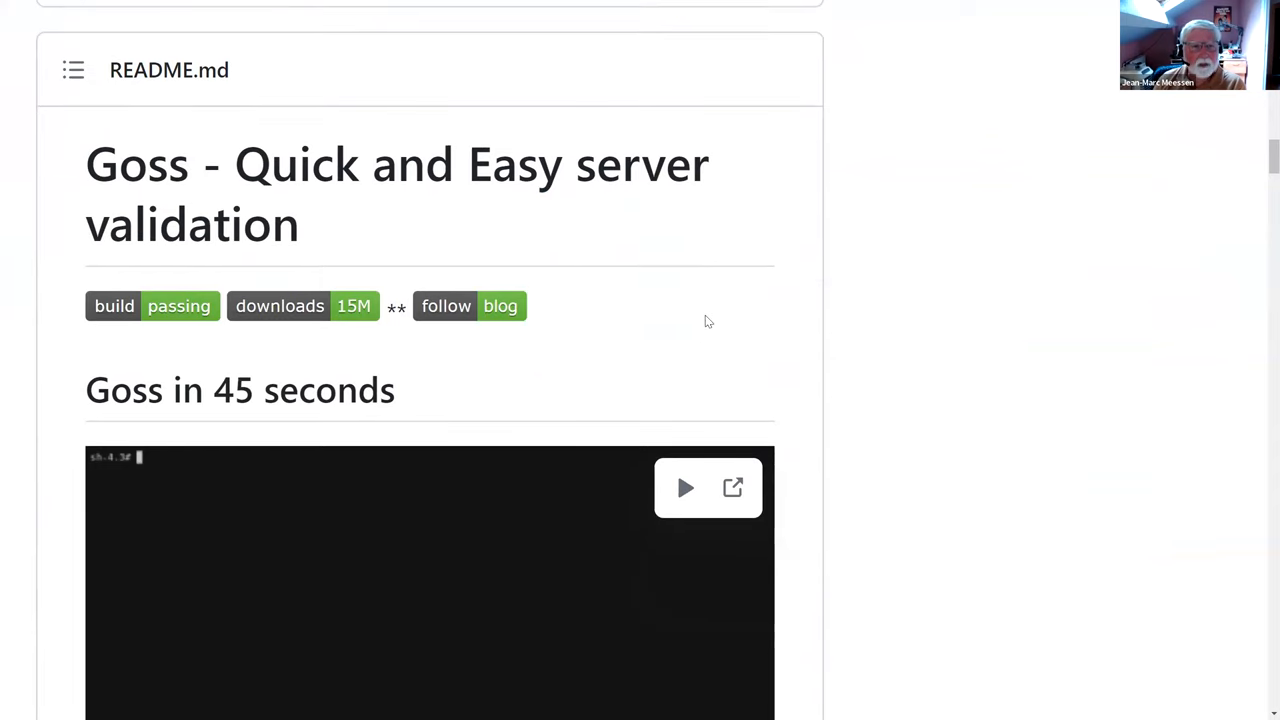
scroll("down", 3)
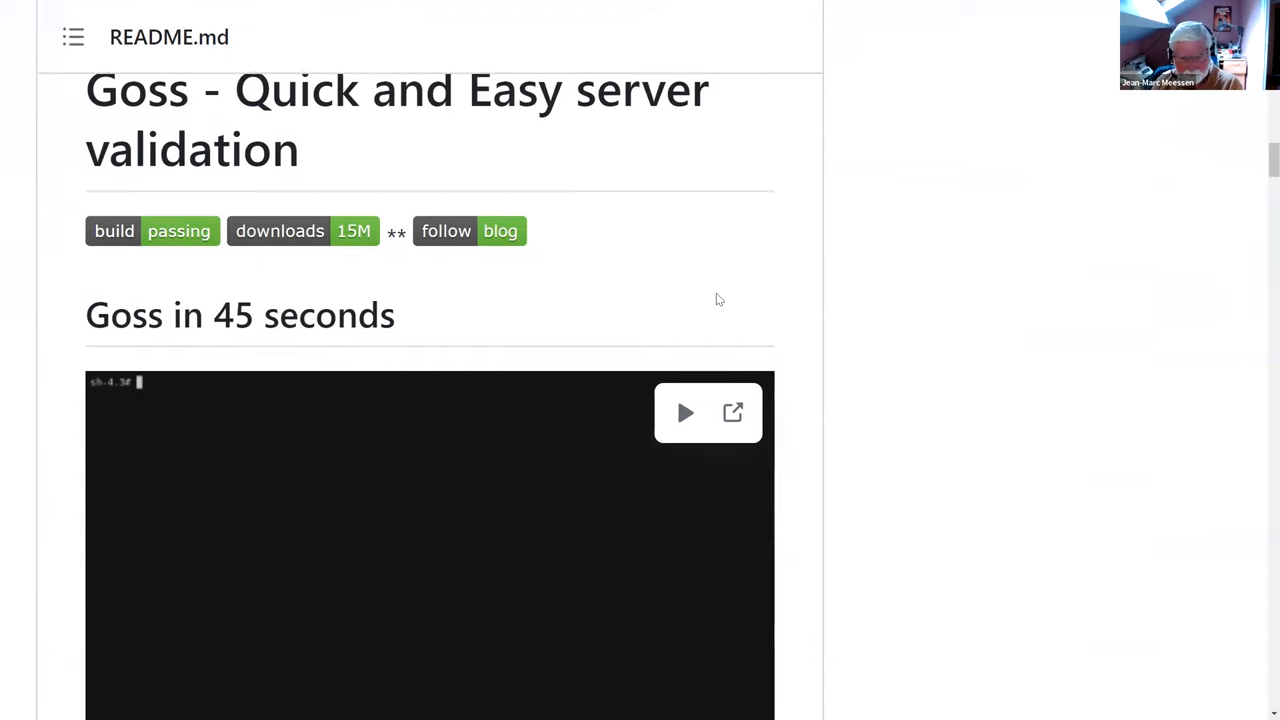
scroll("down", 3)
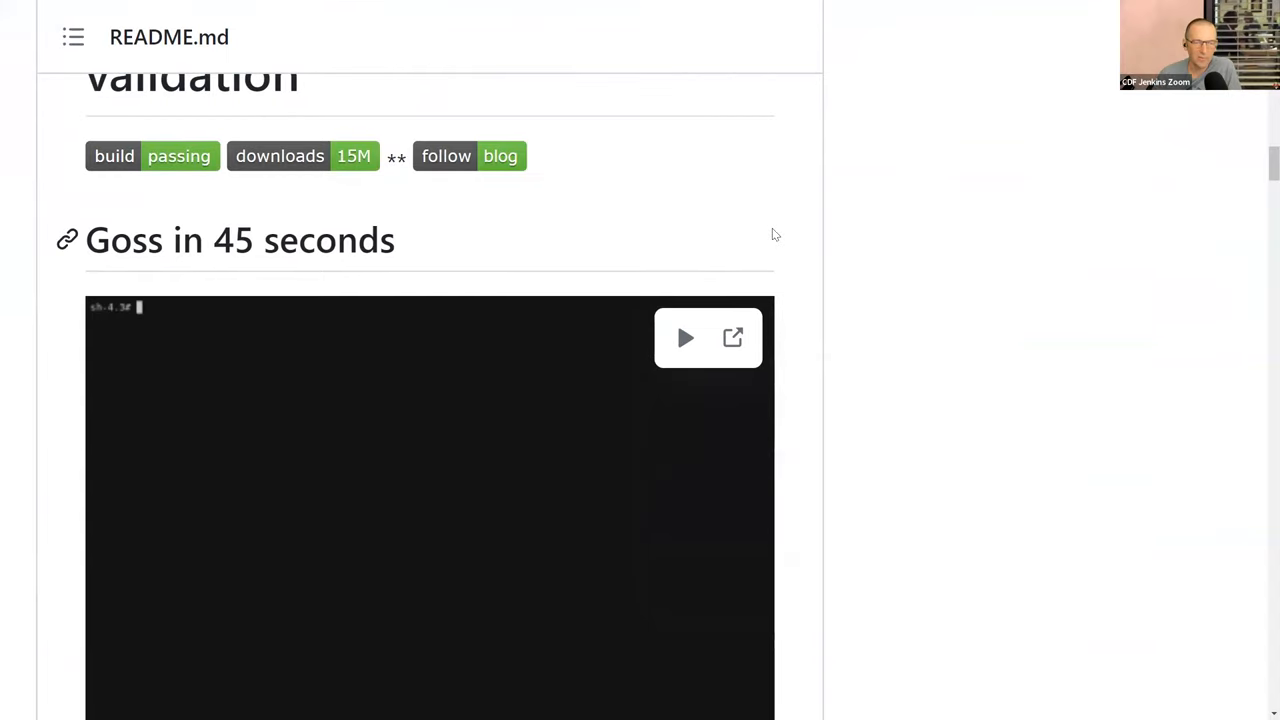
mouse_move(815, 256)
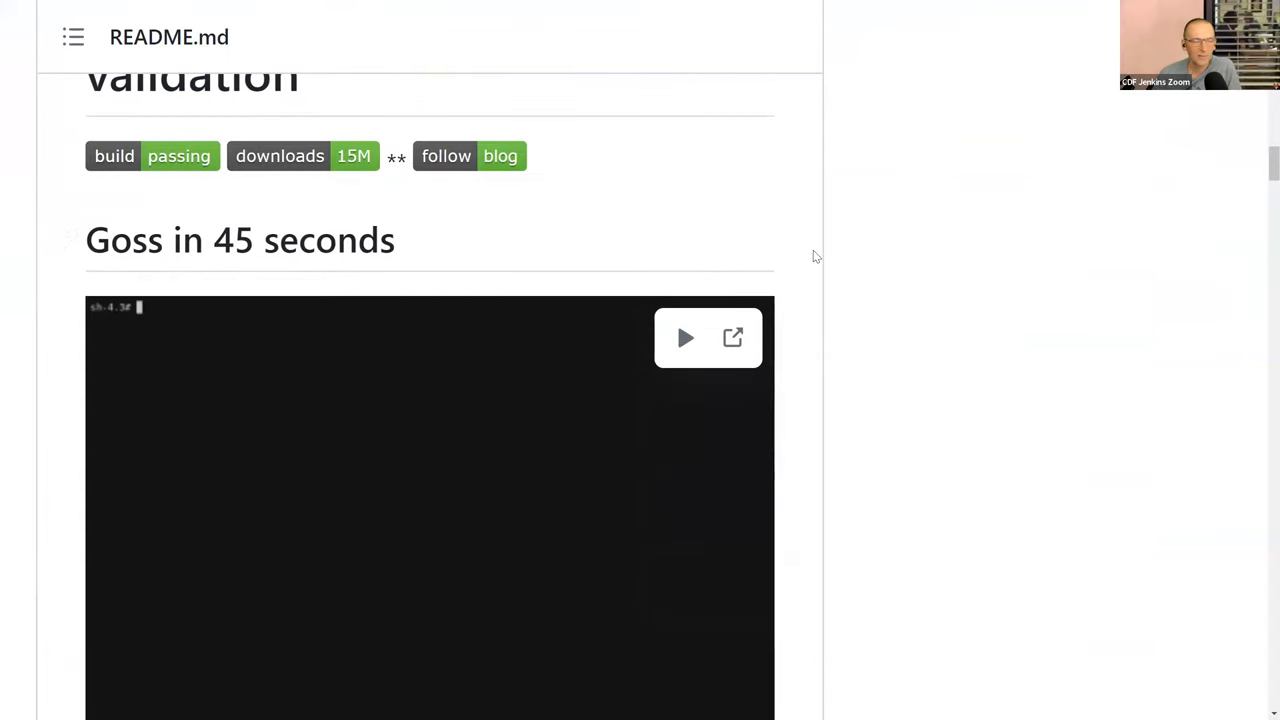
scroll("down", 3)
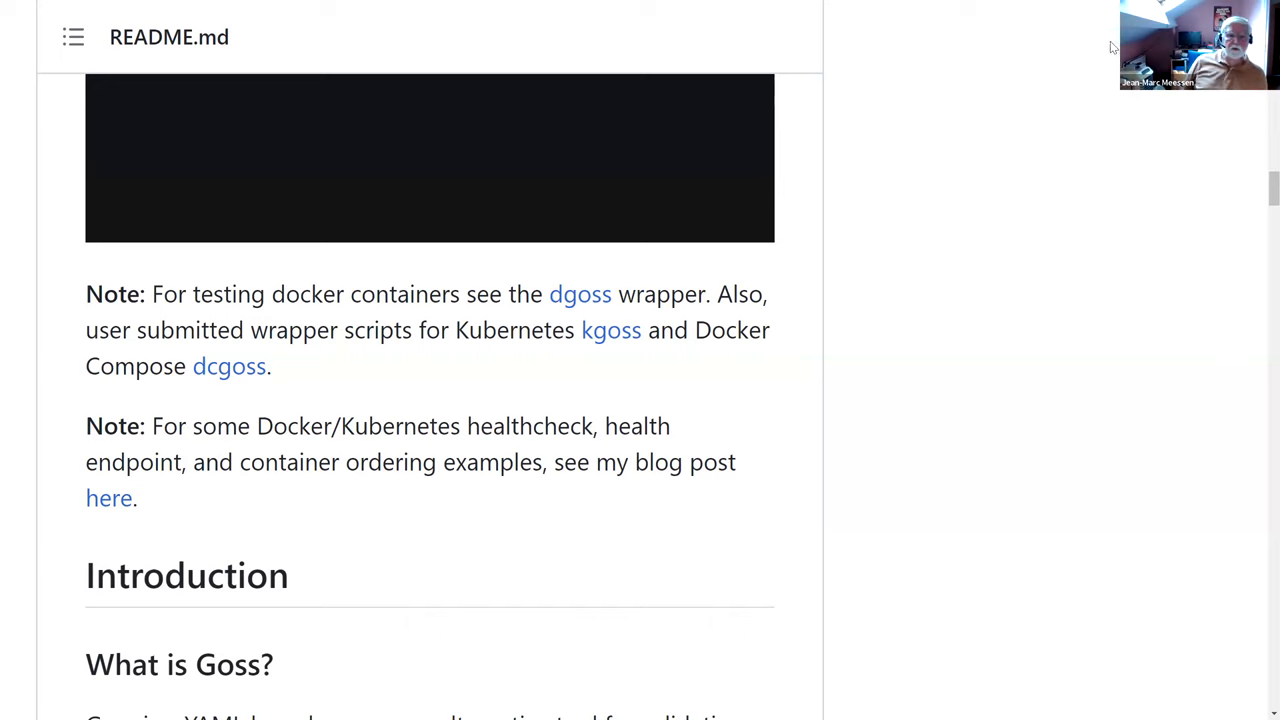
mouse_move(443, 517)
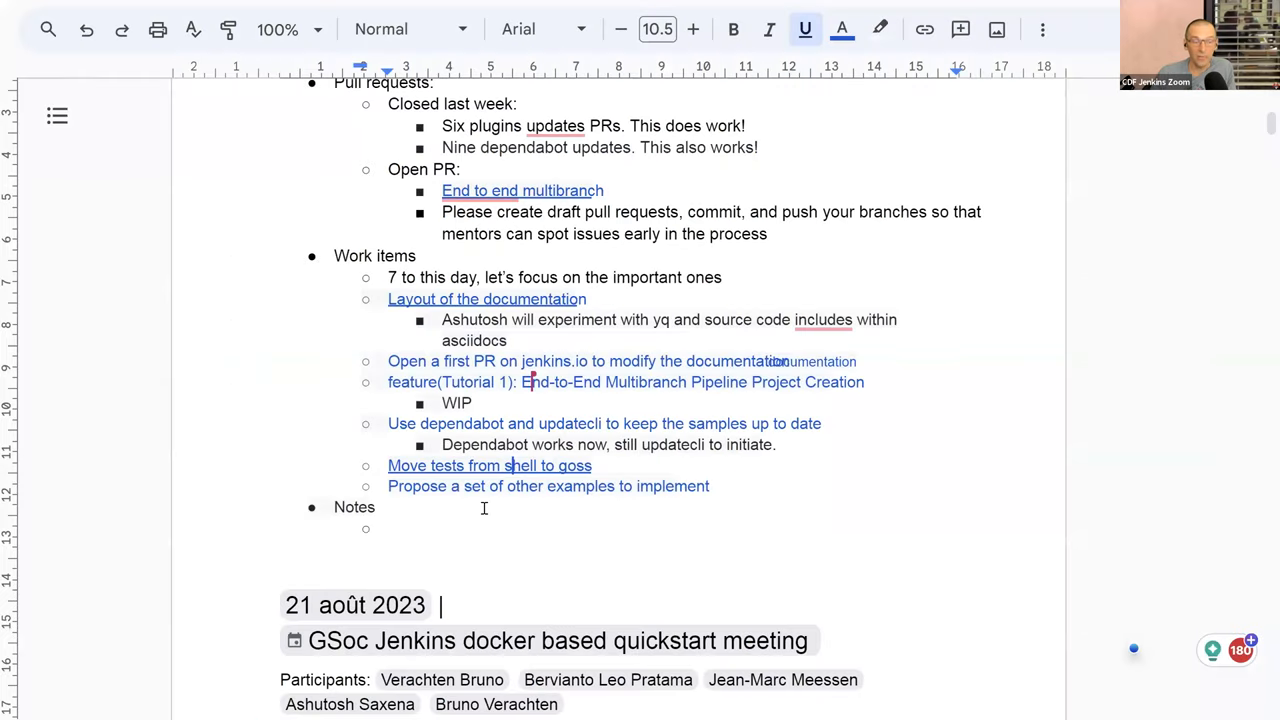
mouse_move(484, 475)
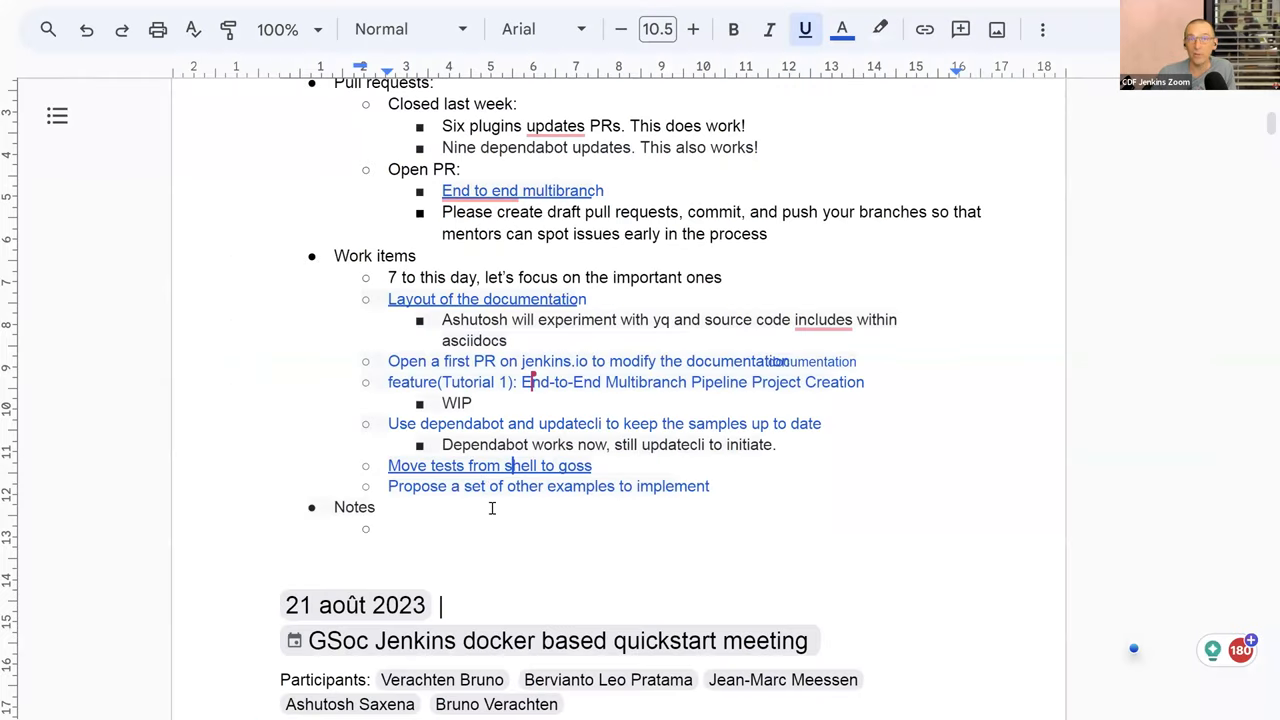
scroll("down", 3)
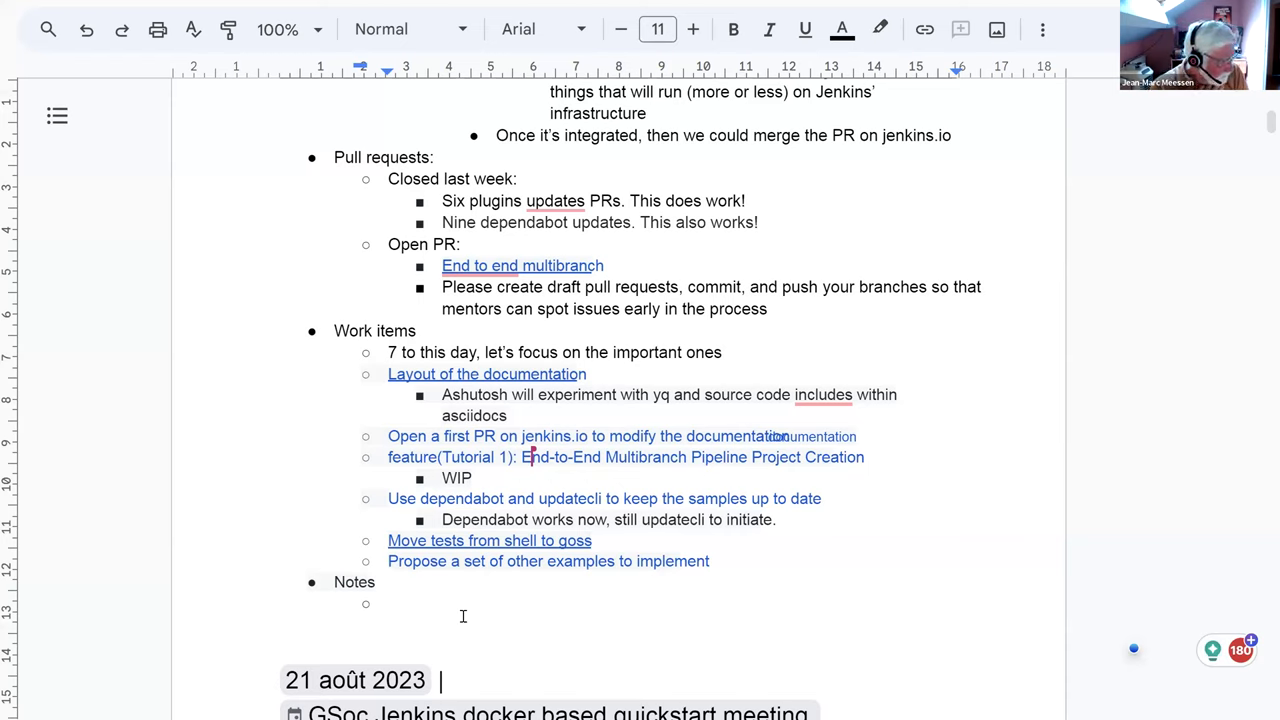
Write the note 'Be on time, don't go over budget': 10 minutes presenting, 5 for questions.
type("Be on time for the prese")
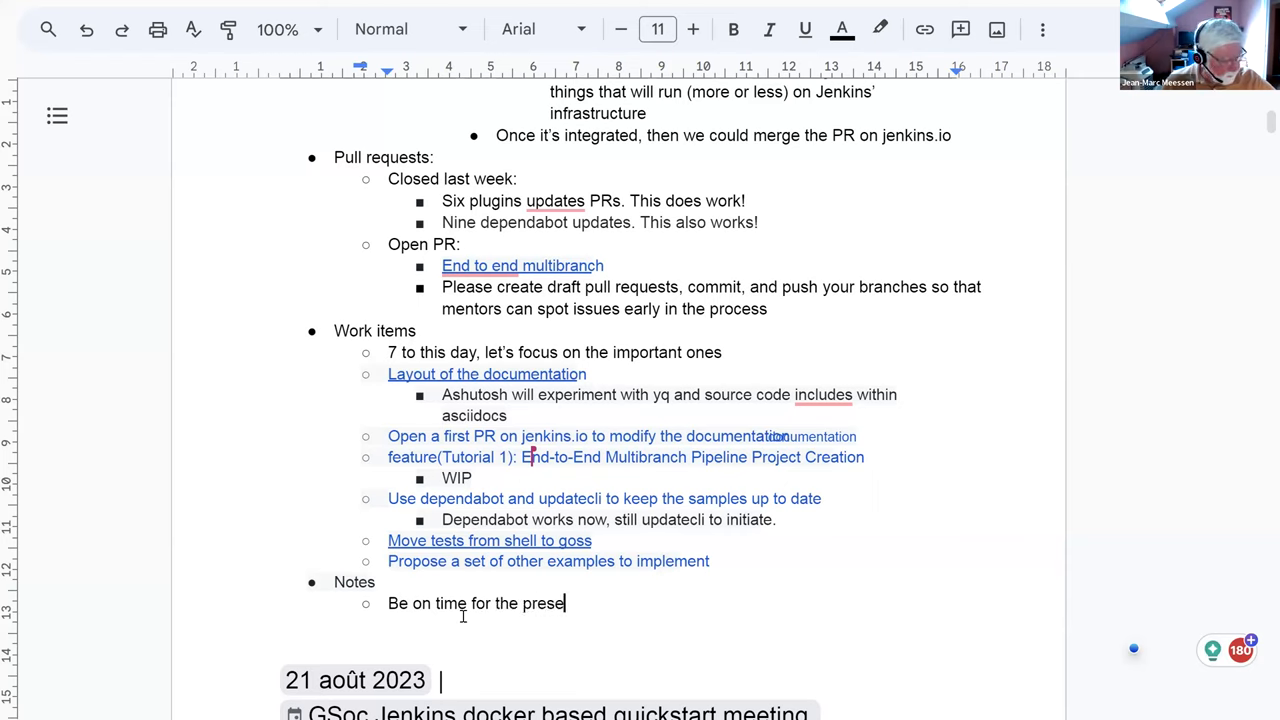
type("ntatio")
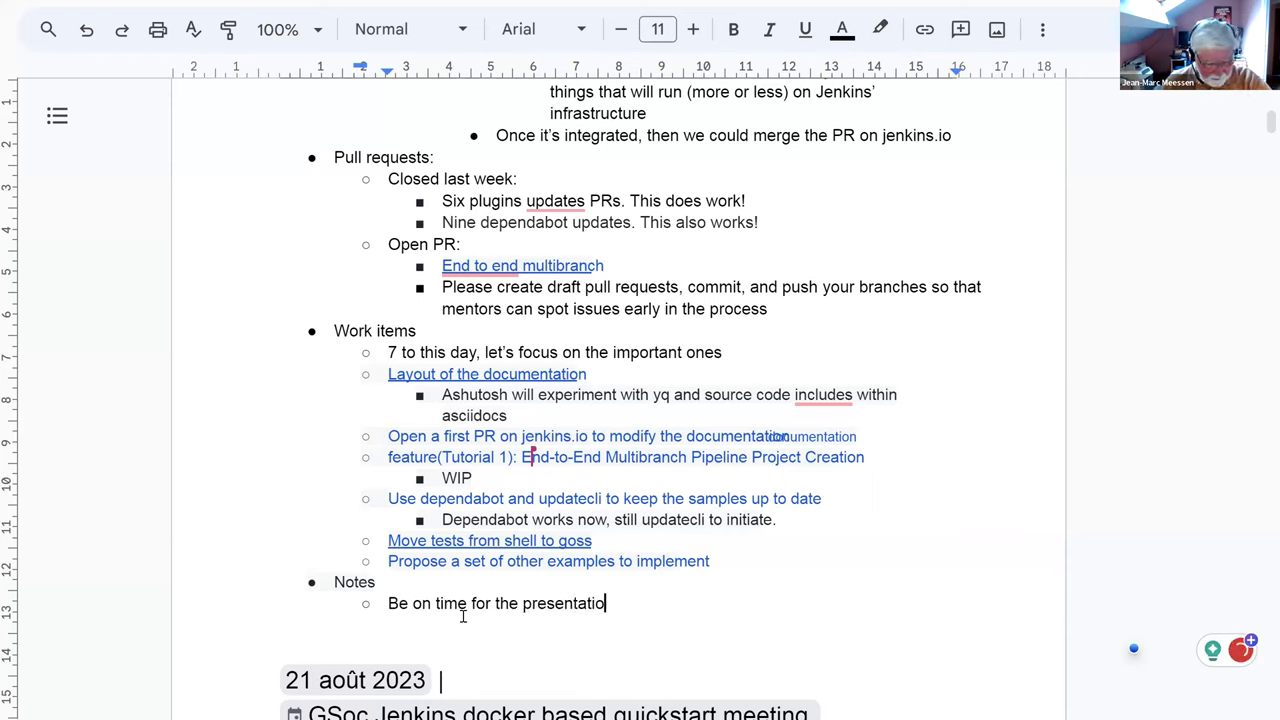
type(", don't go")
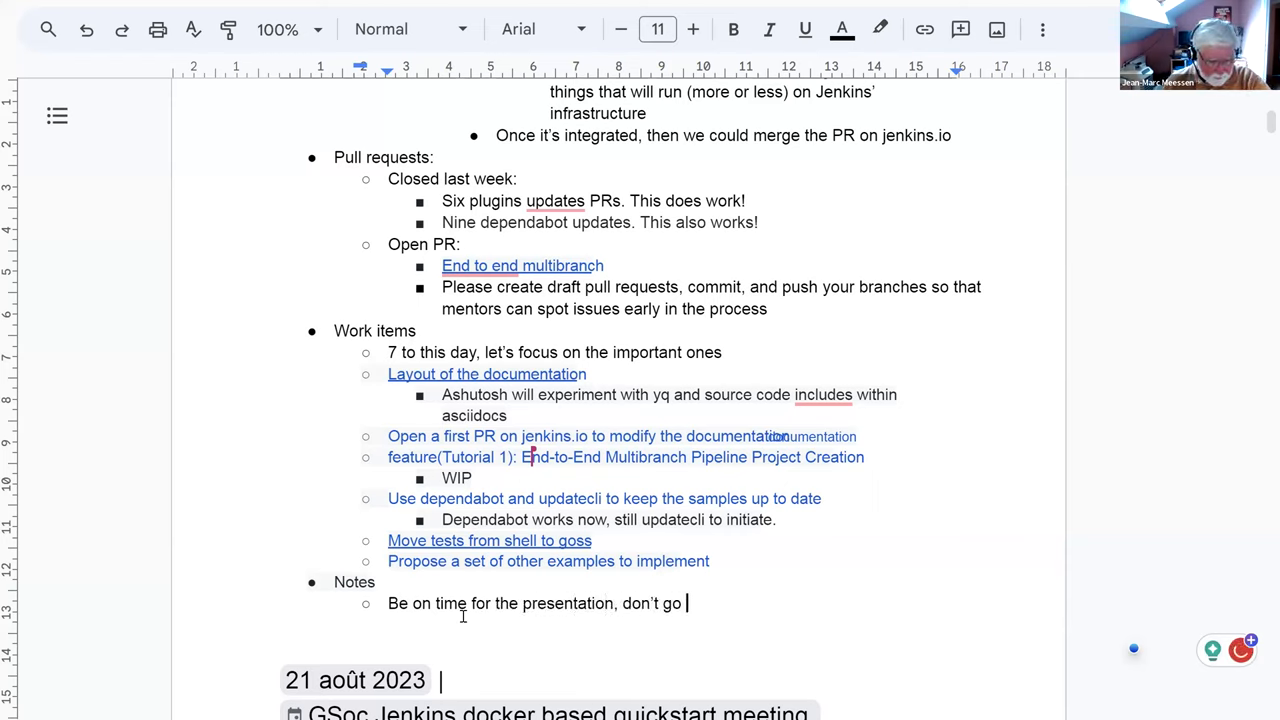
type("over budget. 10")
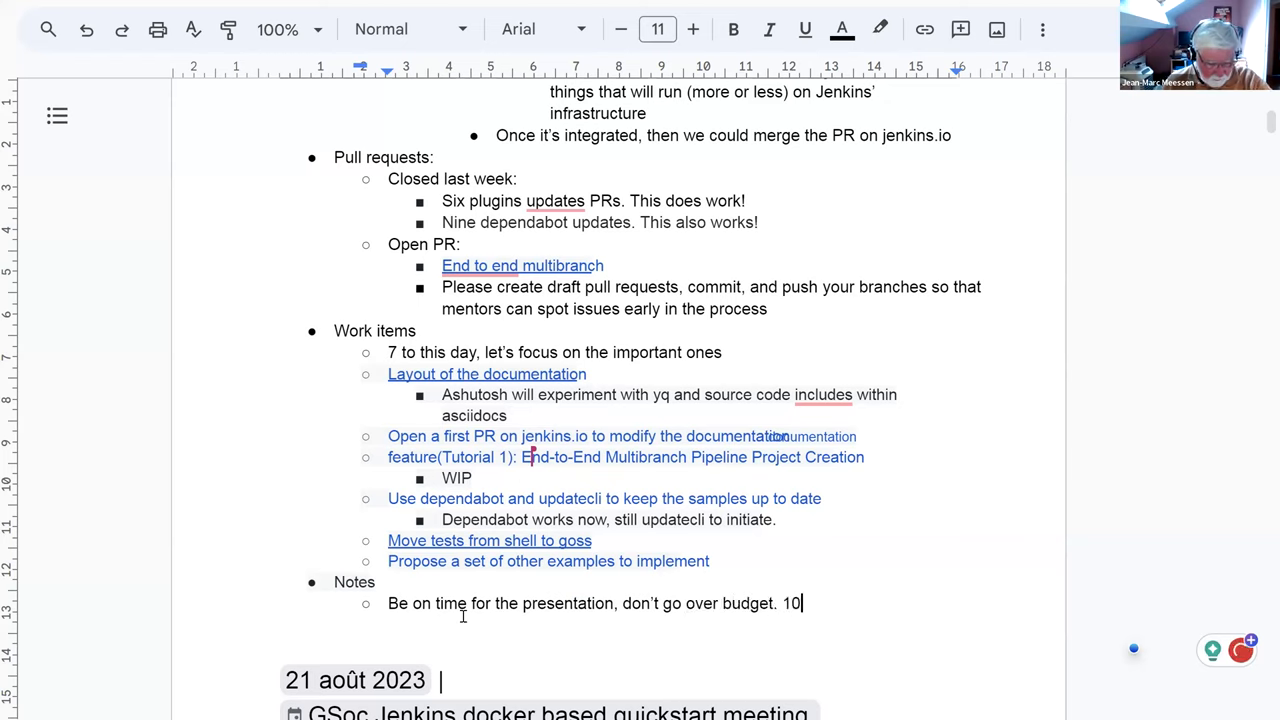
type("minutes for per")
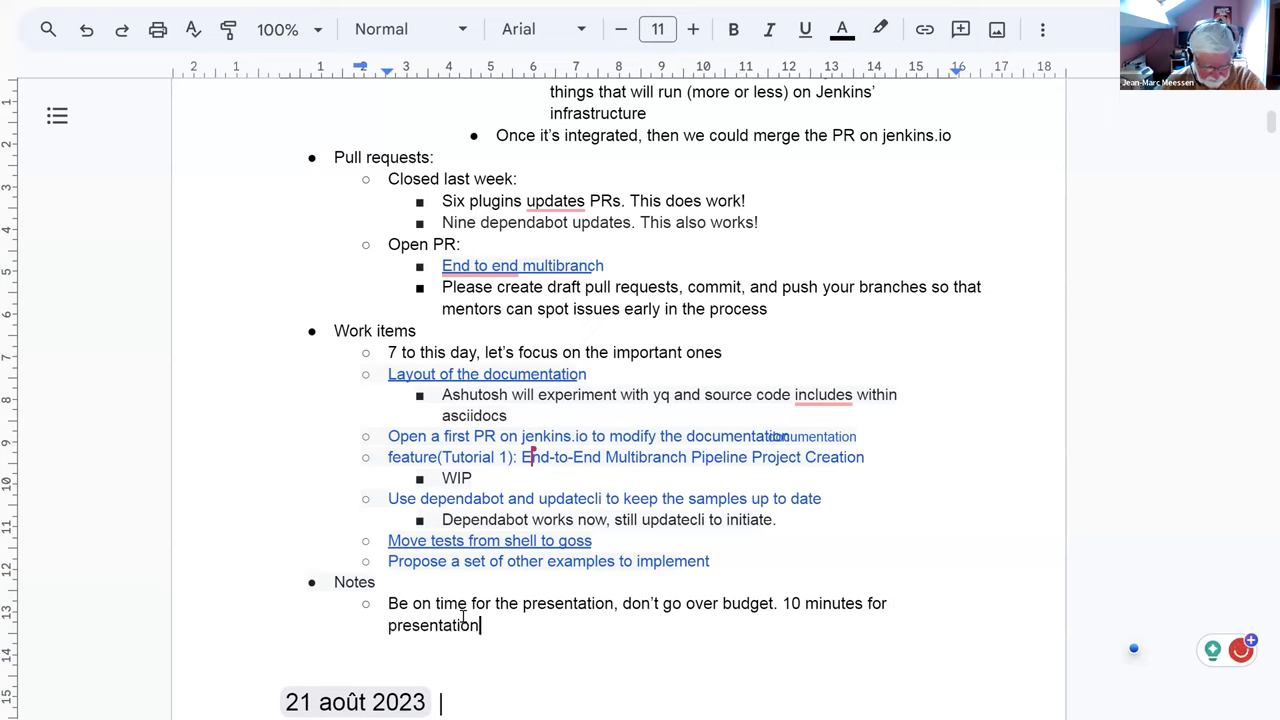
type("an")
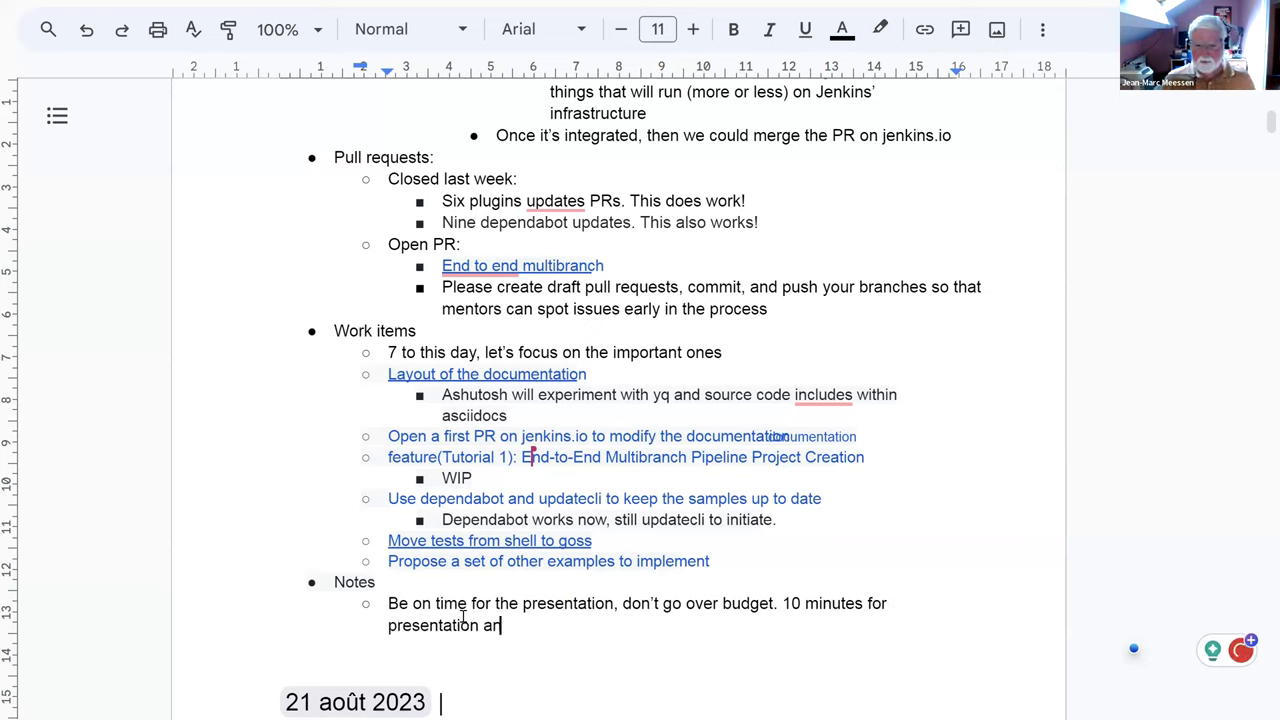
type("d 5 minutes for question")
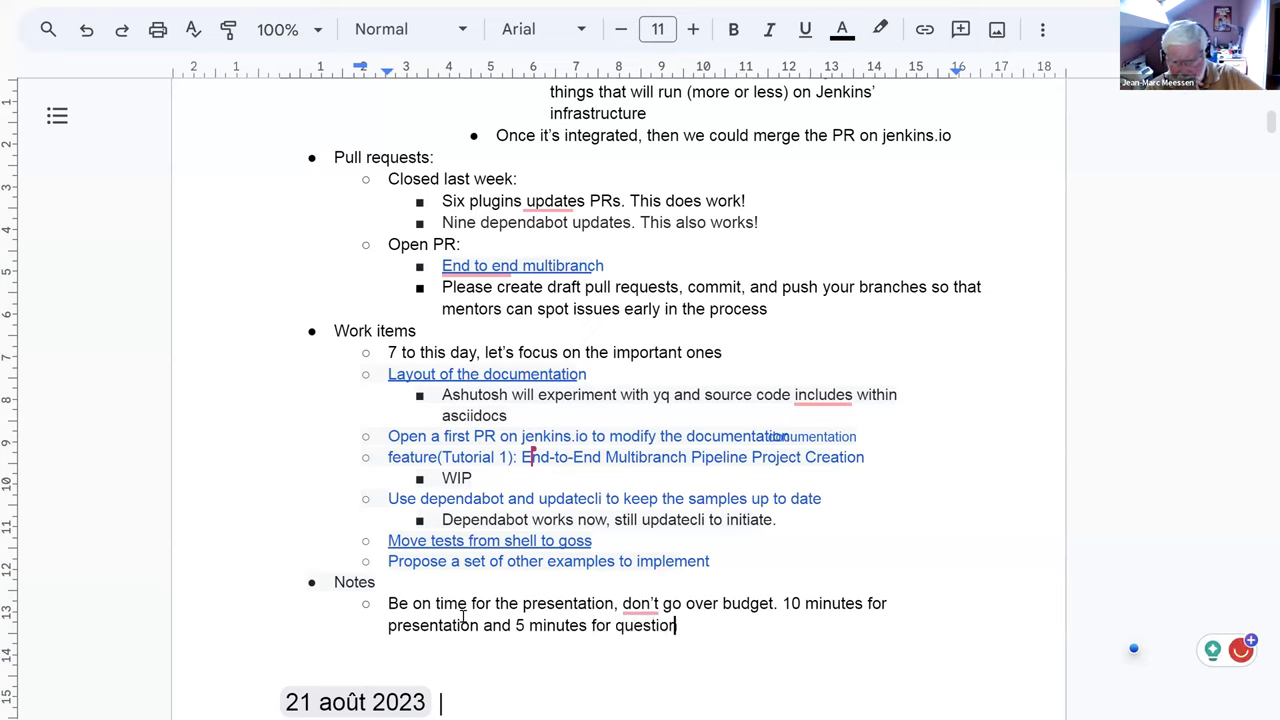
type("s.")
type("1 or 2 minutes and a coupkle of")
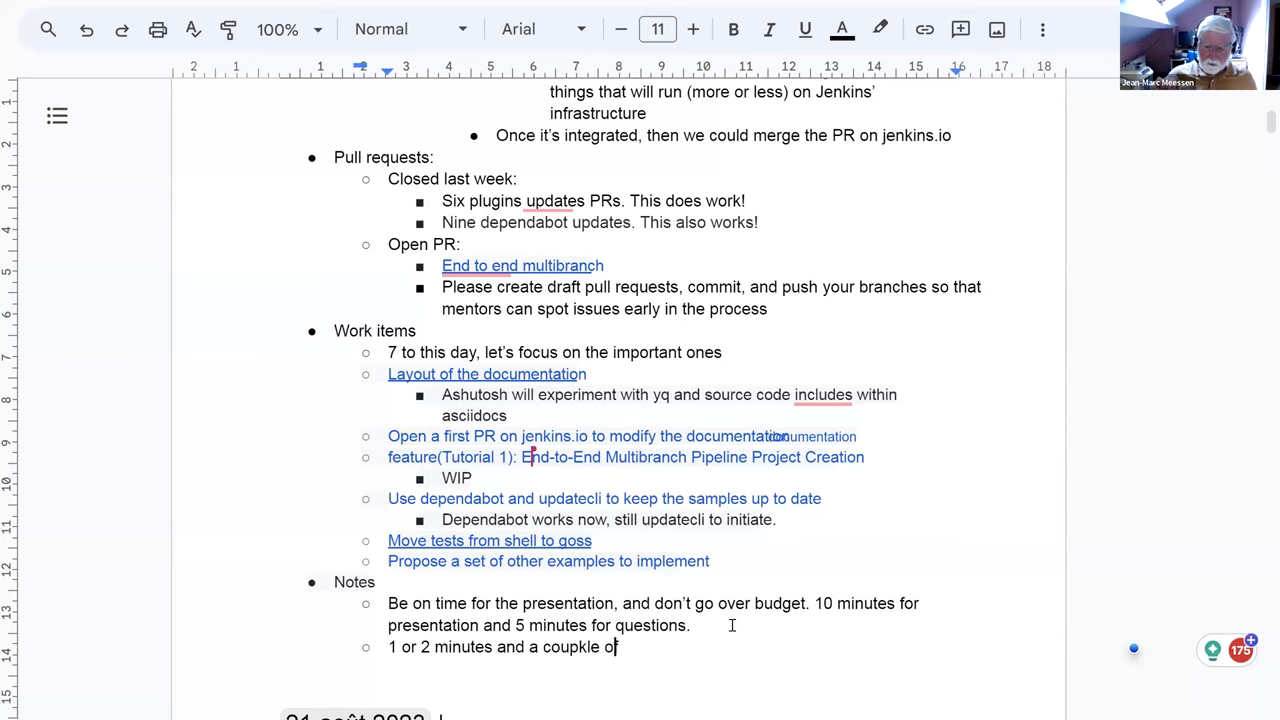
Write the note asking for bullet points on lessons learned and what next year's GSoC contributors should know.
type("bullet")
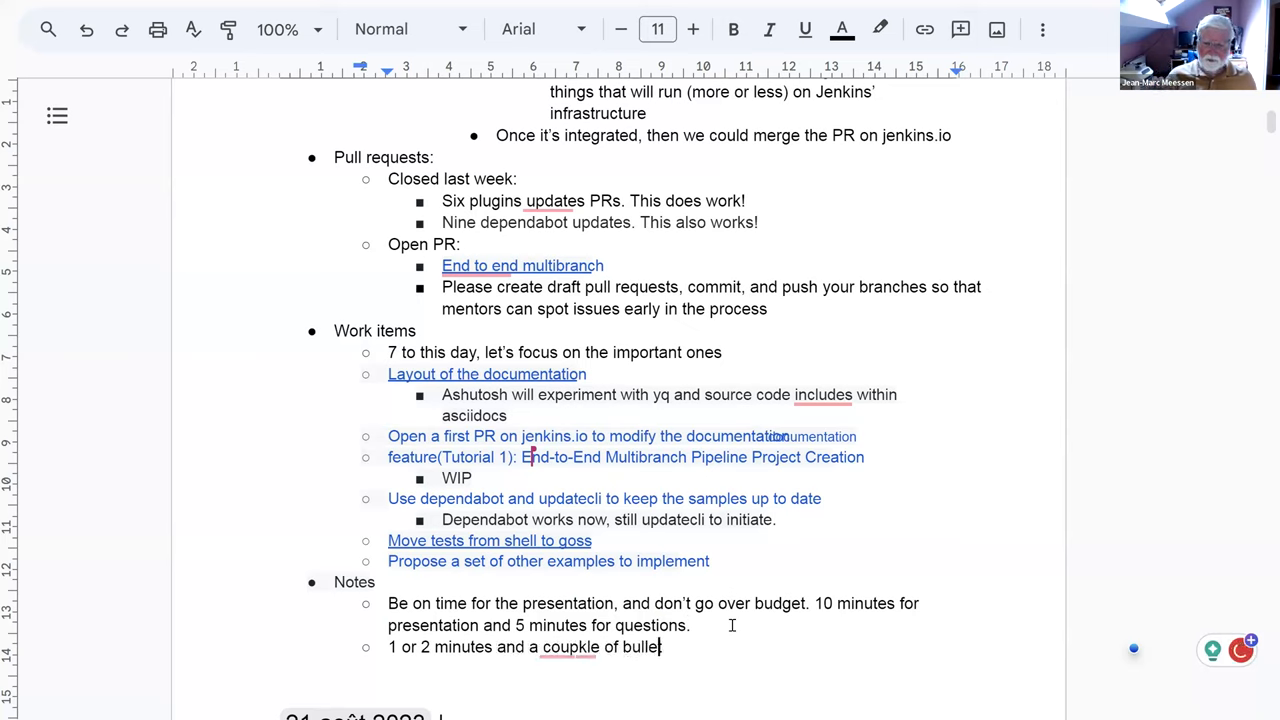
type("points: what c")
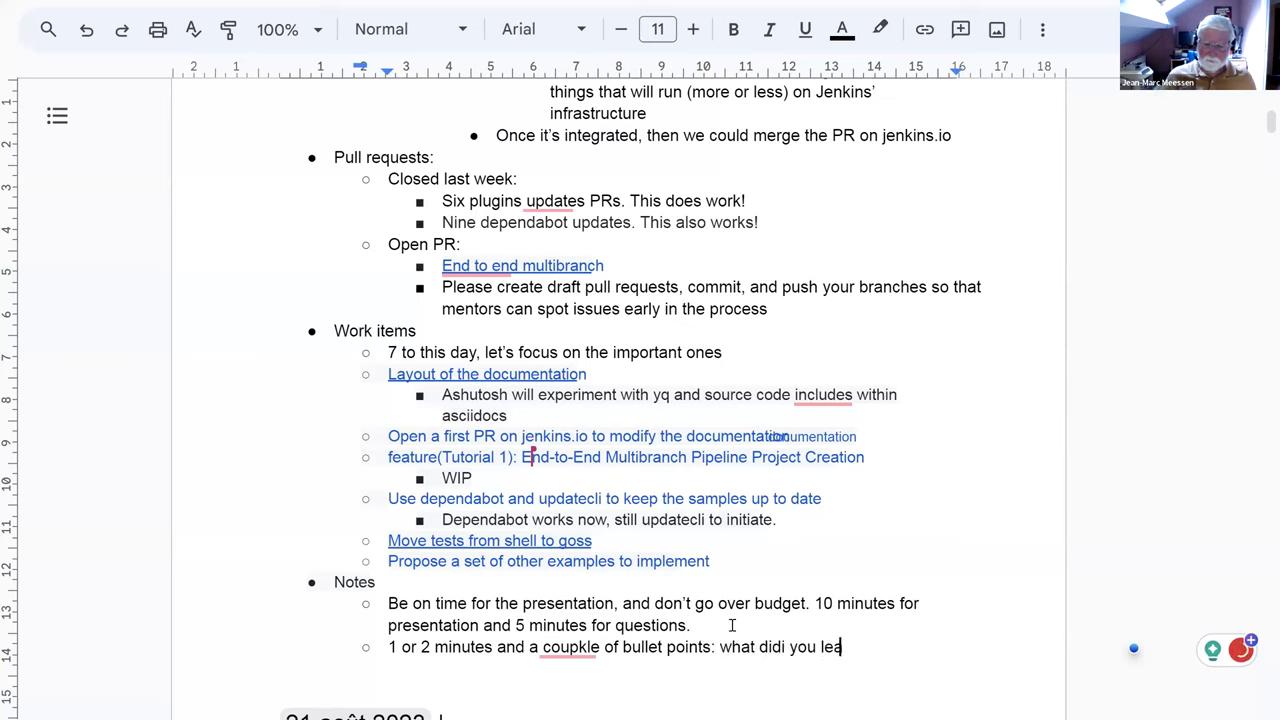
type("rn, and what do you want nex")
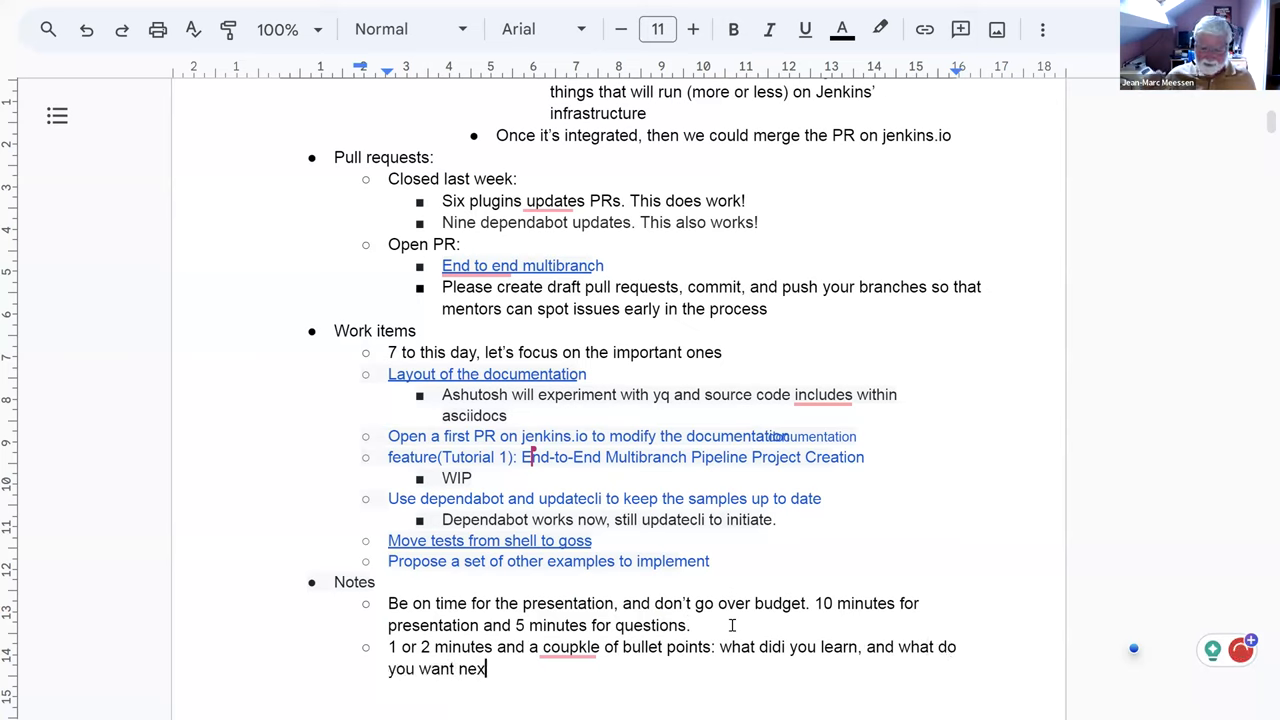
type("years's contr")
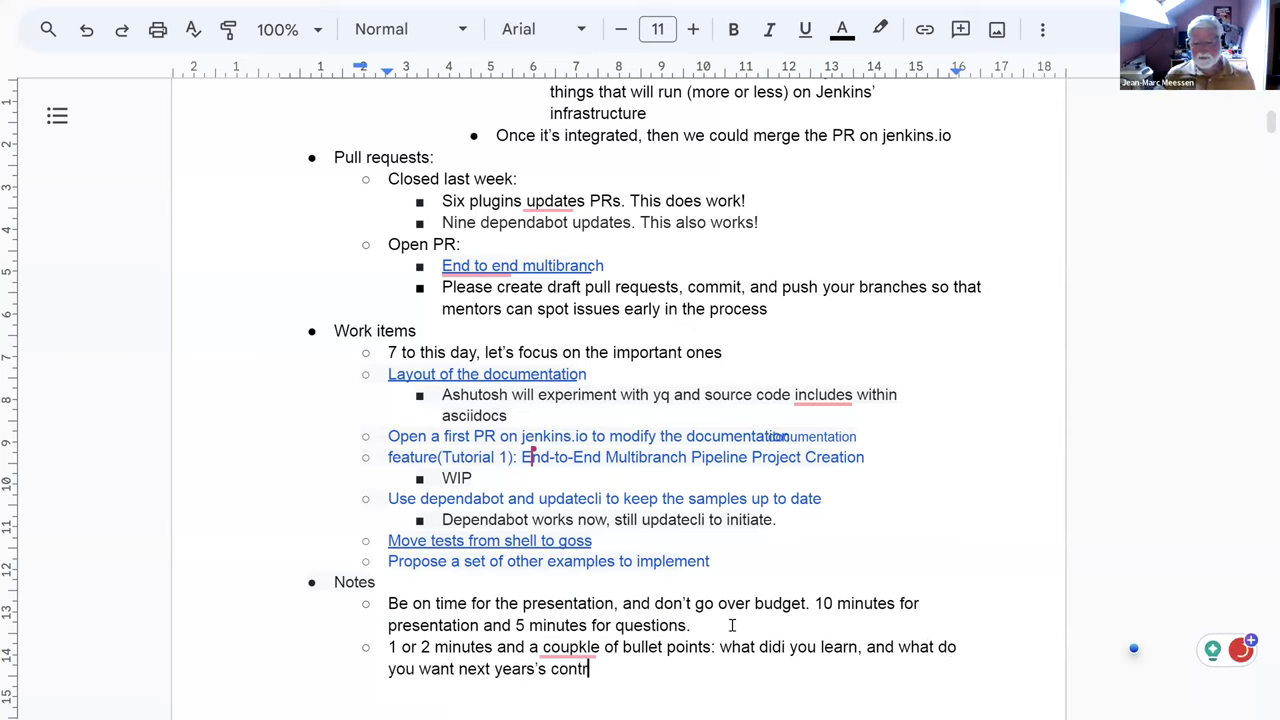
type("ibutor to k")
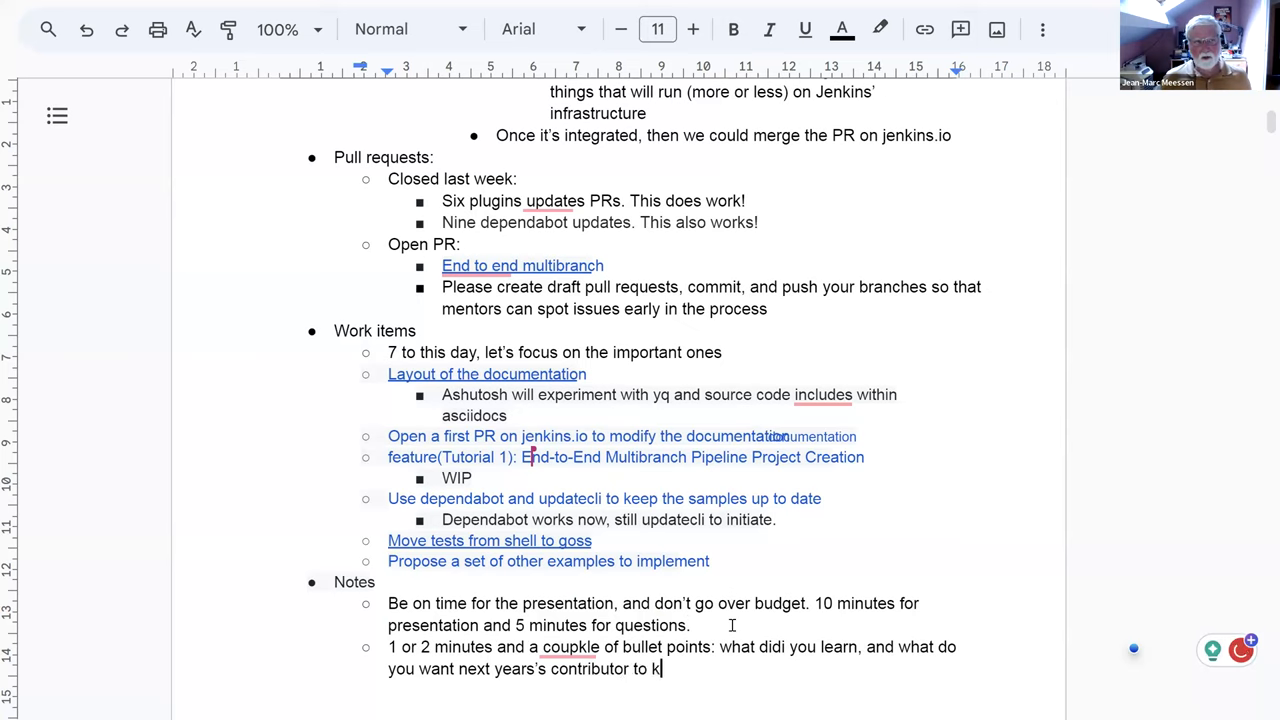
type("now")
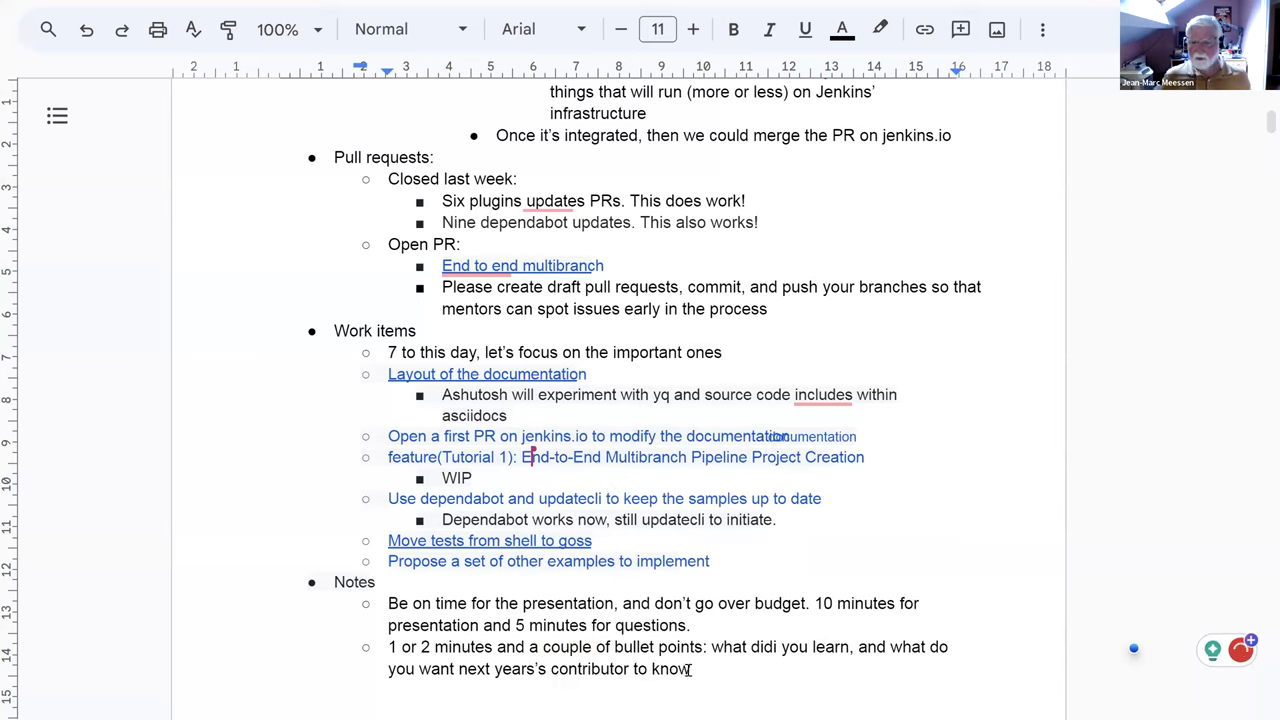
type("(candi")
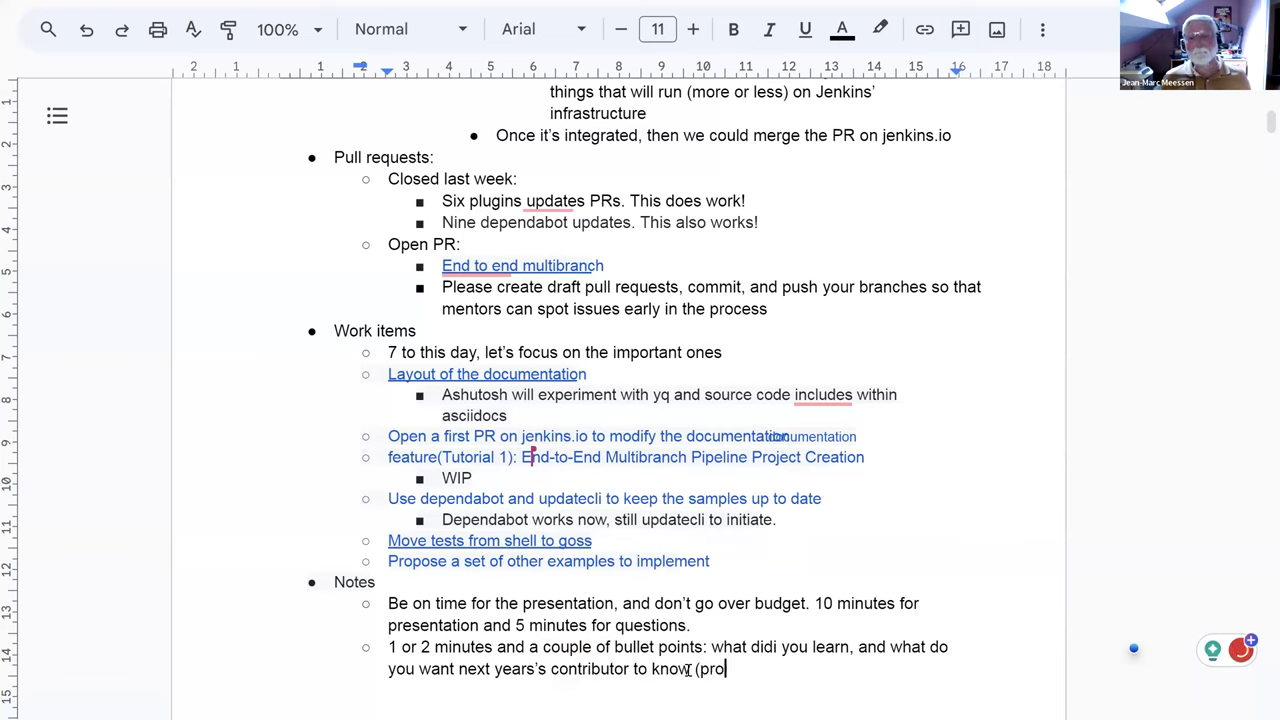
type("posal, and successful")
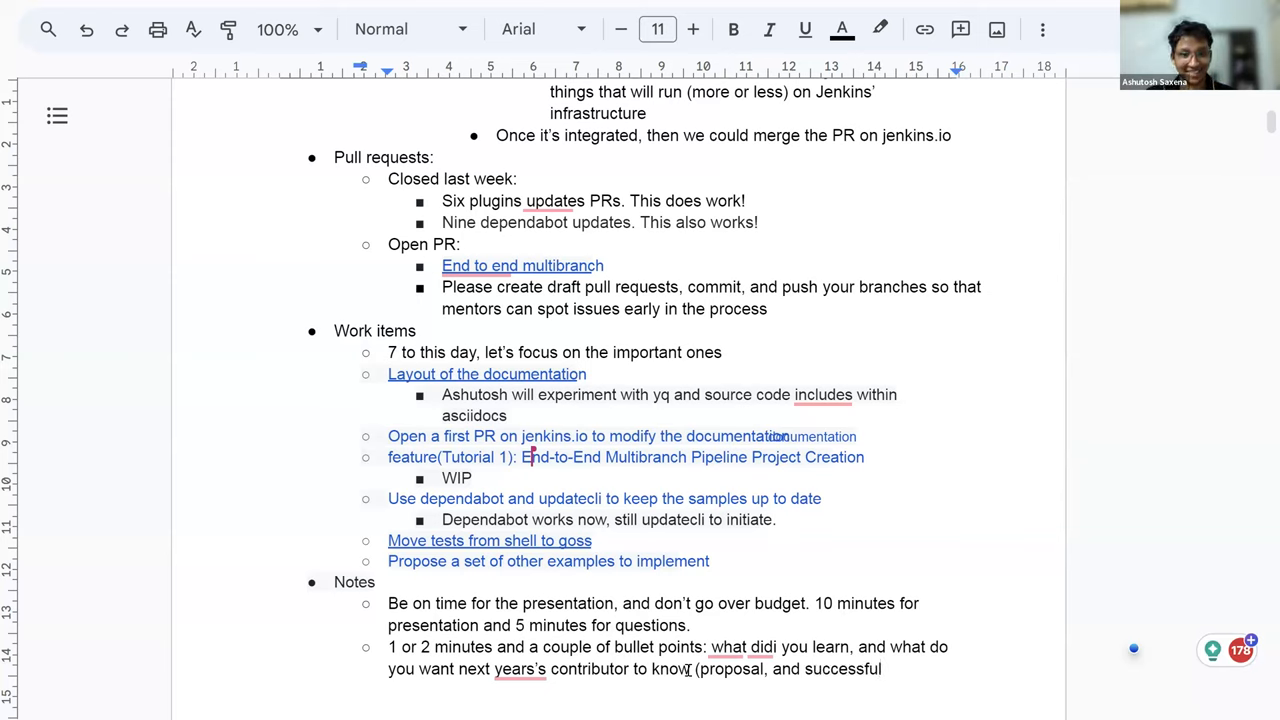
type("GSoC).")
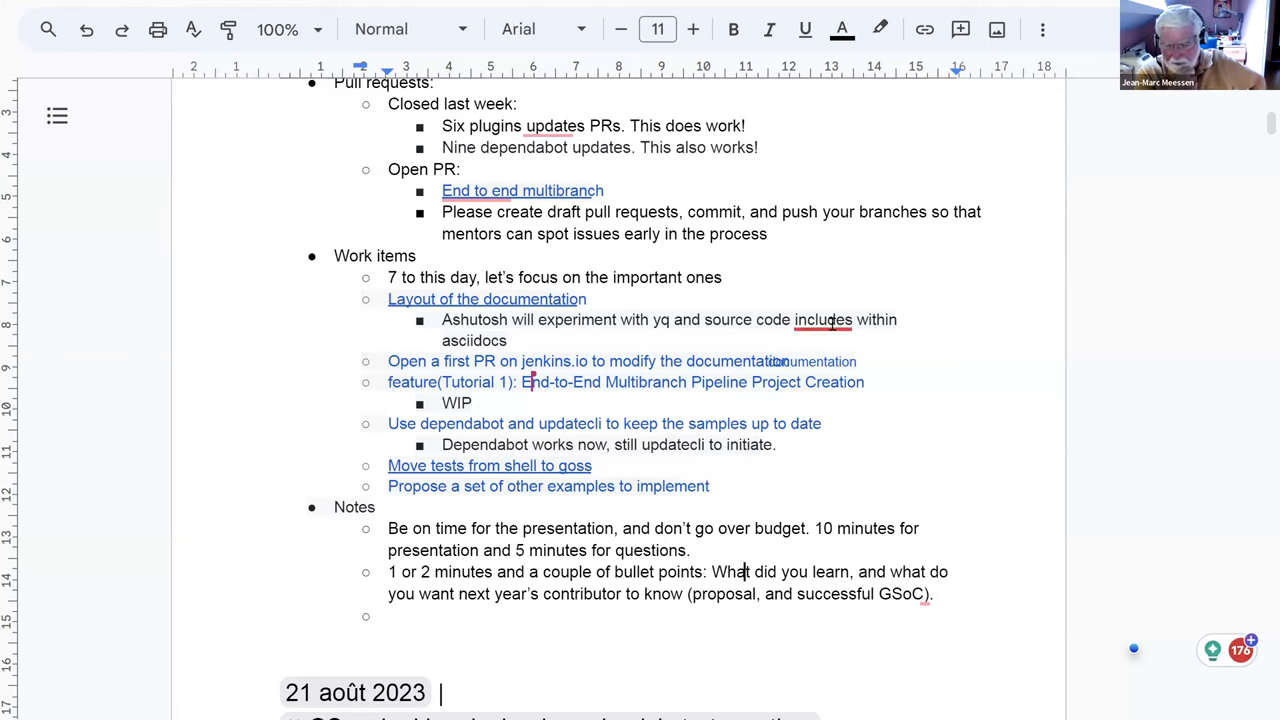
left_click(822, 319)
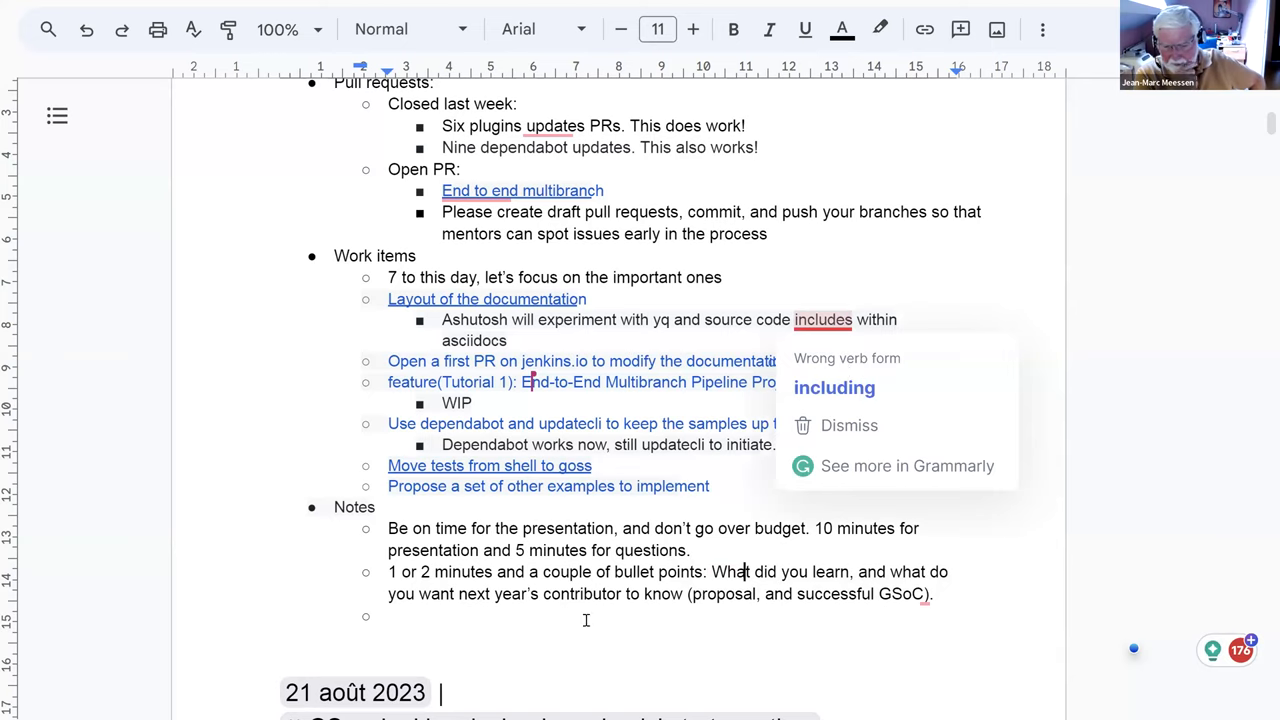